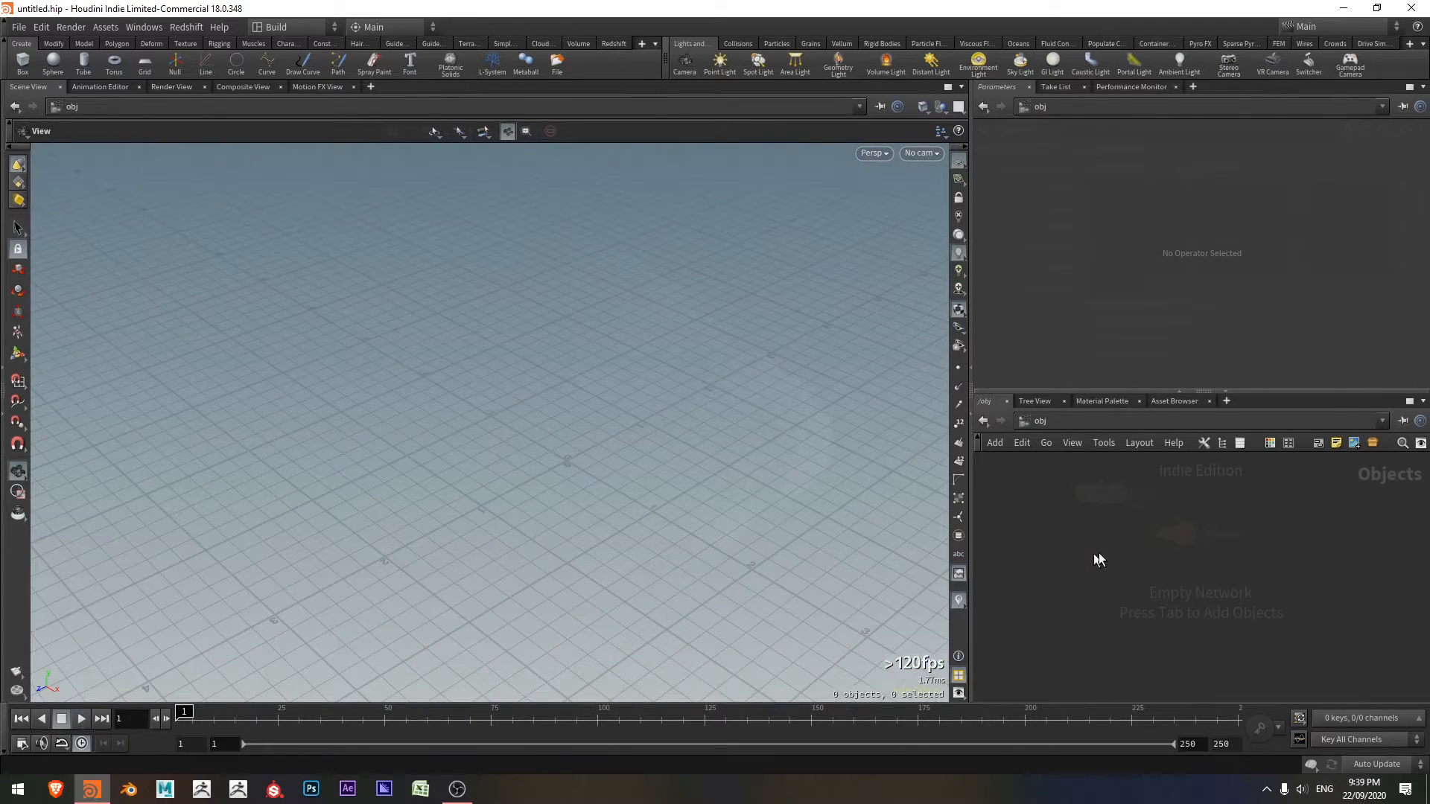
pyautogui.moveTo(1215, 547)
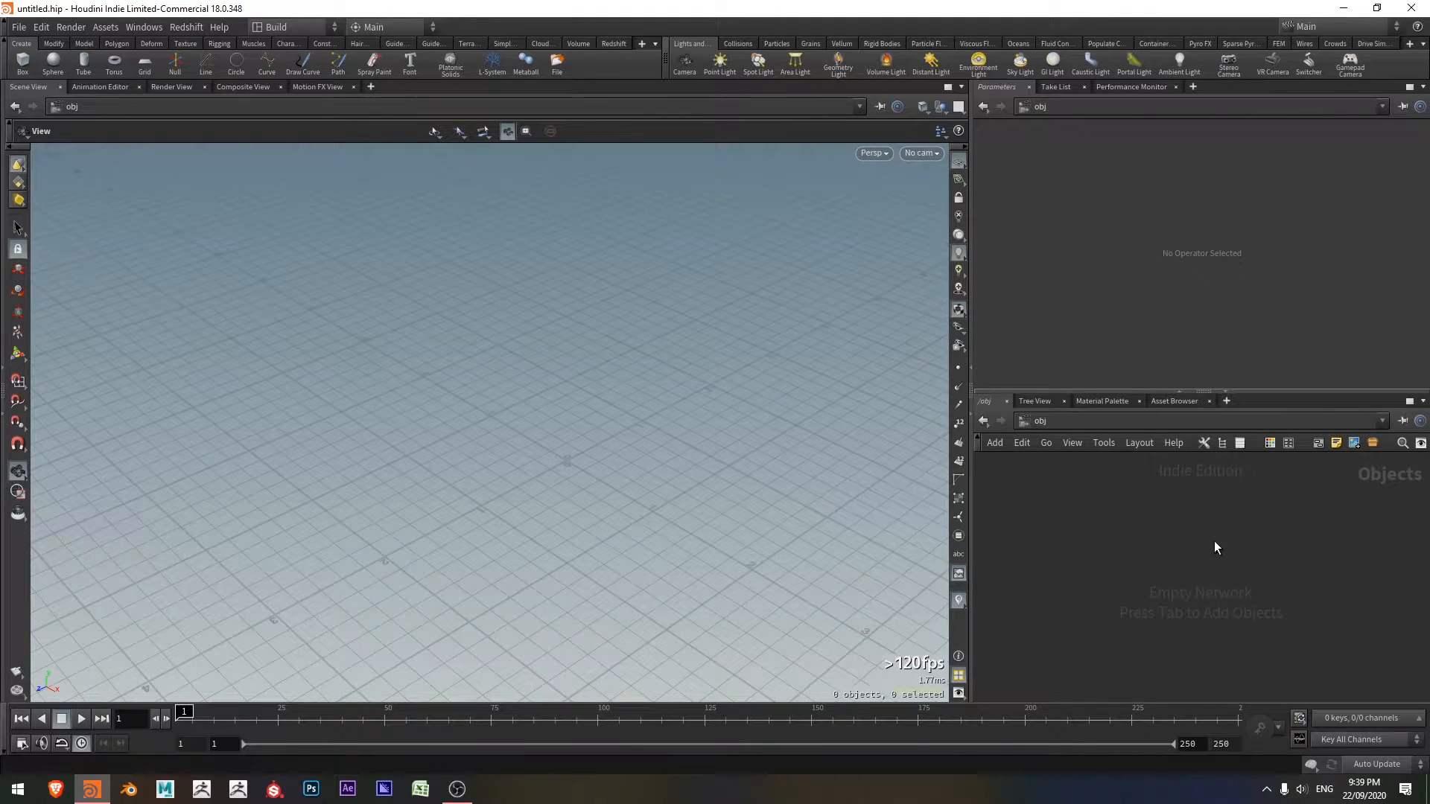
# Step: Create a Geometry object named geo1 in /obj and dive inside its network
pyautogui.press('Tab')
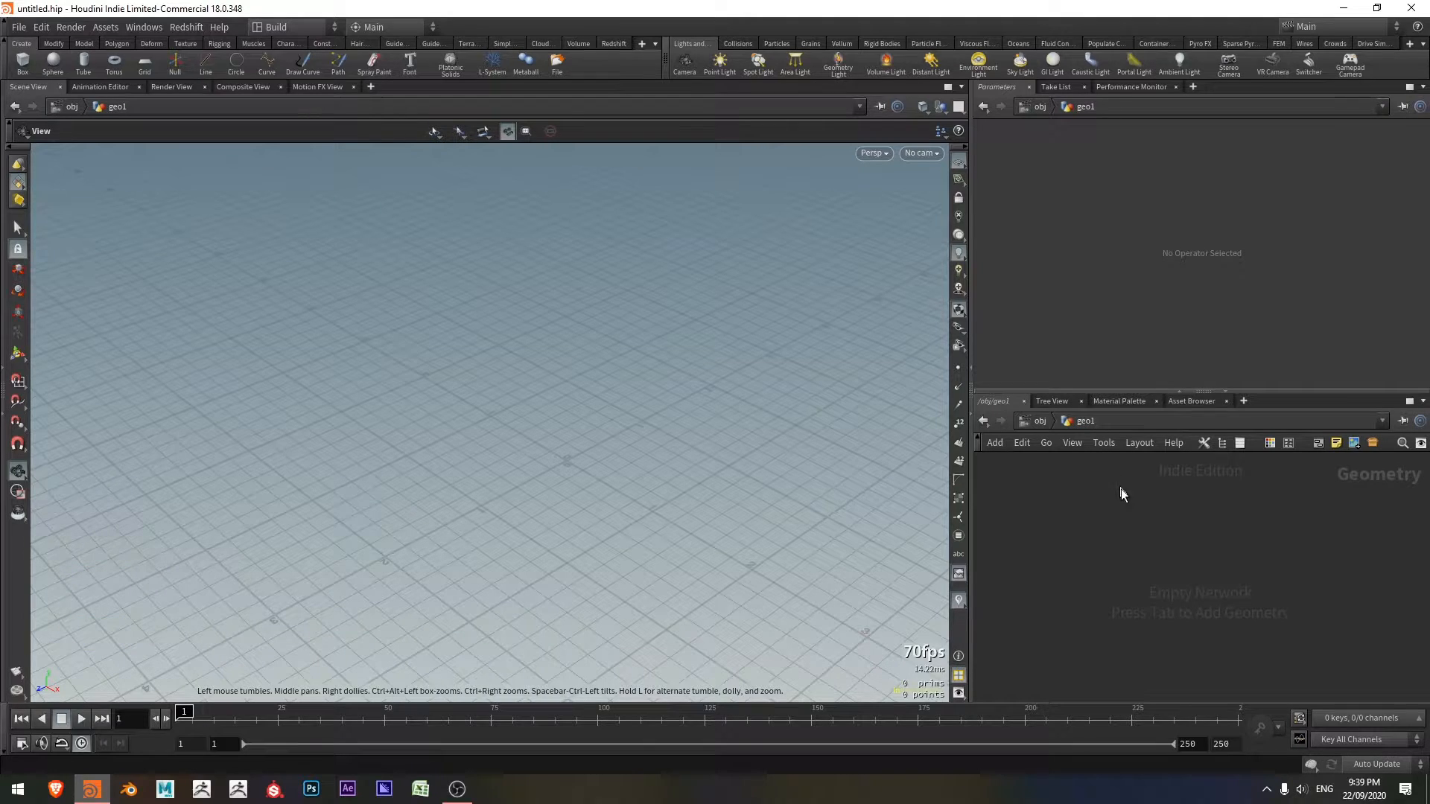
# Step: Add a Sphere node inside geo1 and set its Primitive Type to Polygon
pyautogui.press('Tab')
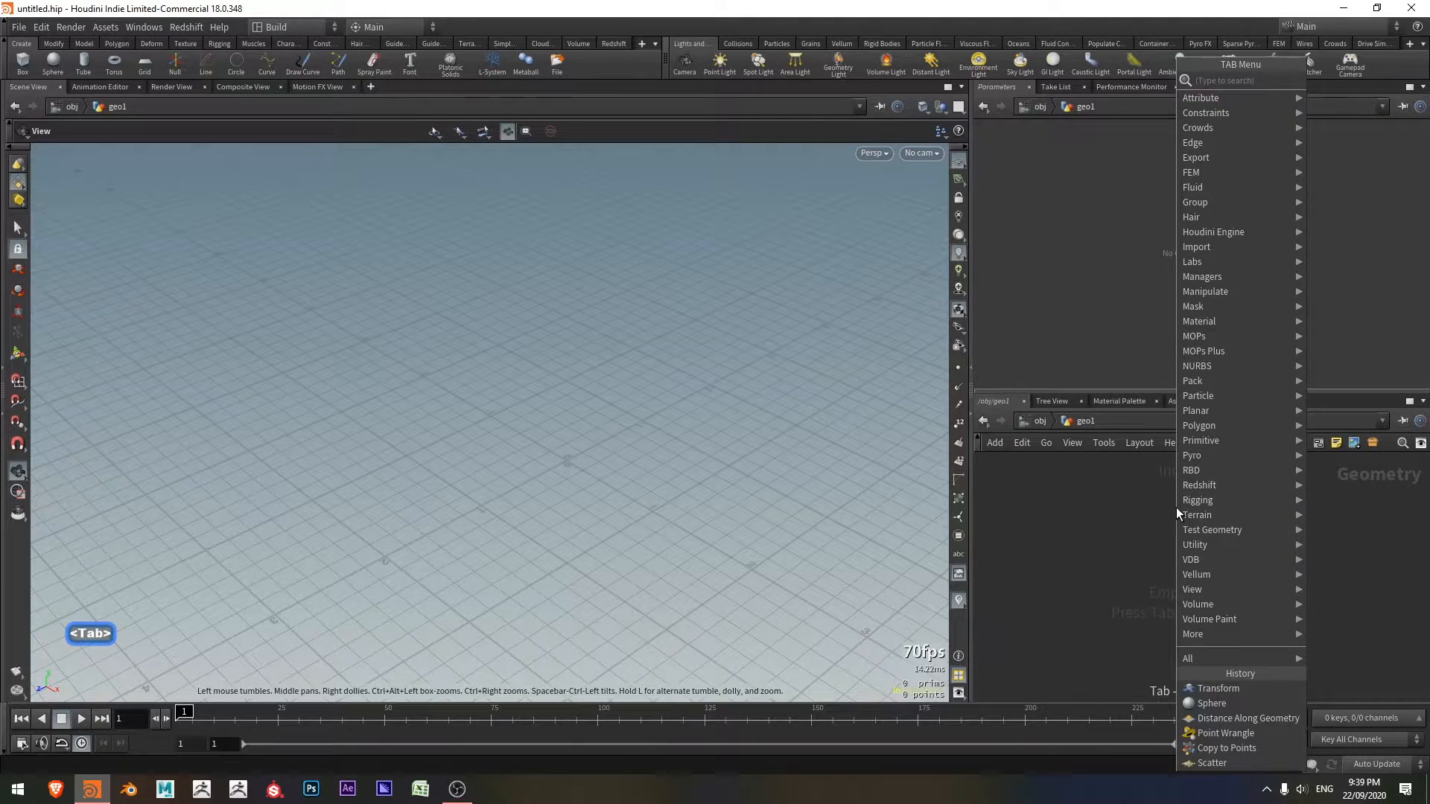
pyautogui.write('sphere')
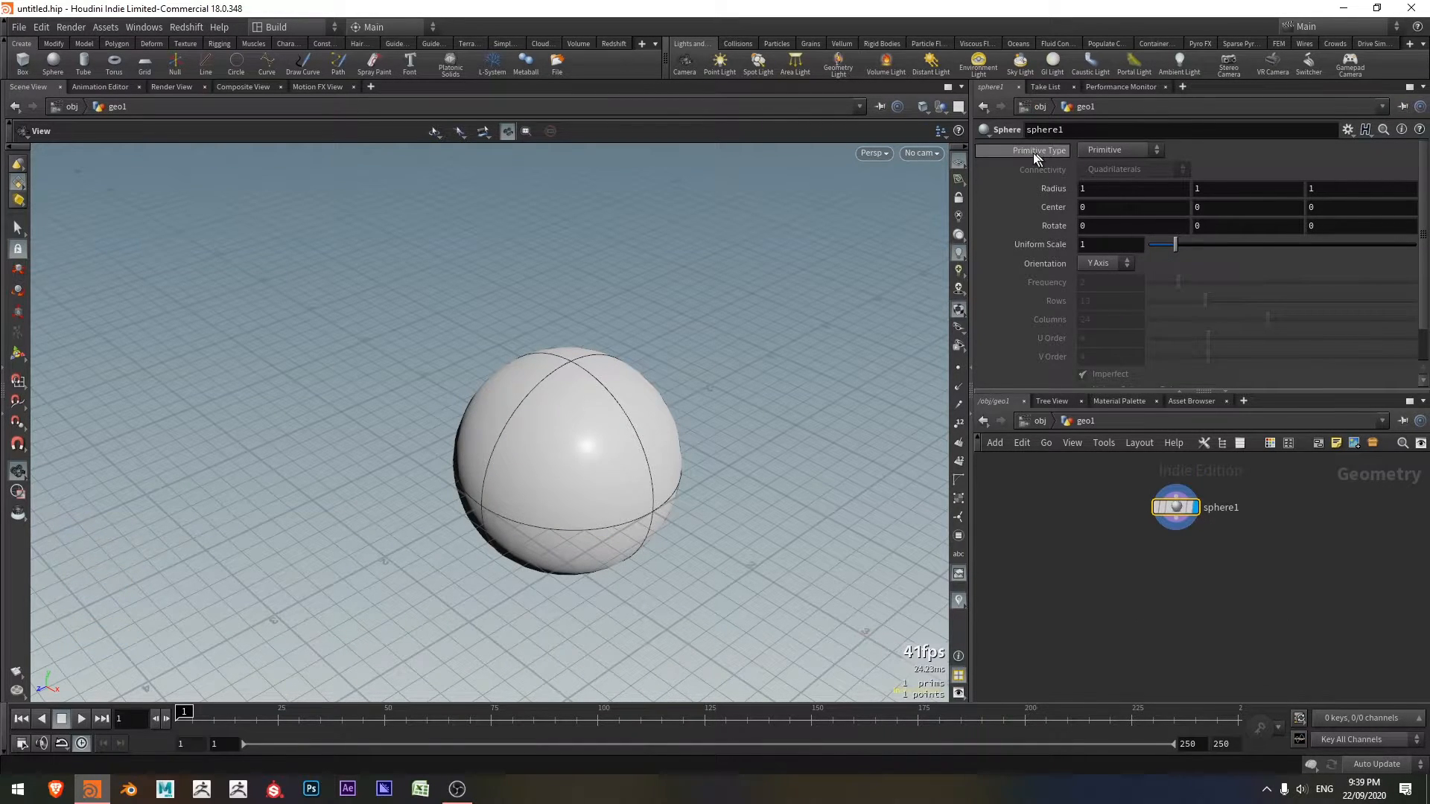
pyautogui.click(1122, 150)
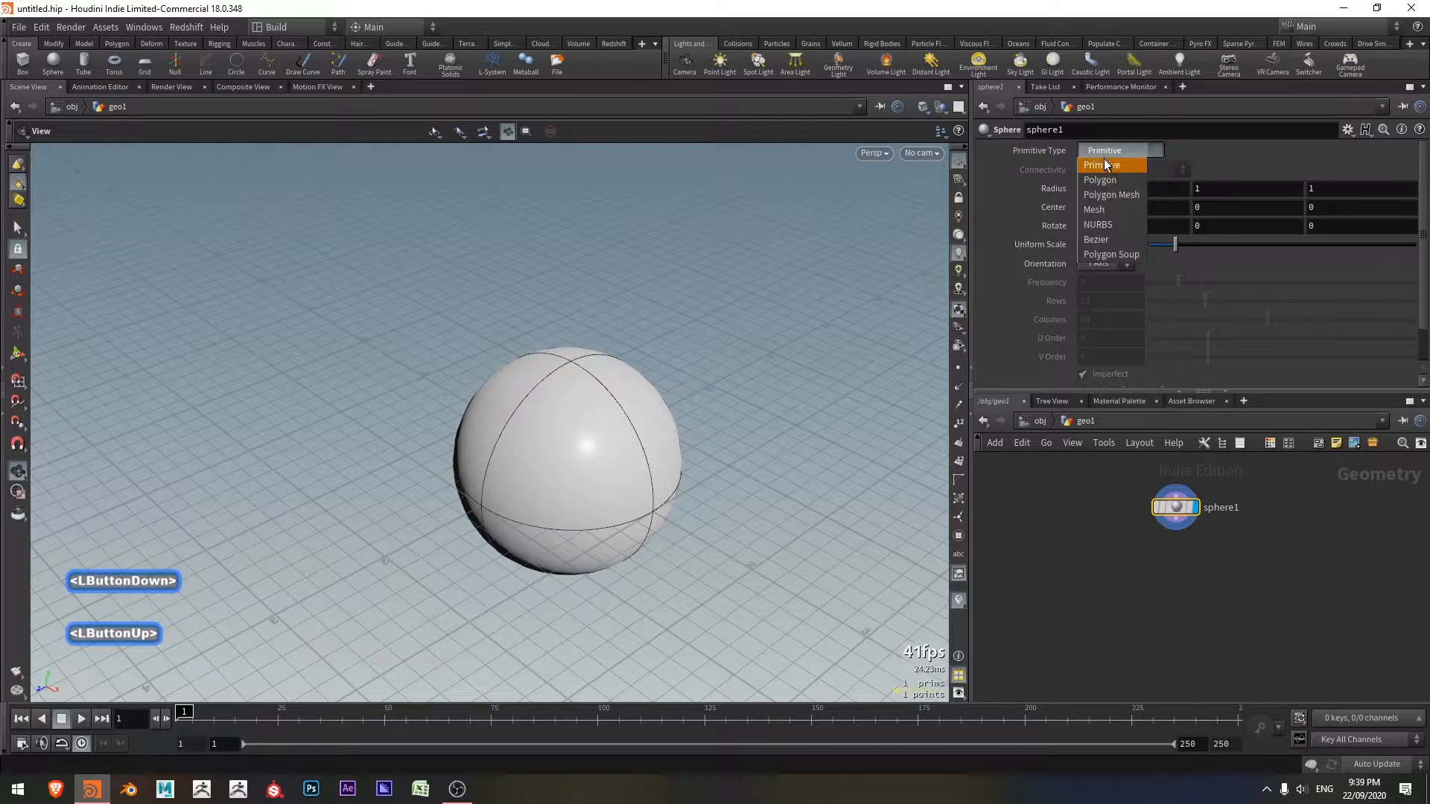
pyautogui.click(1100, 180)
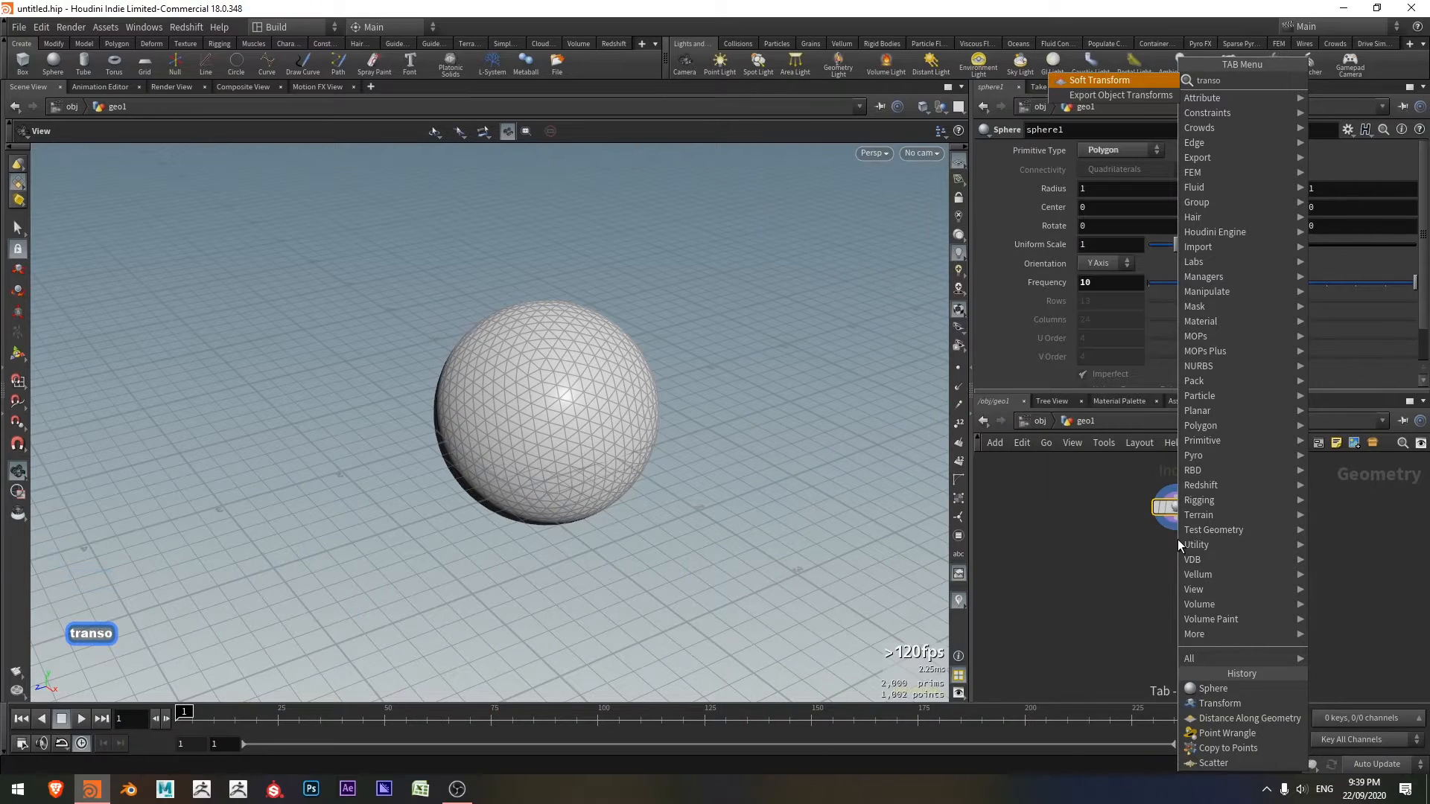
# Step: Add a Transform below sphere1 with Scale Z set to 2
pyautogui.press('Backspace')
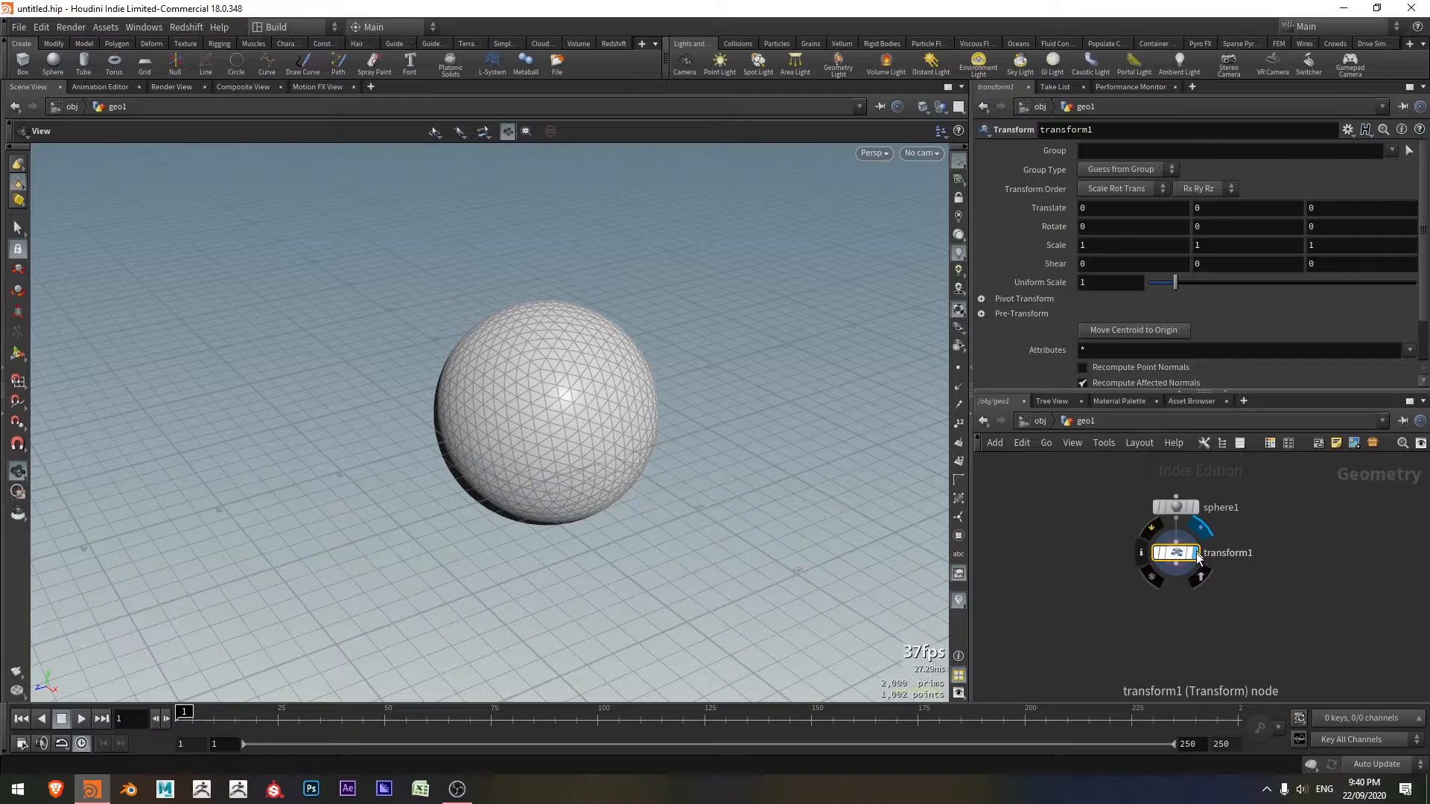
pyautogui.moveTo(1197, 560)
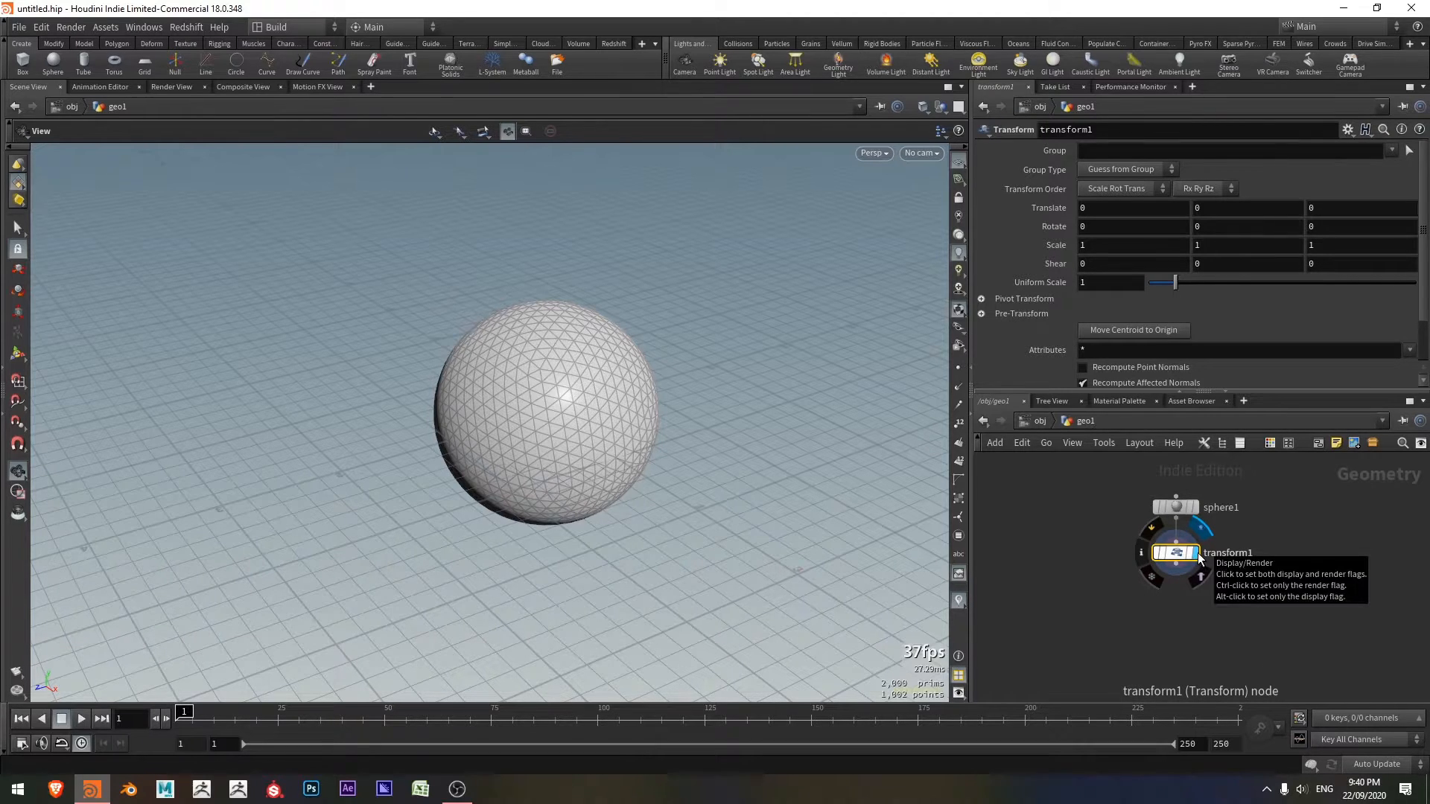
pyautogui.moveTo(1129, 554)
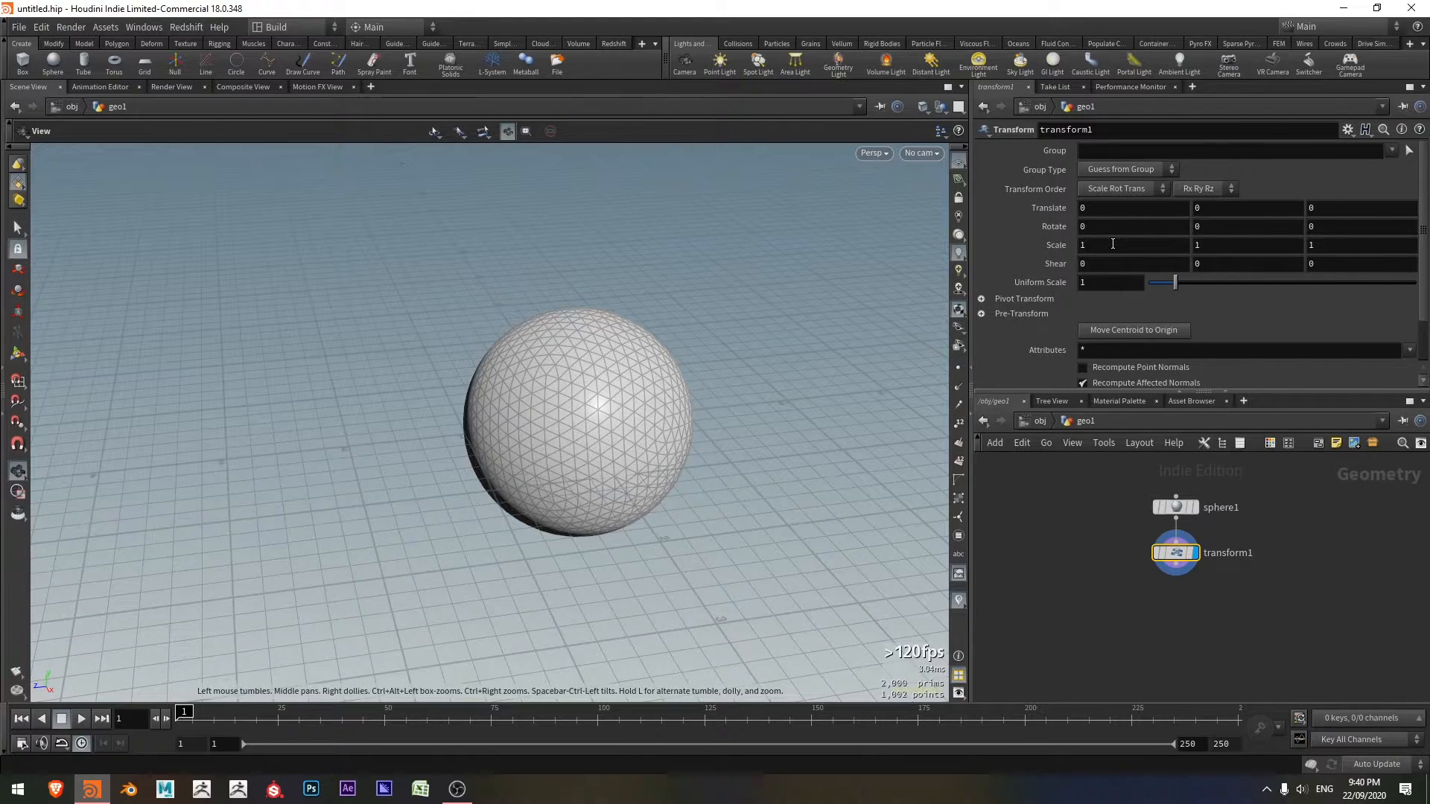
pyautogui.click(1312, 244)
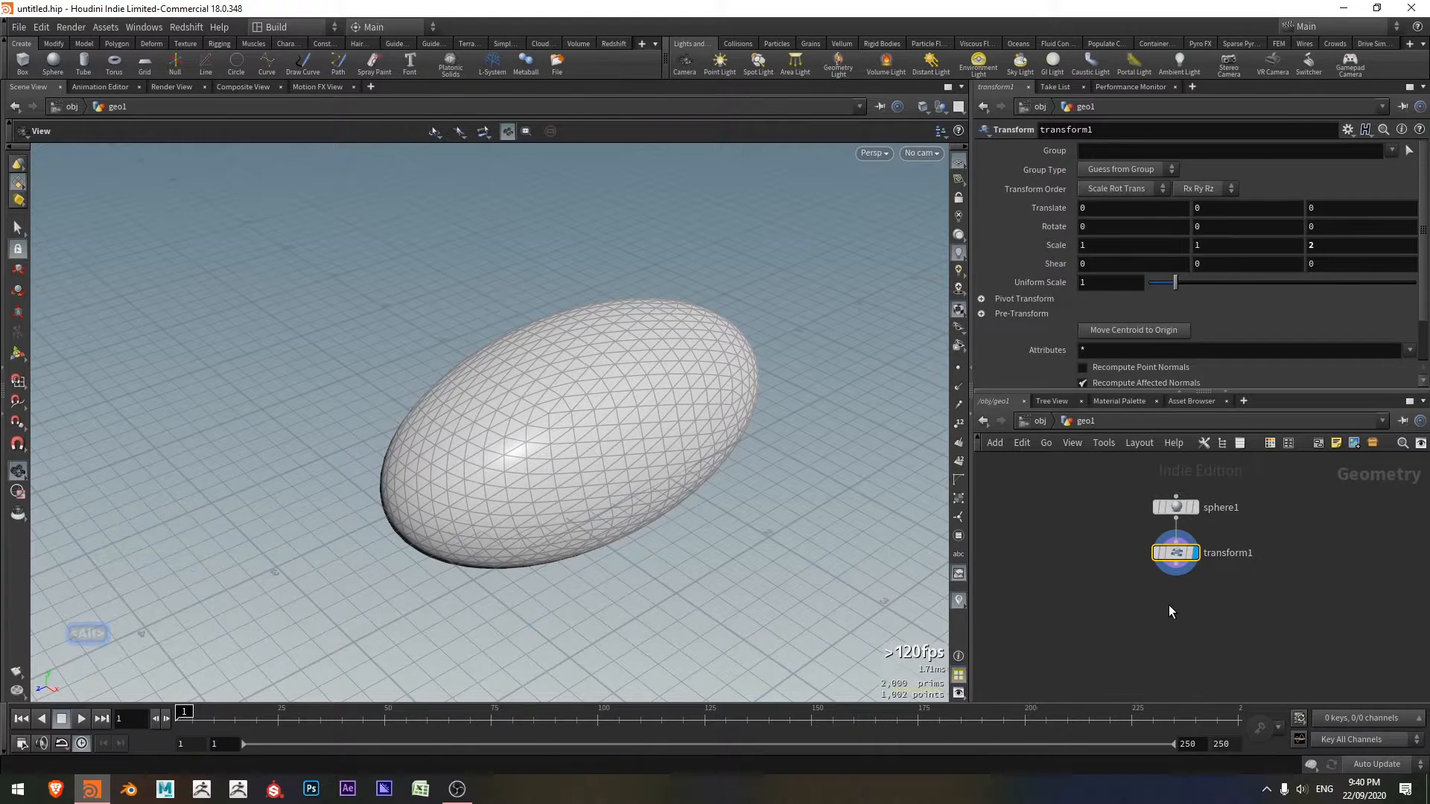
pyautogui.moveTo(1176, 593)
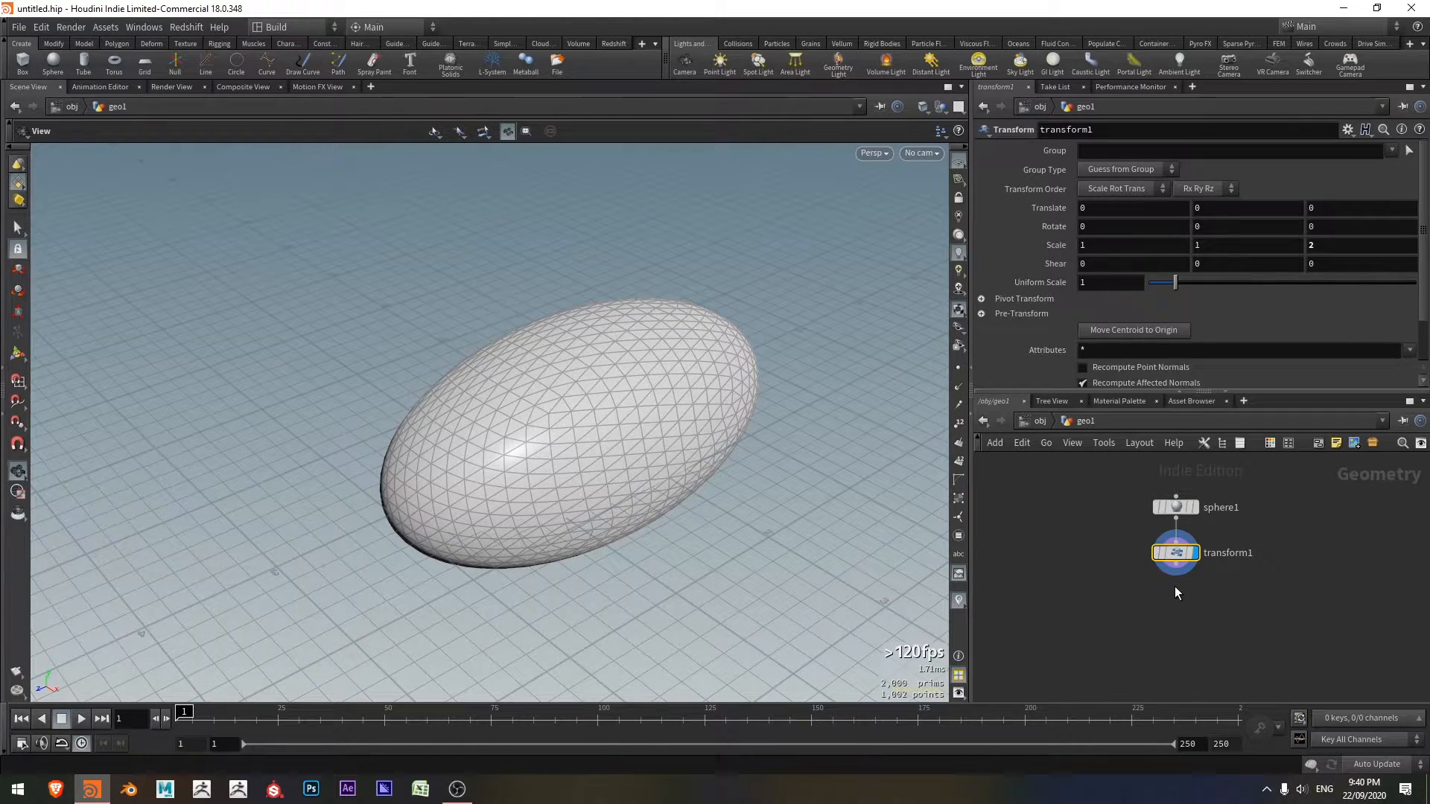
# Step: Add a Mountain noise node below transform1 to roughen the ellipsoid into rock
pyautogui.press('Tab')
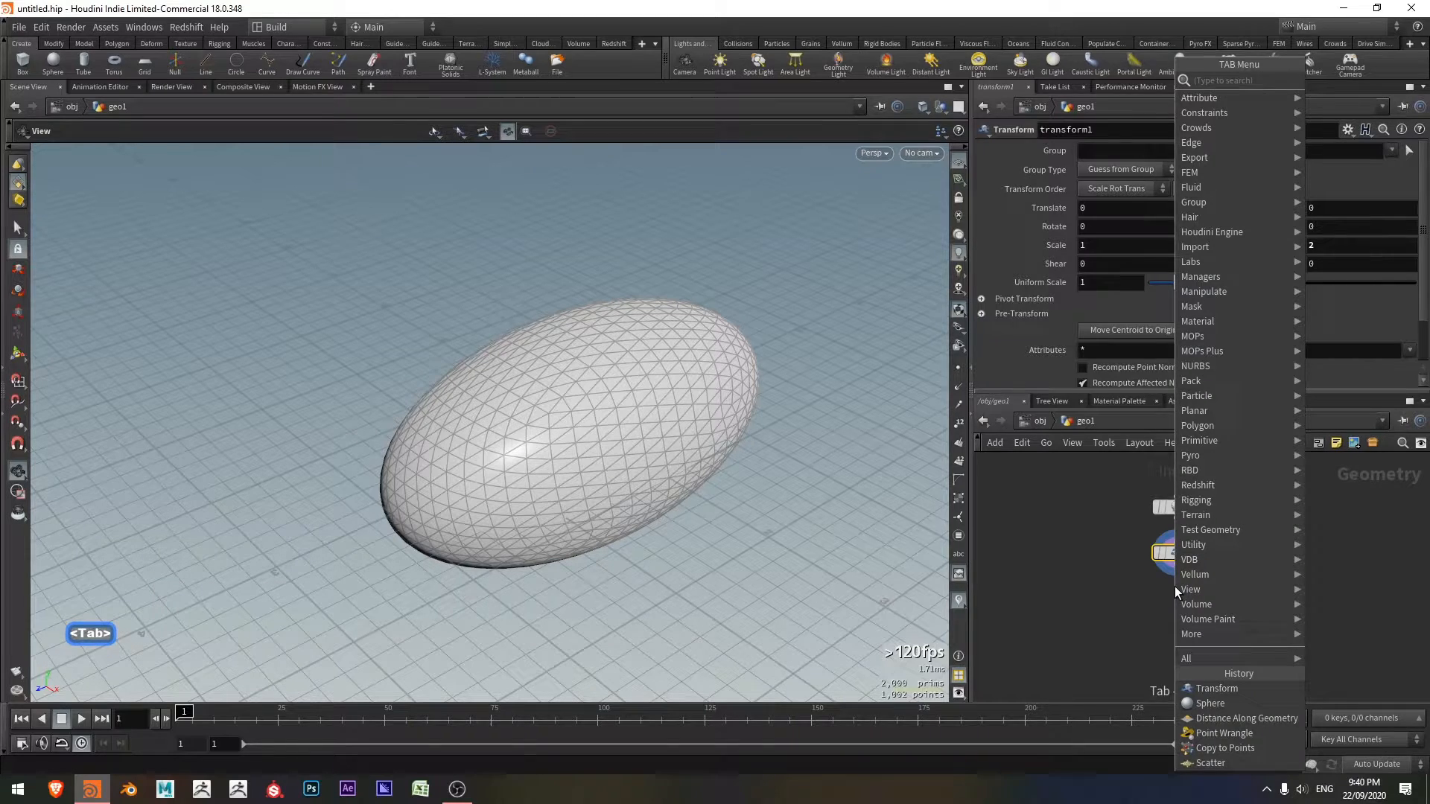
pyautogui.write('moun')
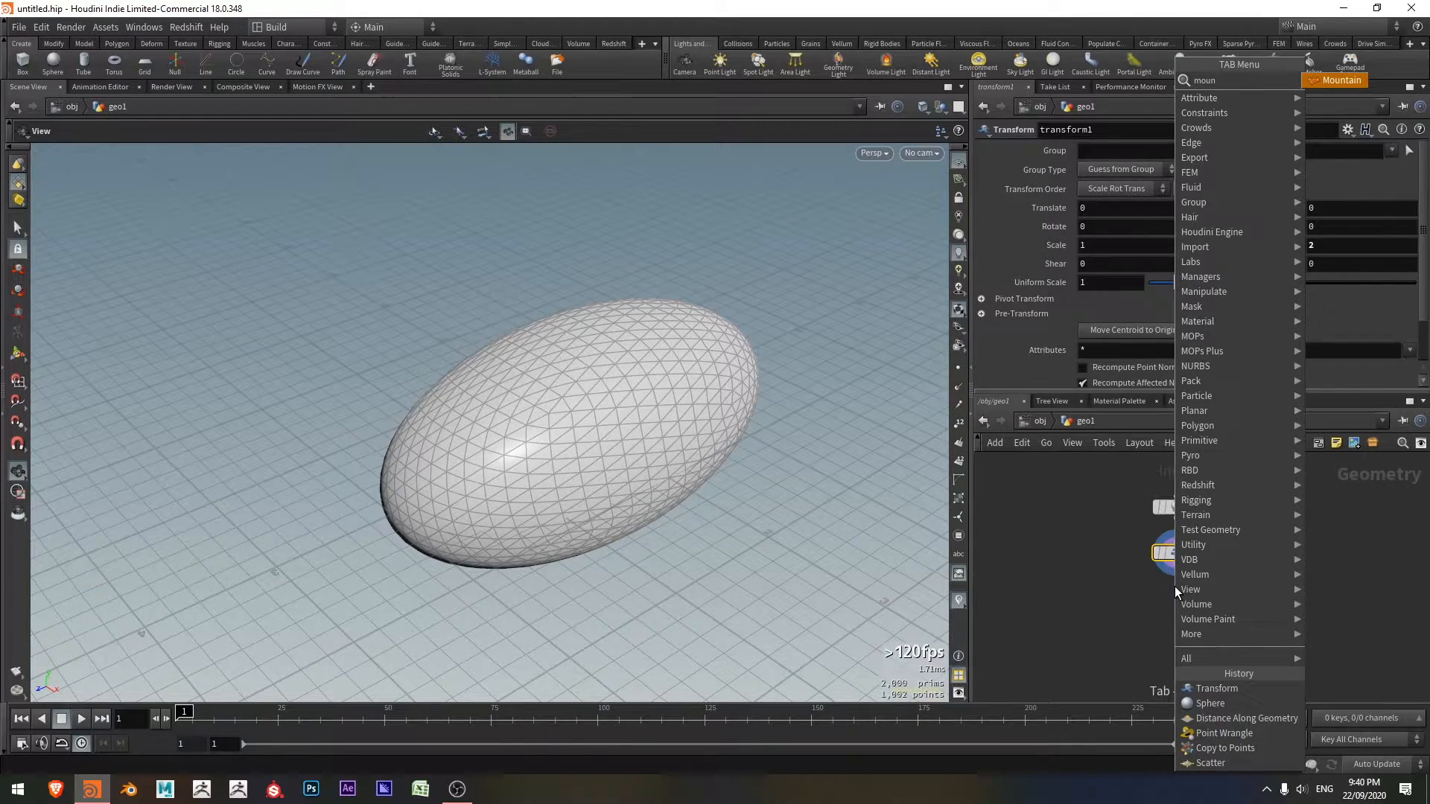
pyautogui.click(1339, 80)
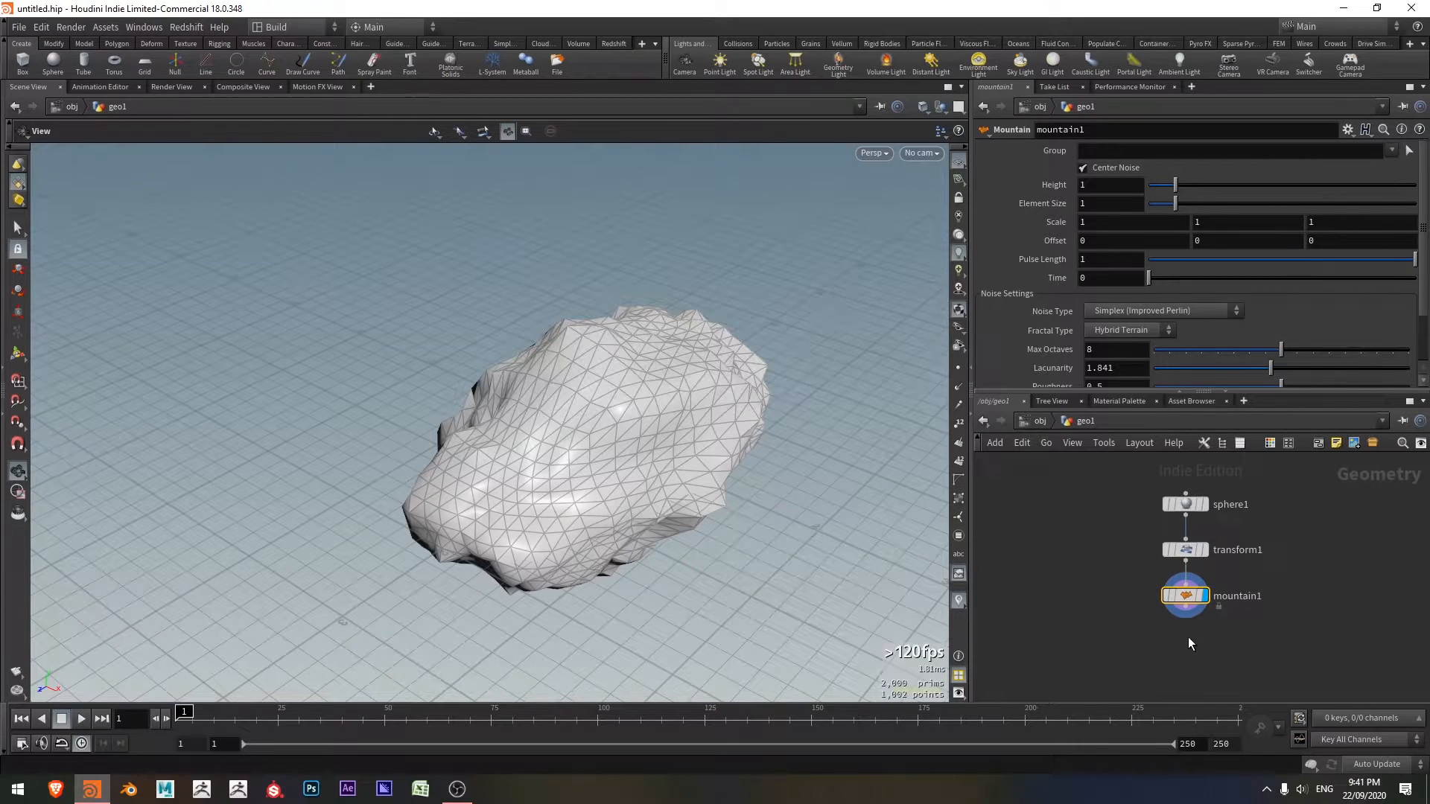
pyautogui.write('scatter')
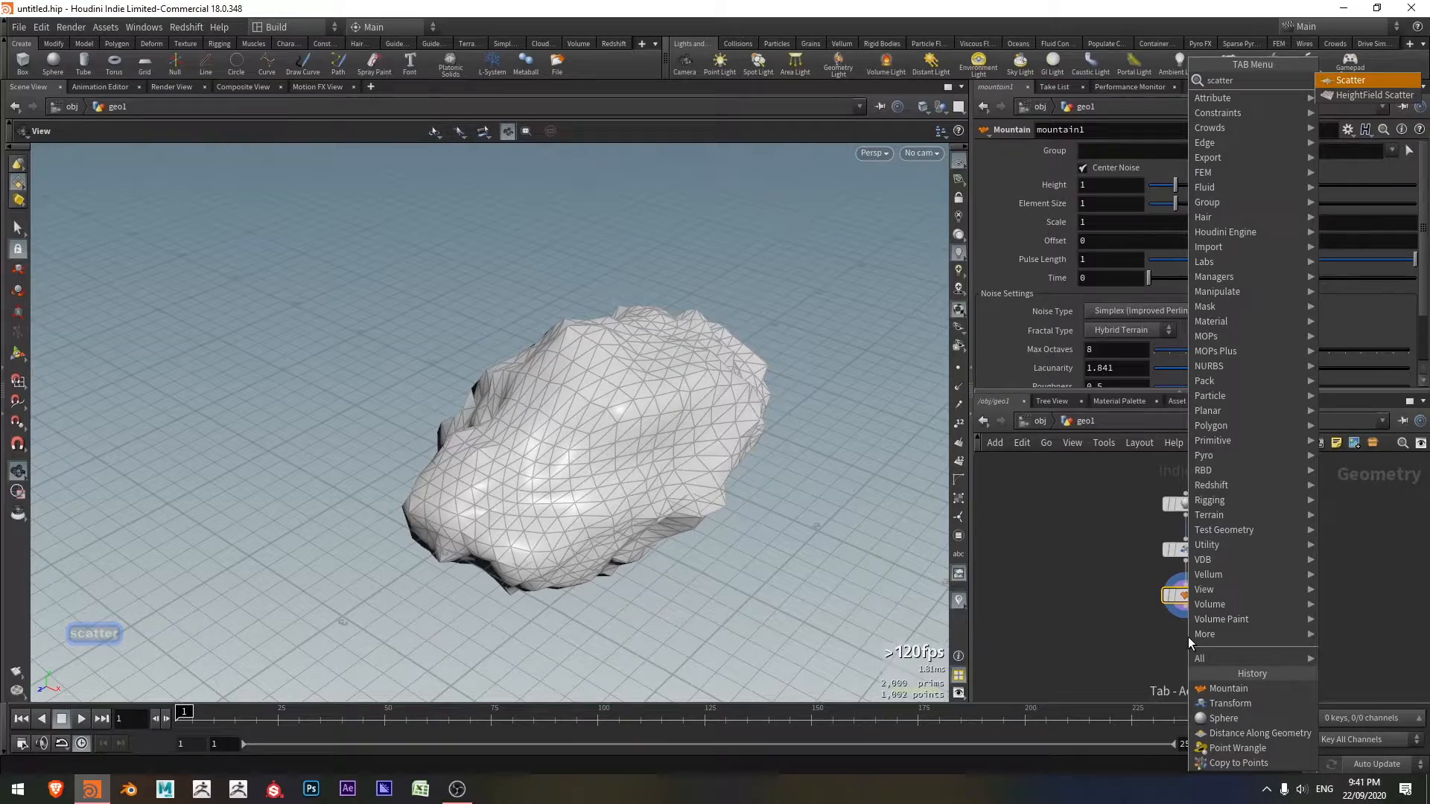
# Step: Place a Scatter node below mountain1 spreading 1000 points over the surface
pyautogui.click(1349, 80)
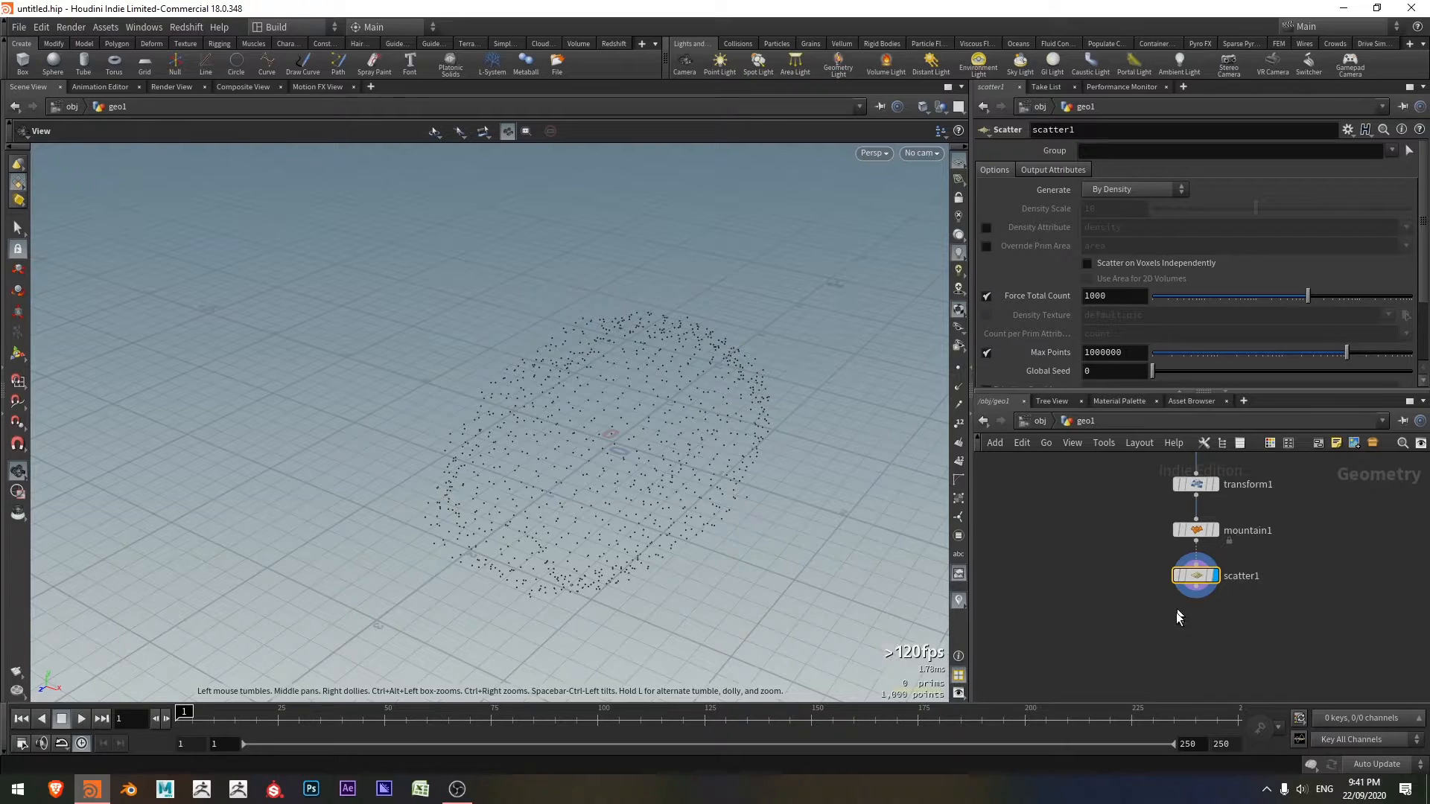
# Step: Place a Copy to Points node below scatter1 and wire scatter1 in as its target points
pyautogui.press('Tab')
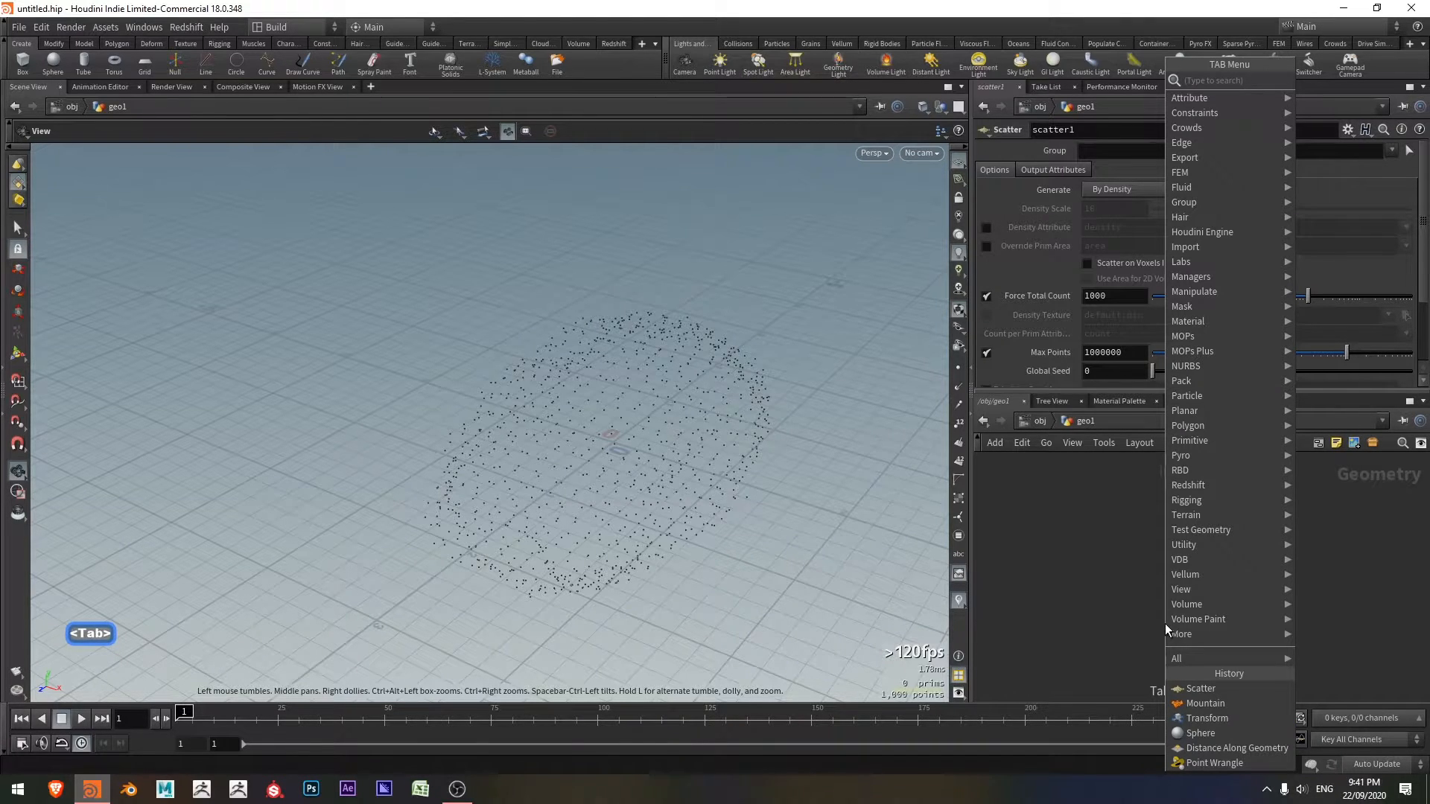
pyautogui.write('ctp')
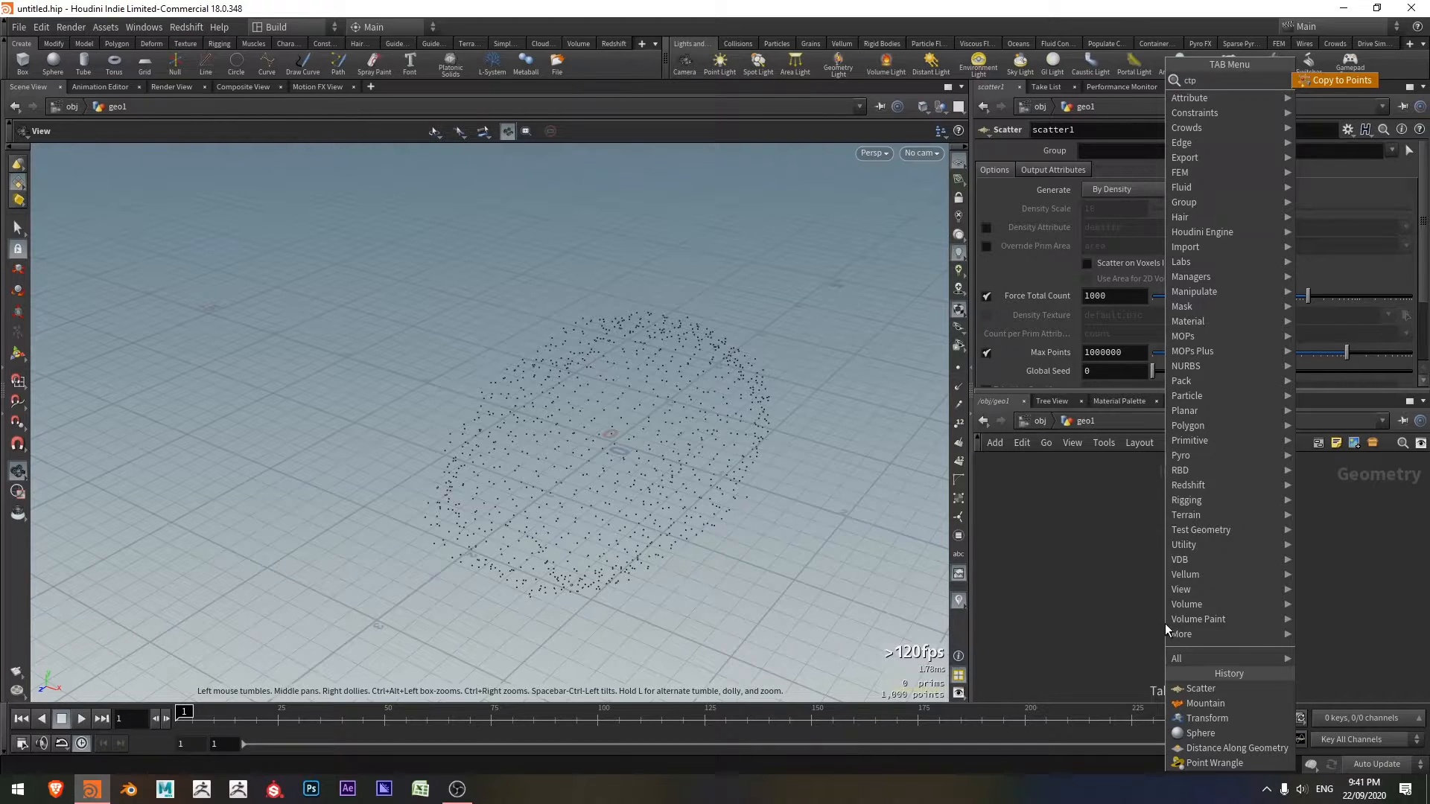
pyautogui.click(1340, 79)
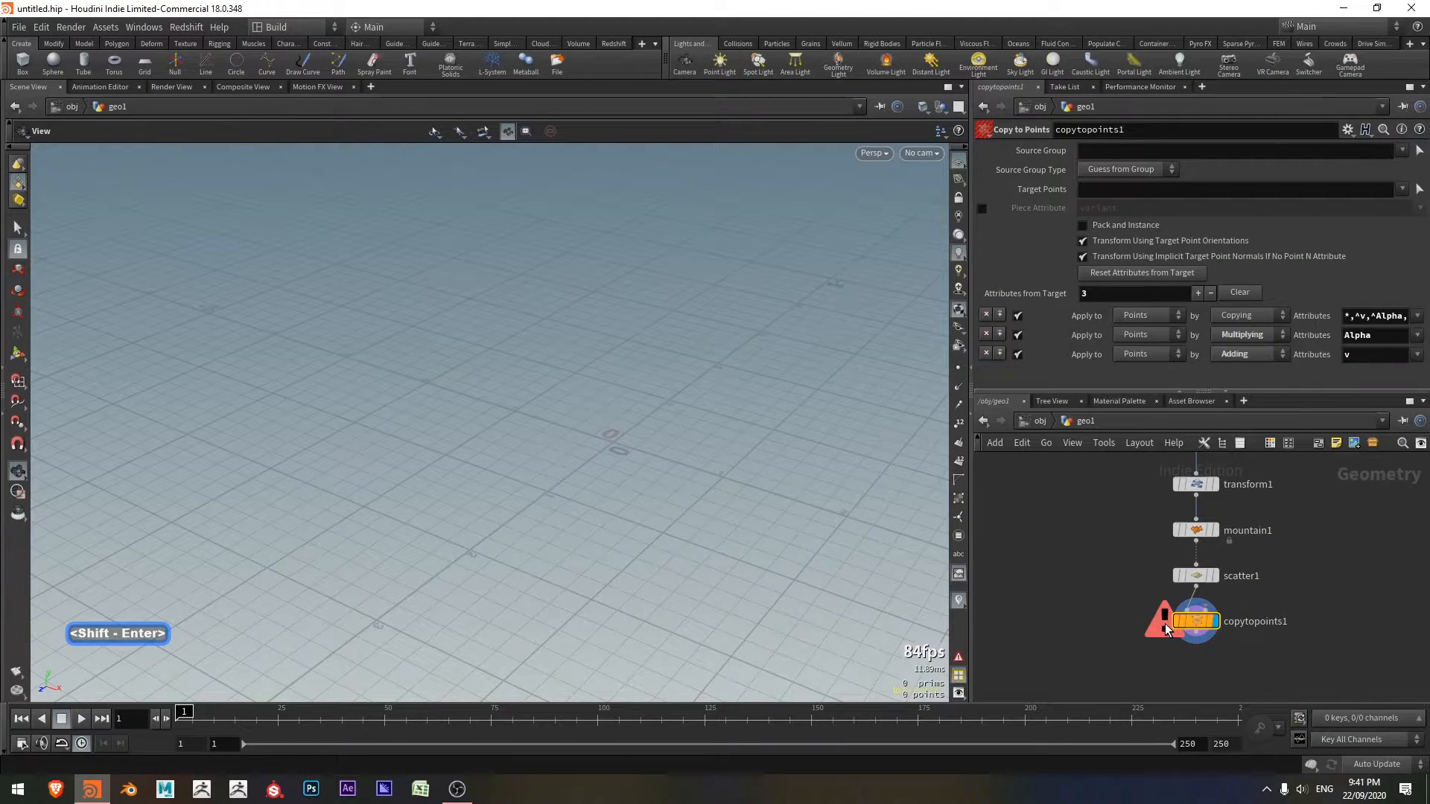
pyautogui.click(1194, 621)
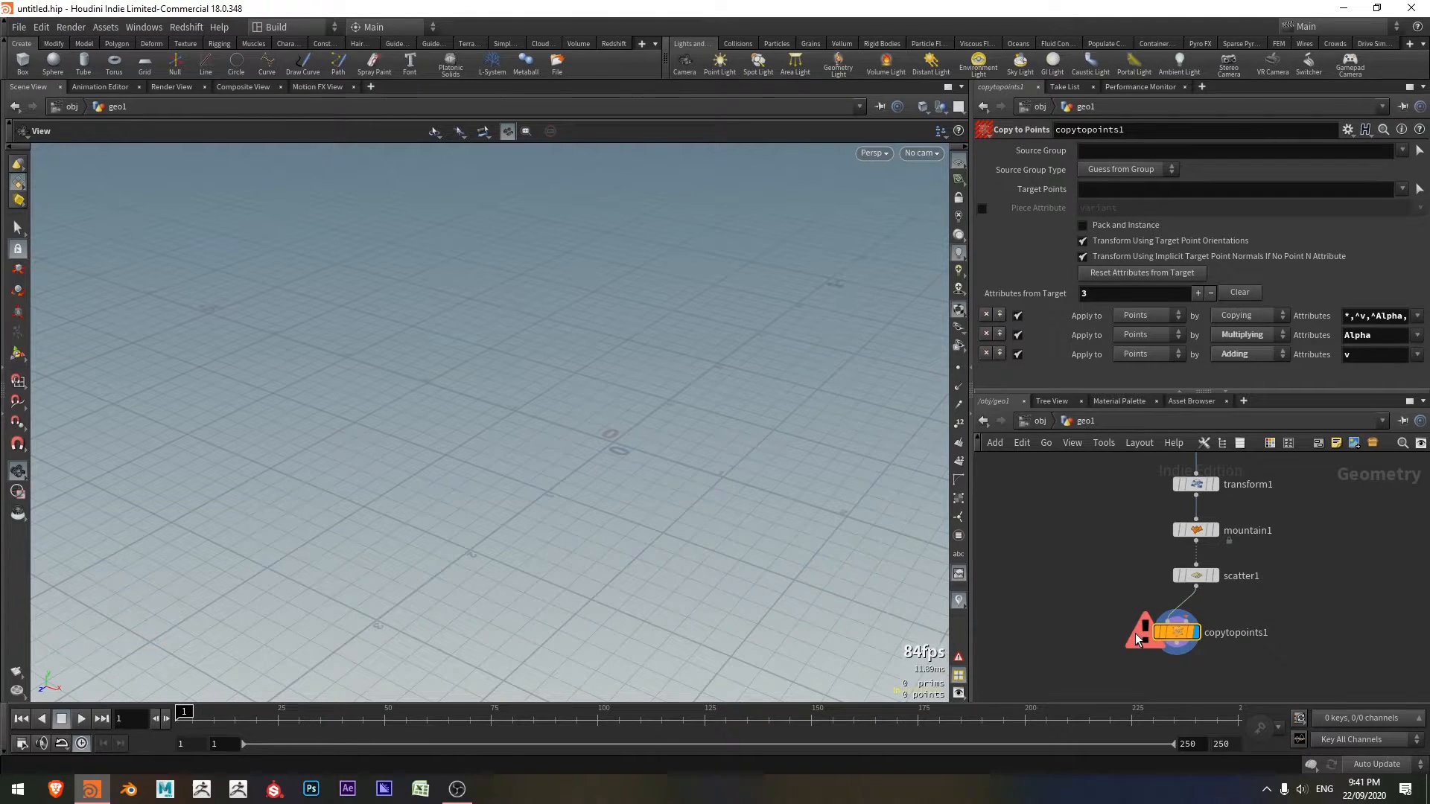
pyautogui.moveTo(1175, 632)
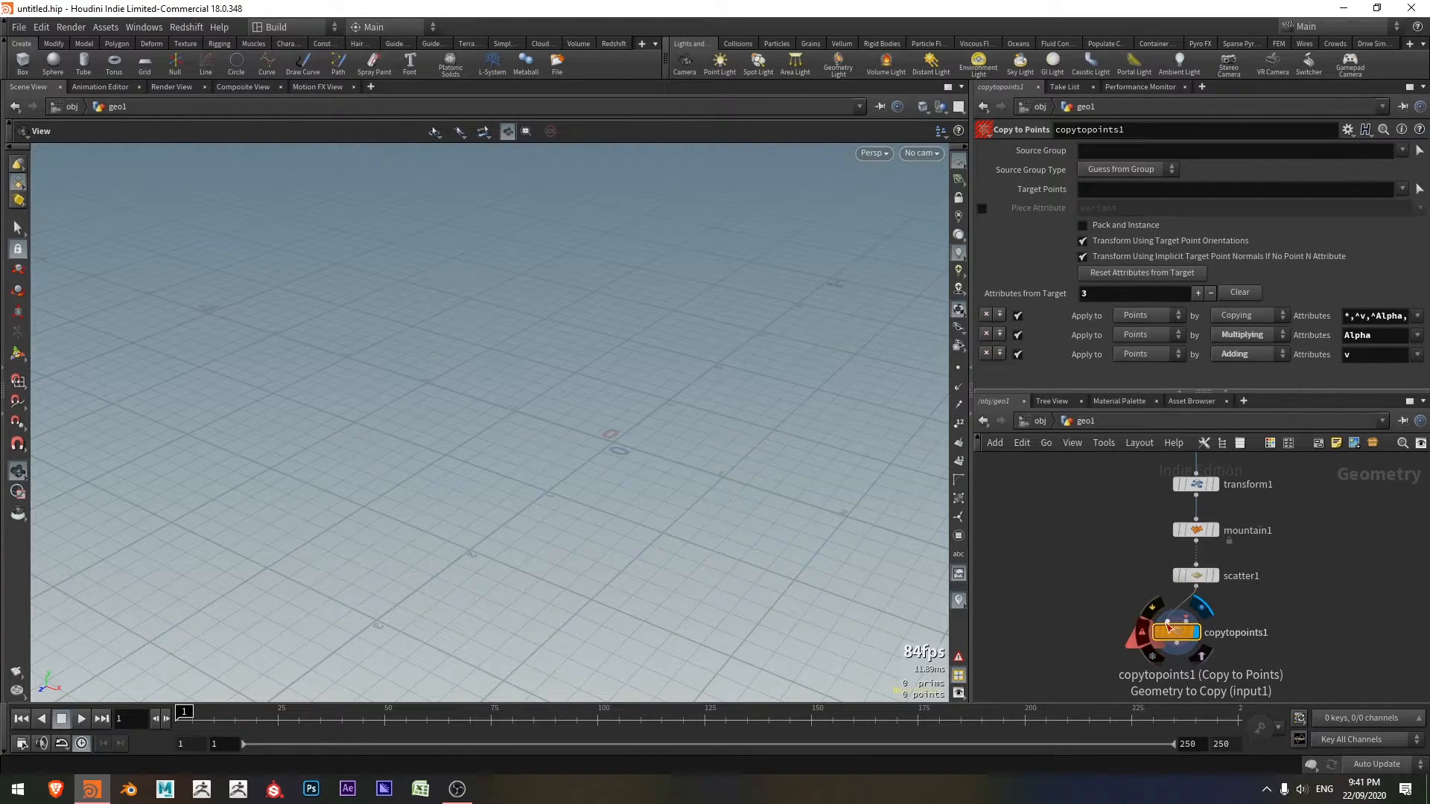
pyautogui.moveTo(1170, 627)
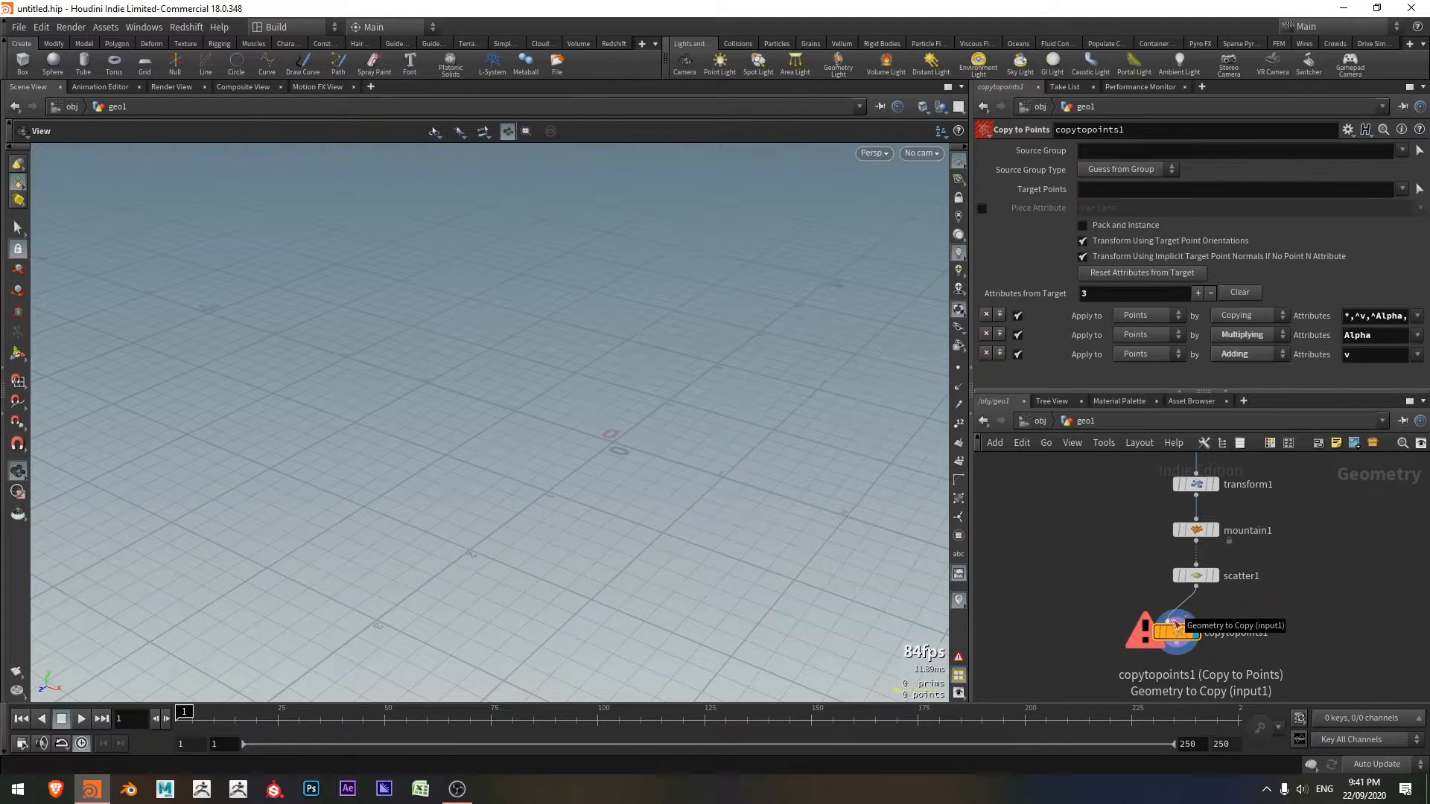
pyautogui.moveTo(1177, 630)
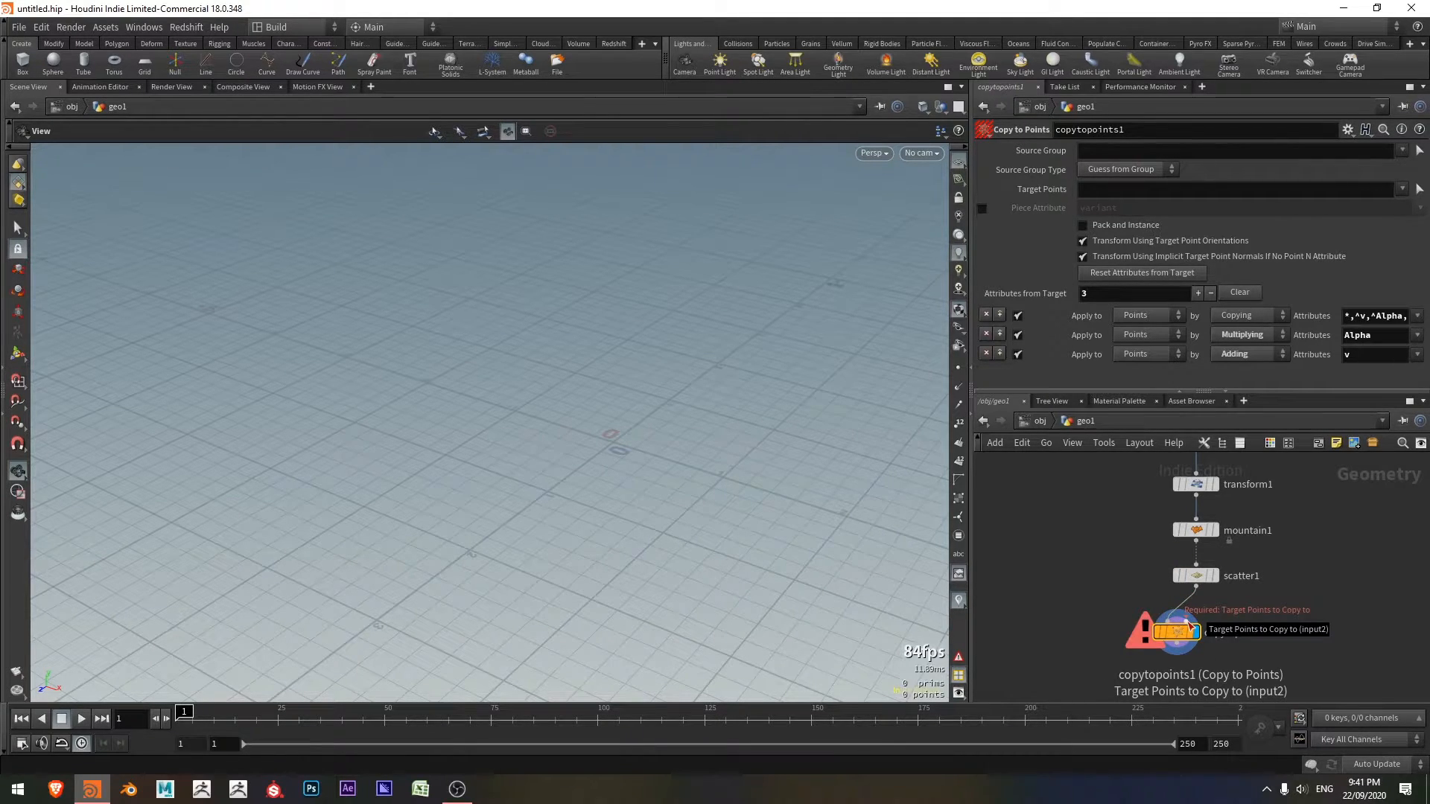
pyautogui.click(1176, 632)
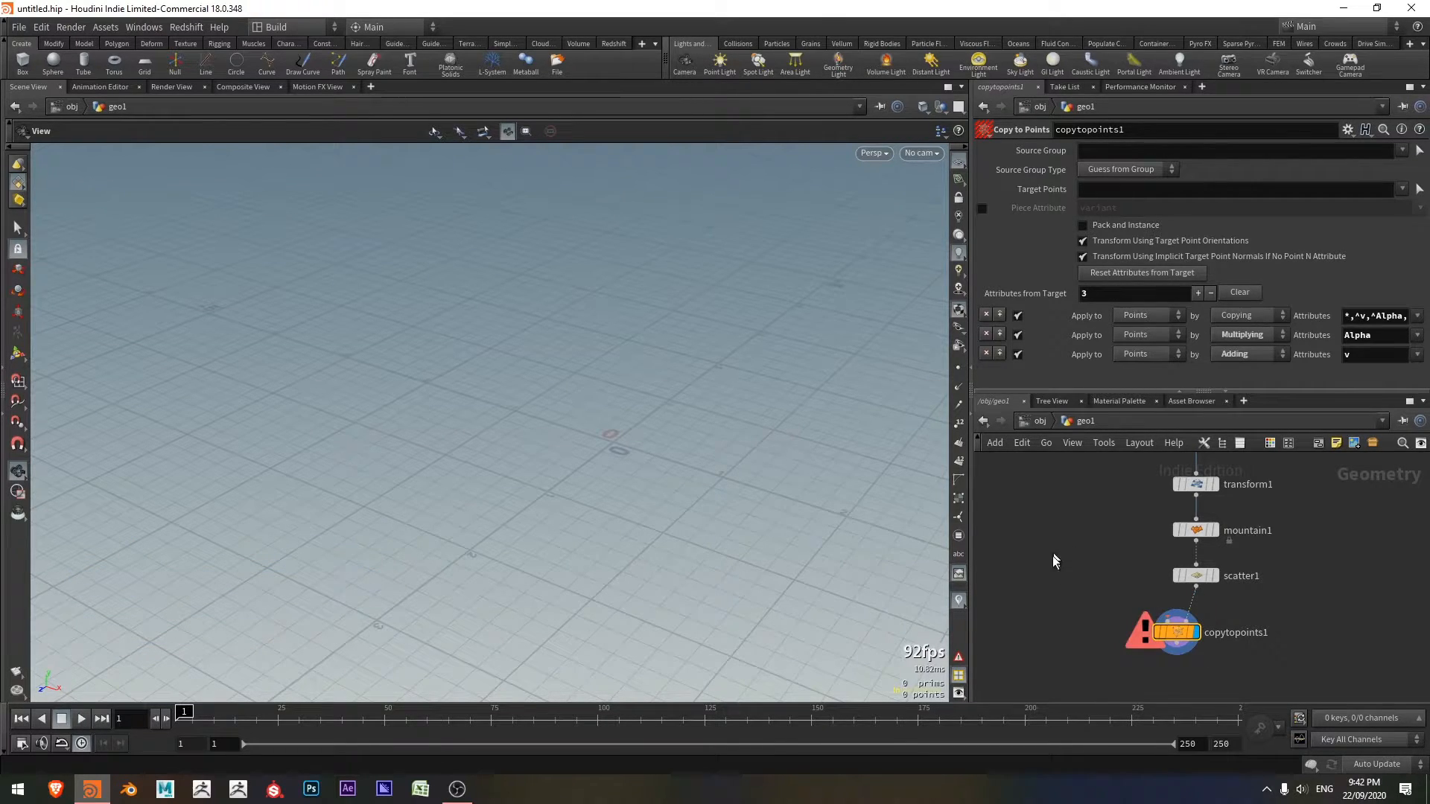
pyautogui.moveTo(1100, 576)
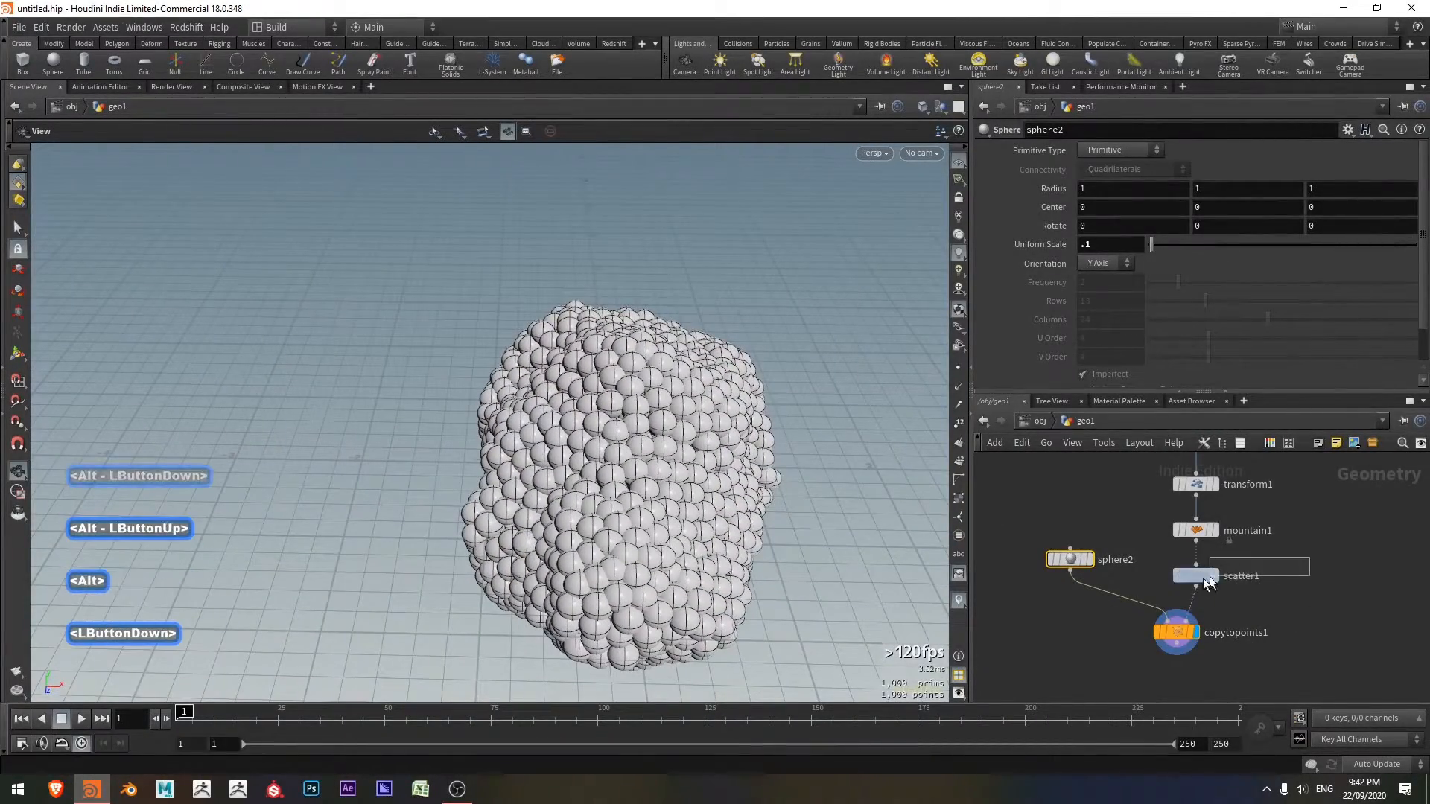
# Step: Select scatter1 to bring up its point count settings
pyautogui.click(1195, 576)
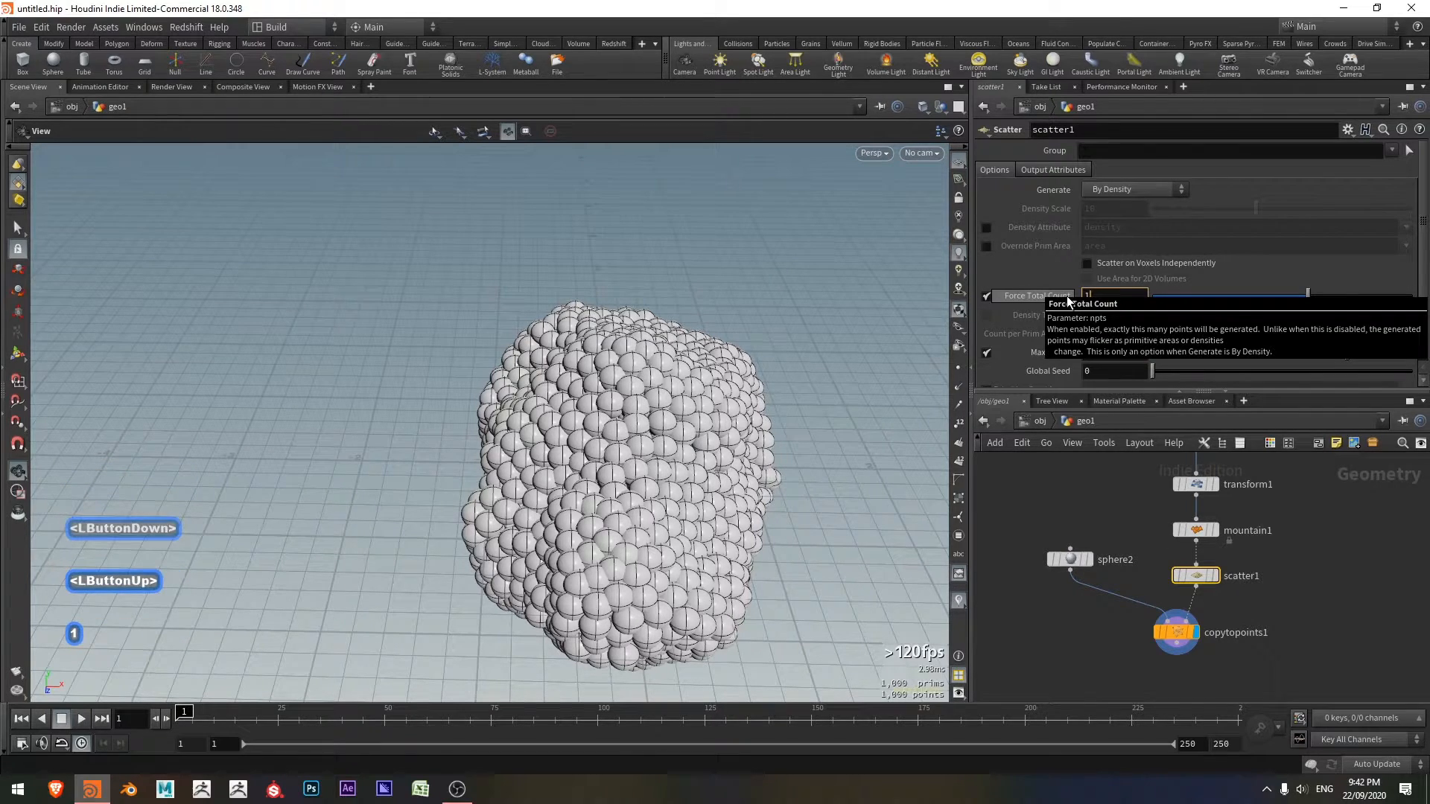
# Step: Set scatter1's Force Total Count to 100
pyautogui.write('100')
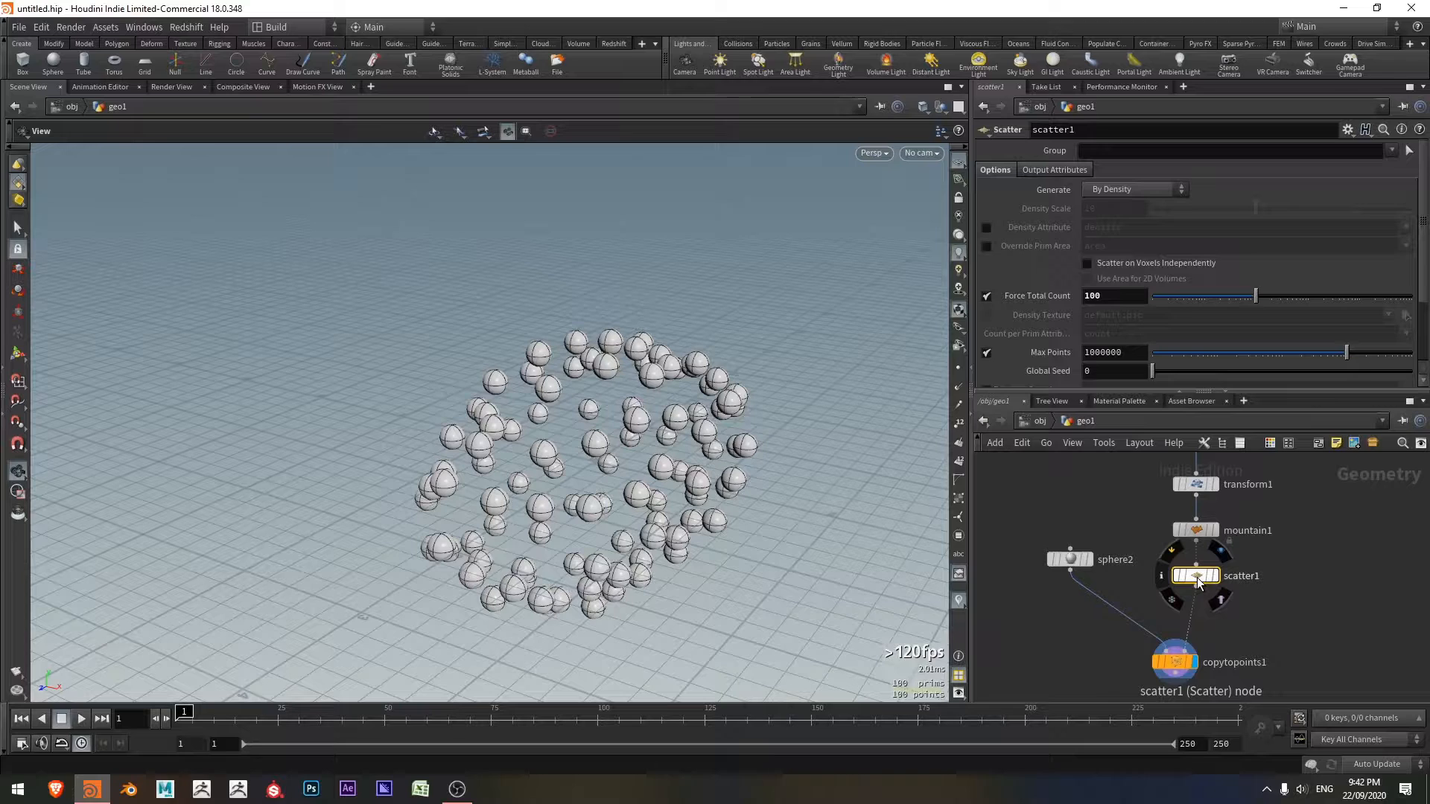
pyautogui.moveTo(1162, 579)
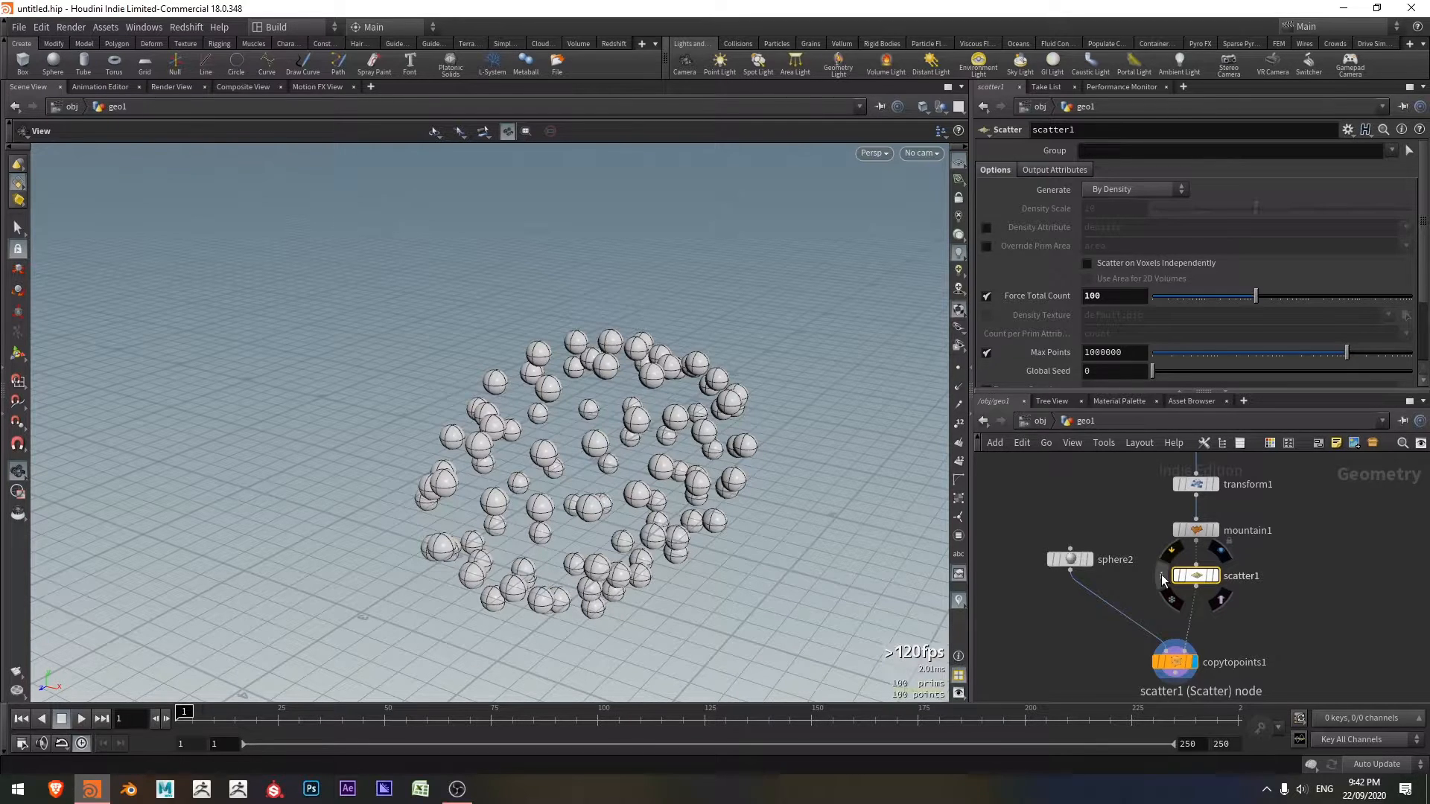
pyautogui.moveTo(1194, 576)
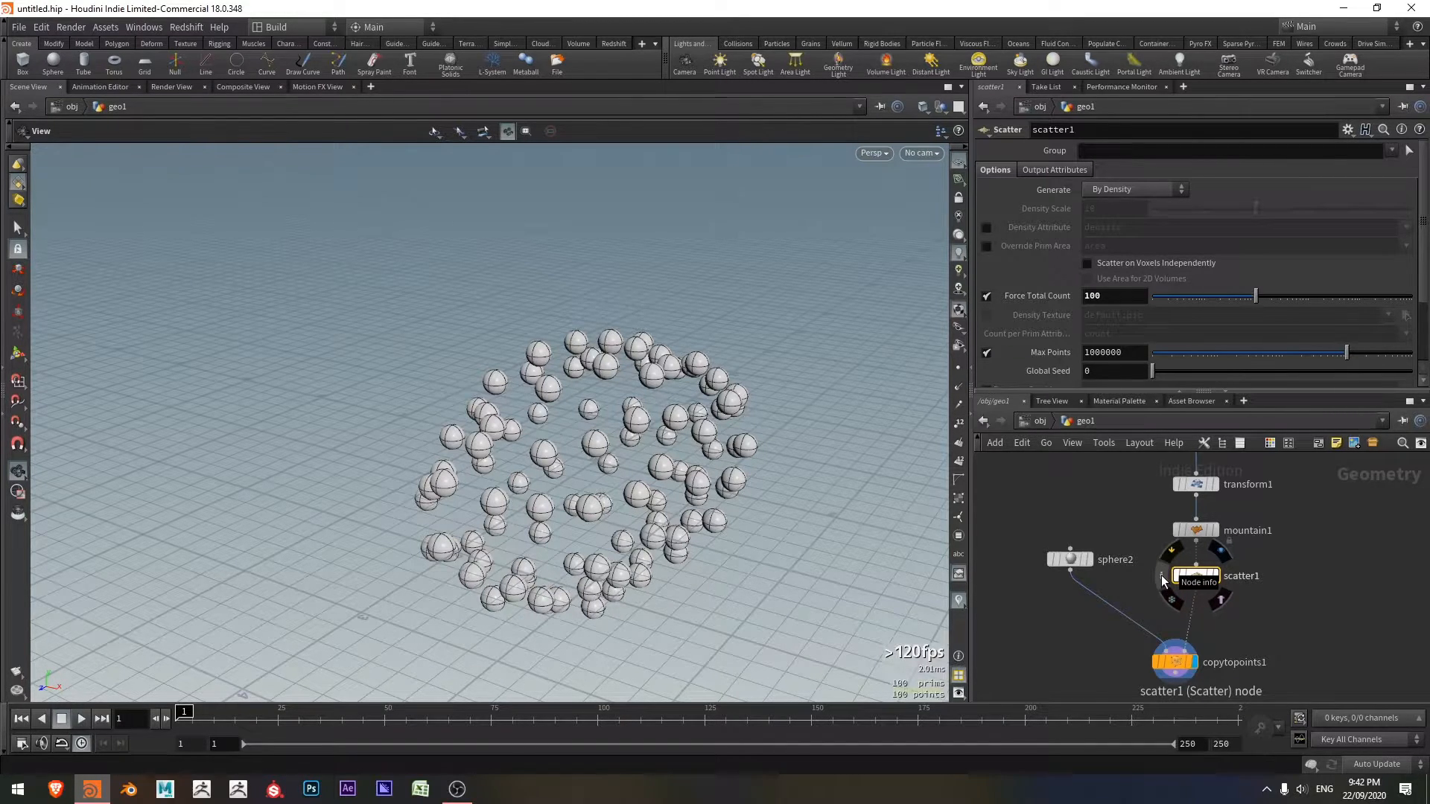
# Step: Open scatter1's Node Info, showing 100 points and the P attribute
pyautogui.click(1195, 575)
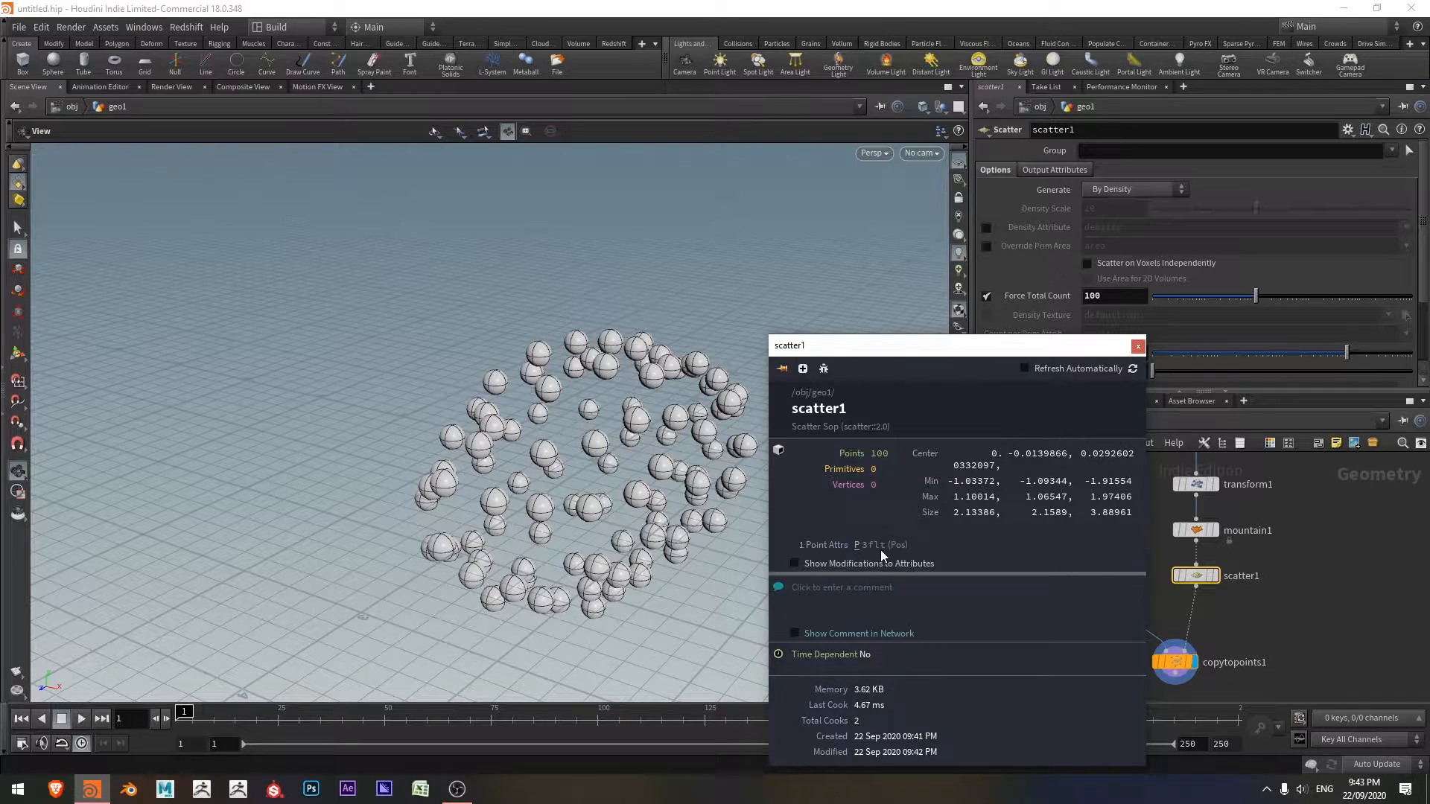
pyautogui.moveTo(902, 547)
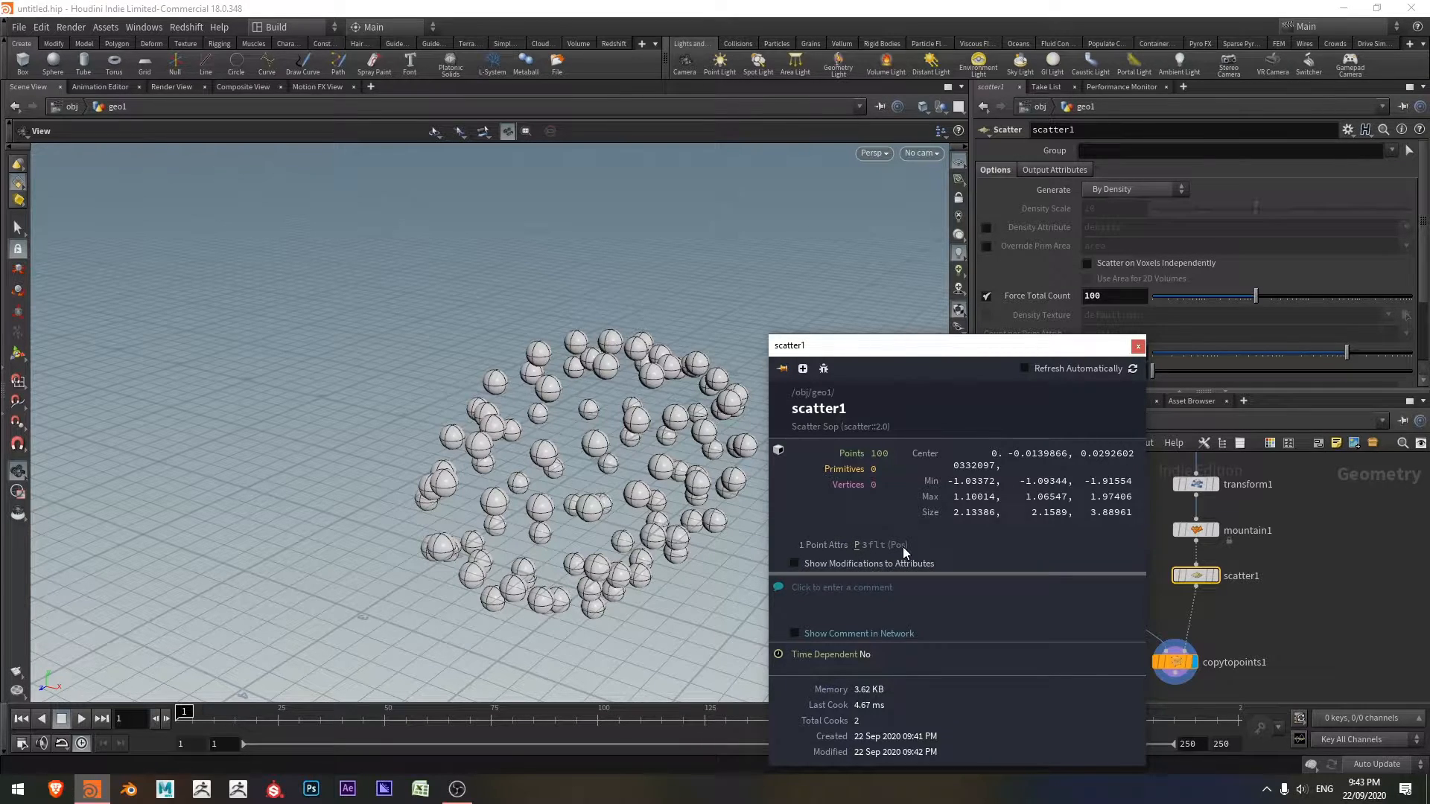
pyautogui.moveTo(410, 98)
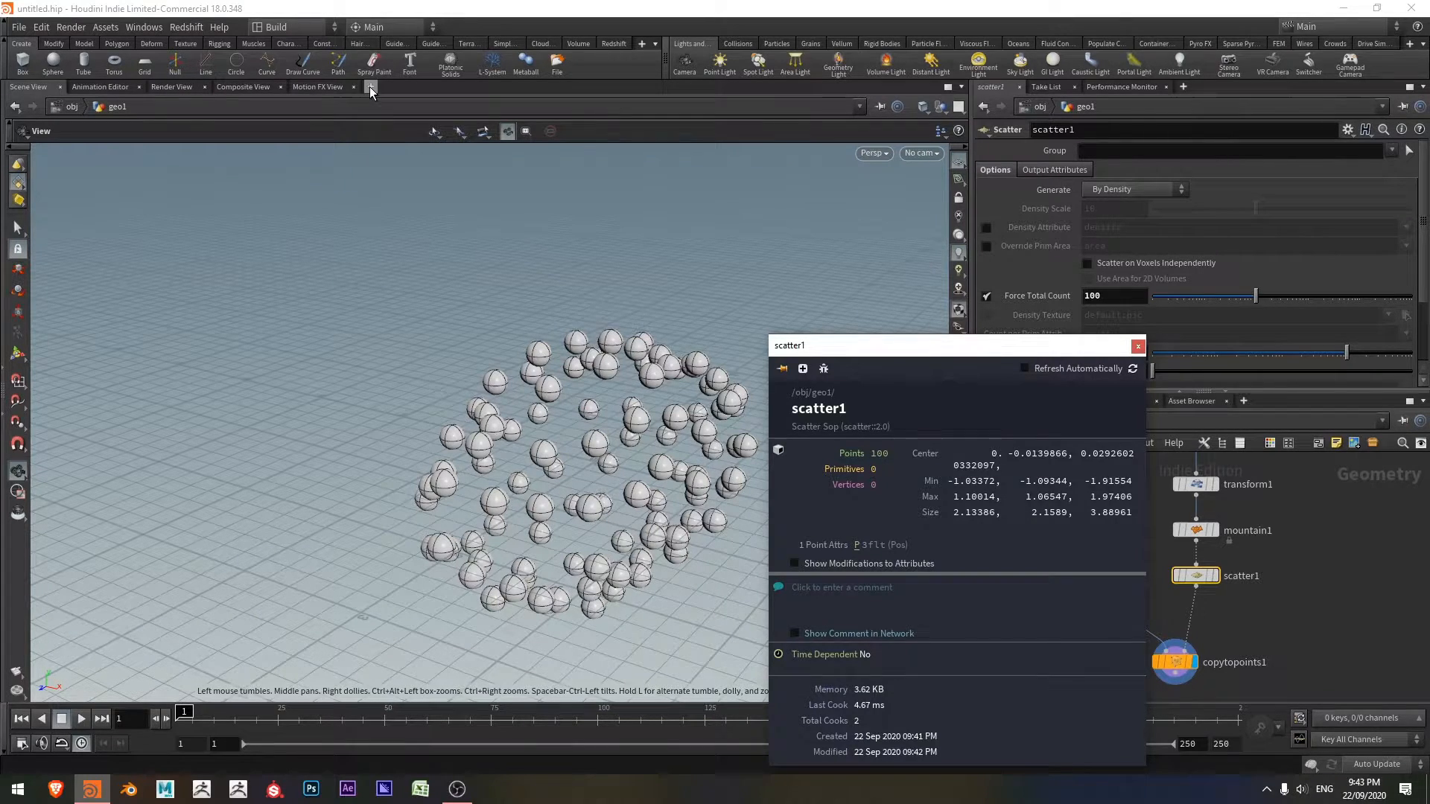
# Step: Add a Geometry Spreadsheet pane listing scatter1's point positions, then close Node Info
pyautogui.click(370, 87)
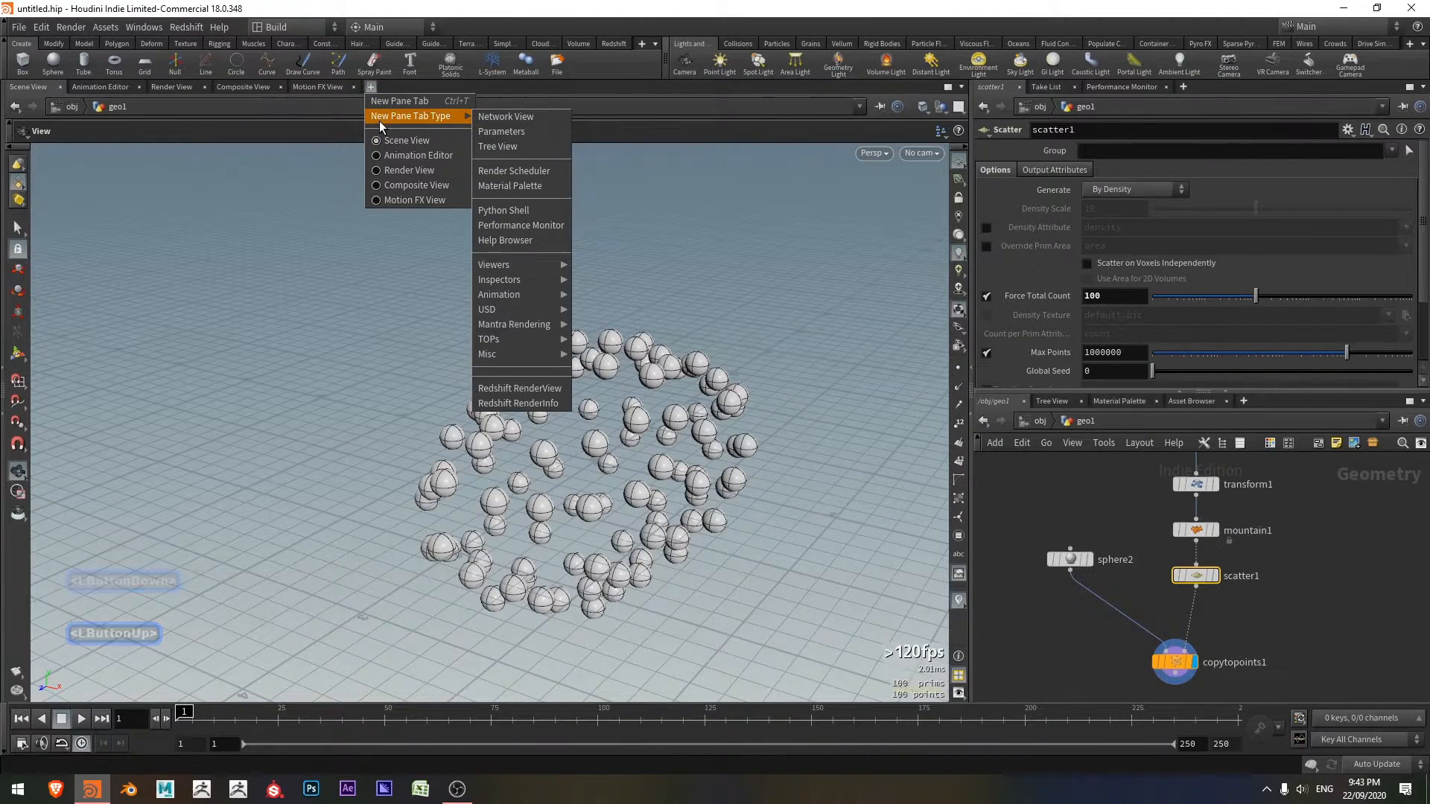
pyautogui.moveTo(499, 279)
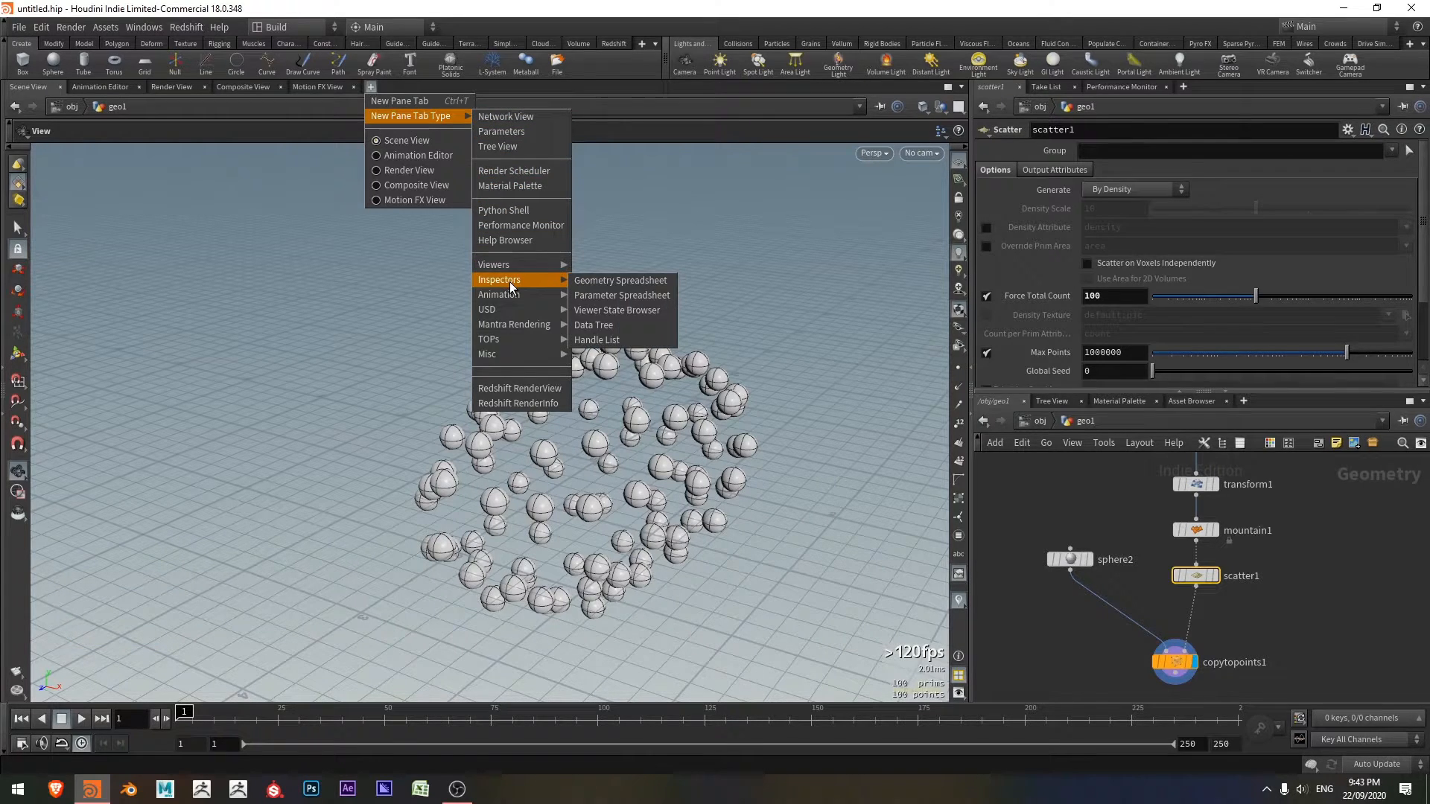
pyautogui.moveTo(621, 280)
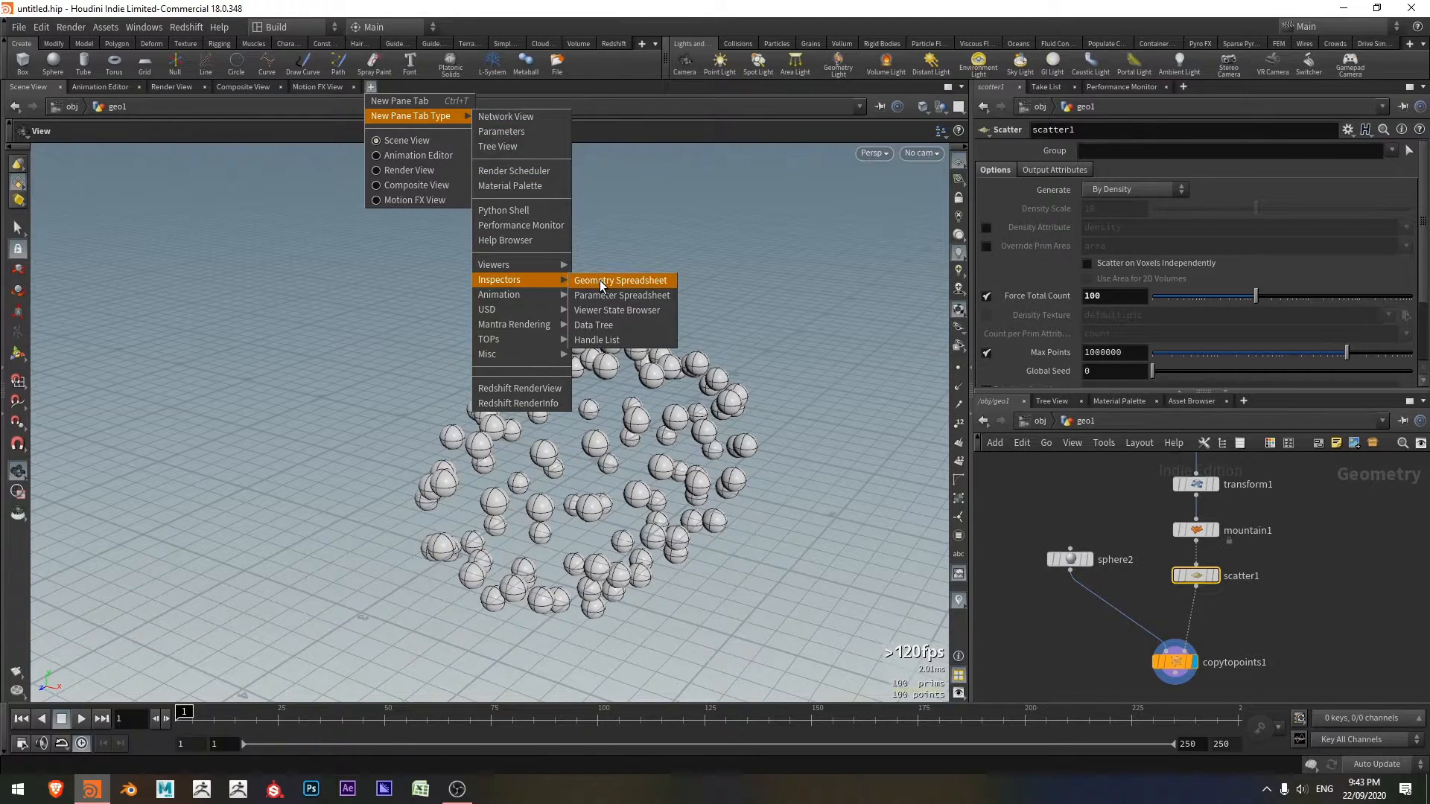
pyautogui.click(620, 280)
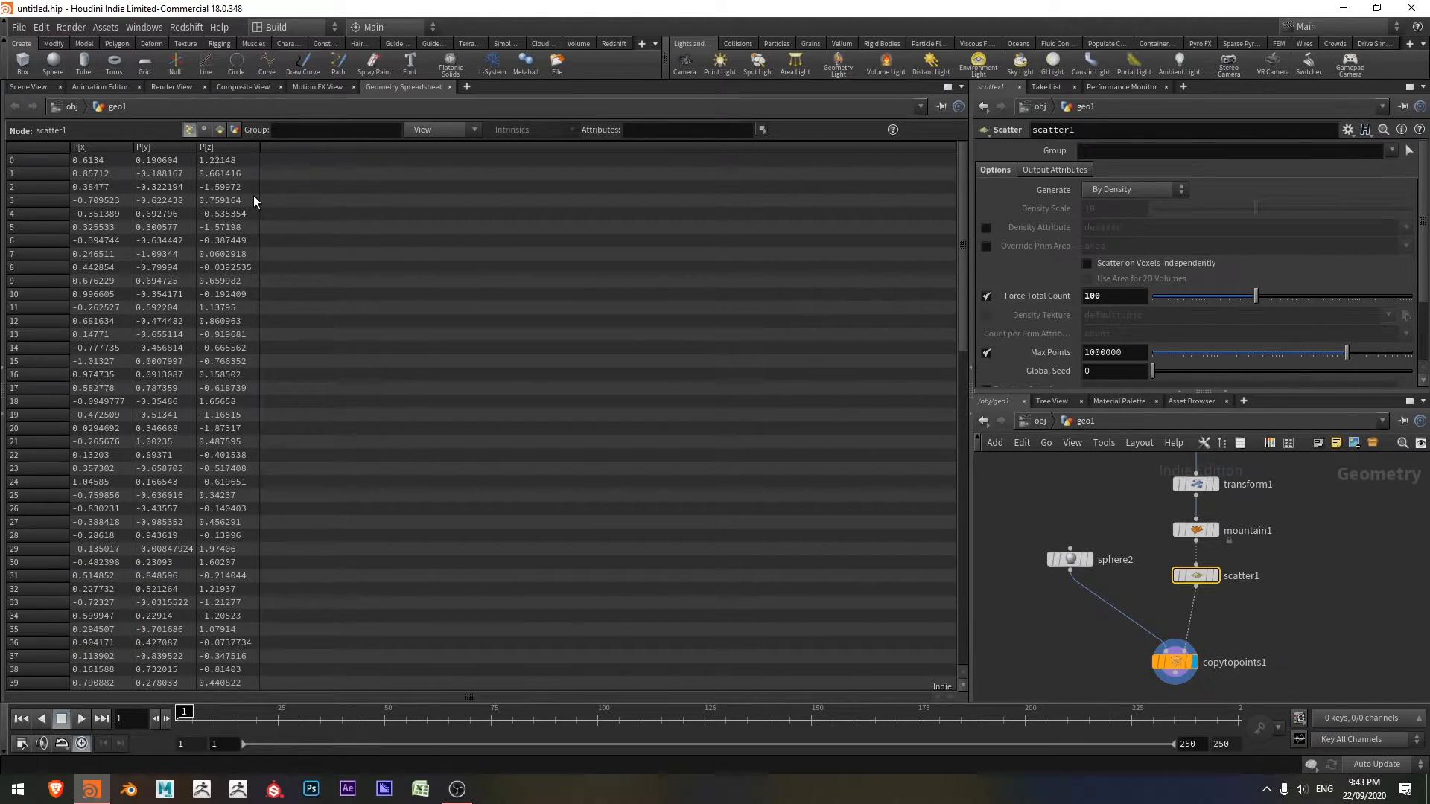
pyautogui.moveTo(1195, 575)
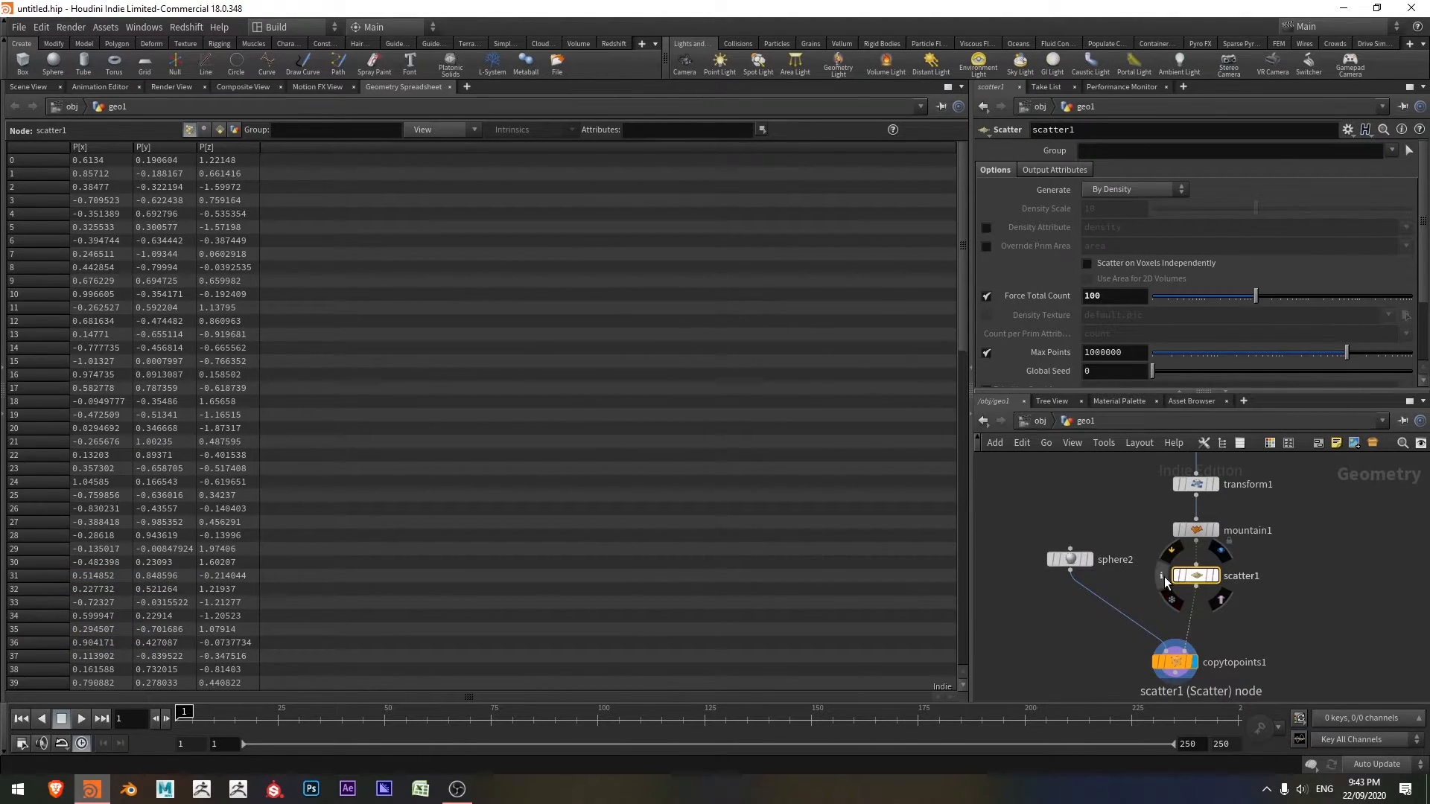
pyautogui.click(1162, 575)
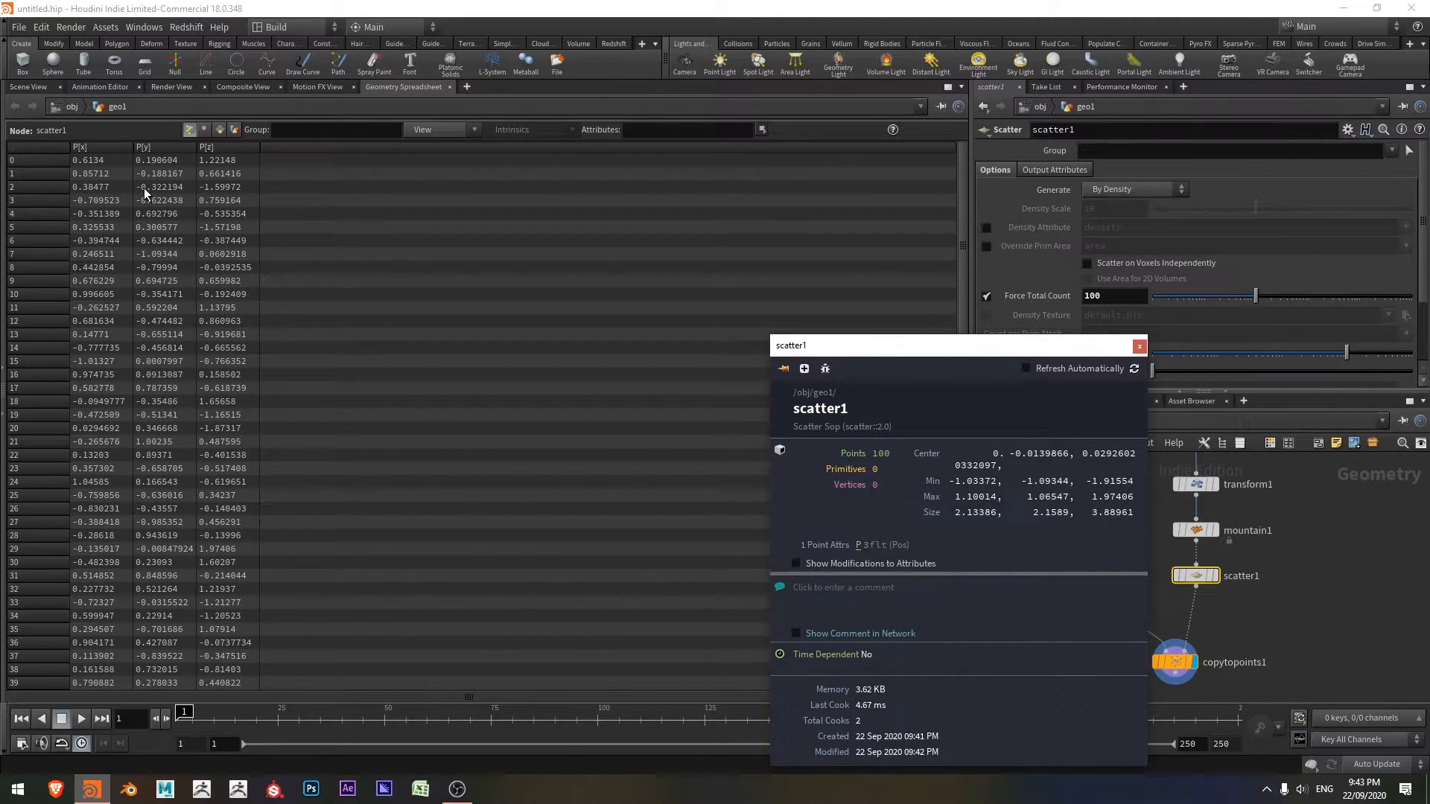
pyautogui.moveTo(963, 557)
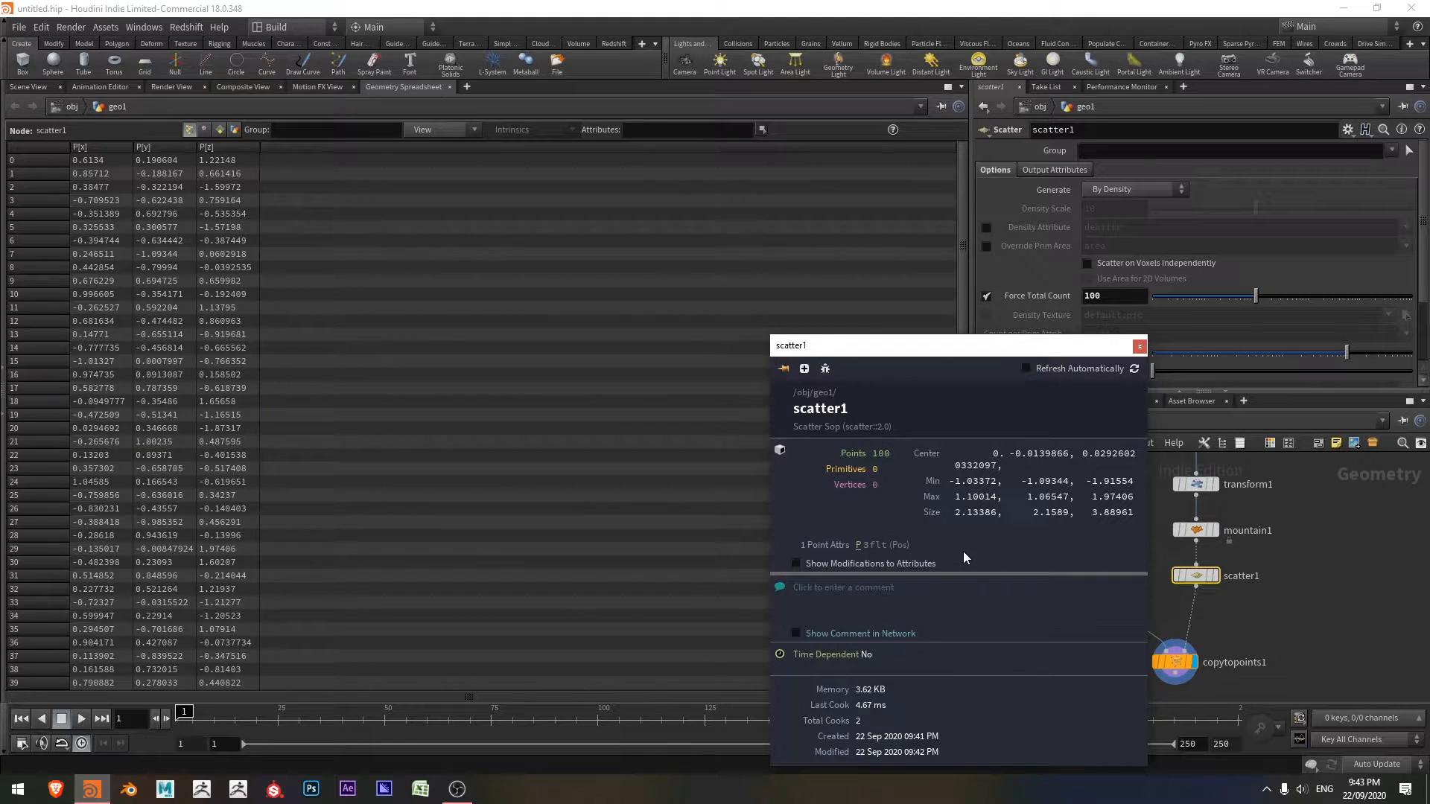
pyautogui.click(1138, 349)
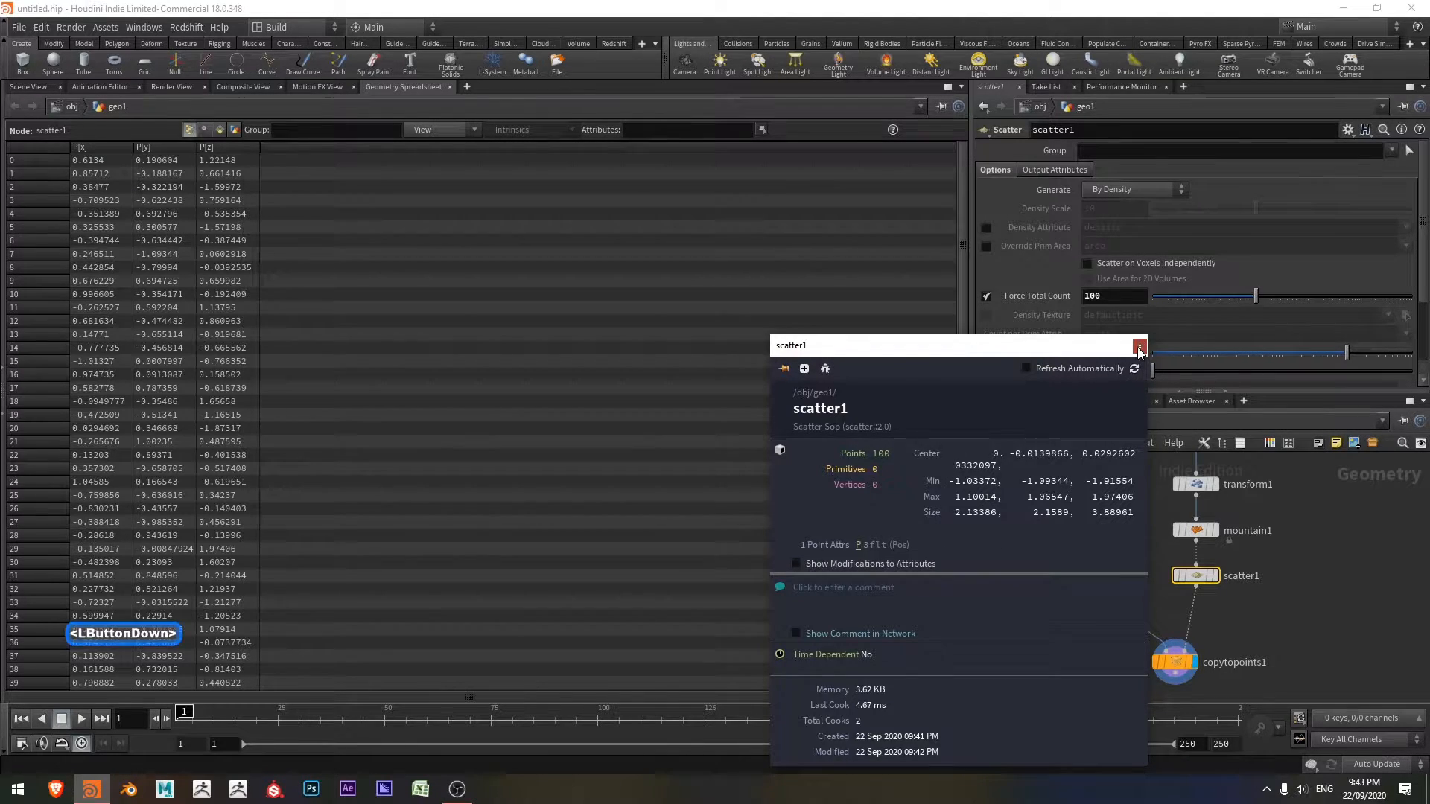
pyautogui.click(1138, 344)
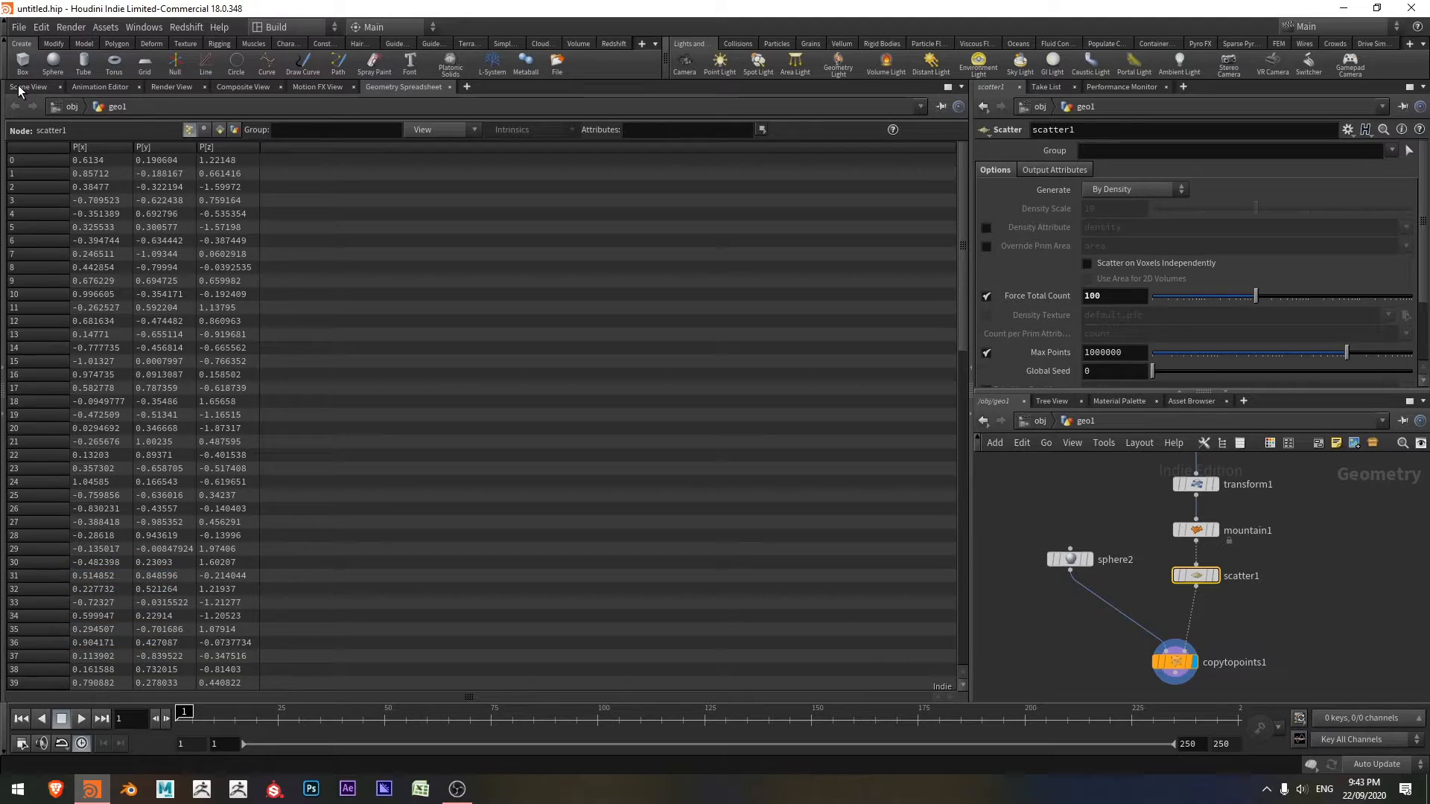
# Step: Return to the Scene View and select the copytopoints1 node
pyautogui.click(28, 87)
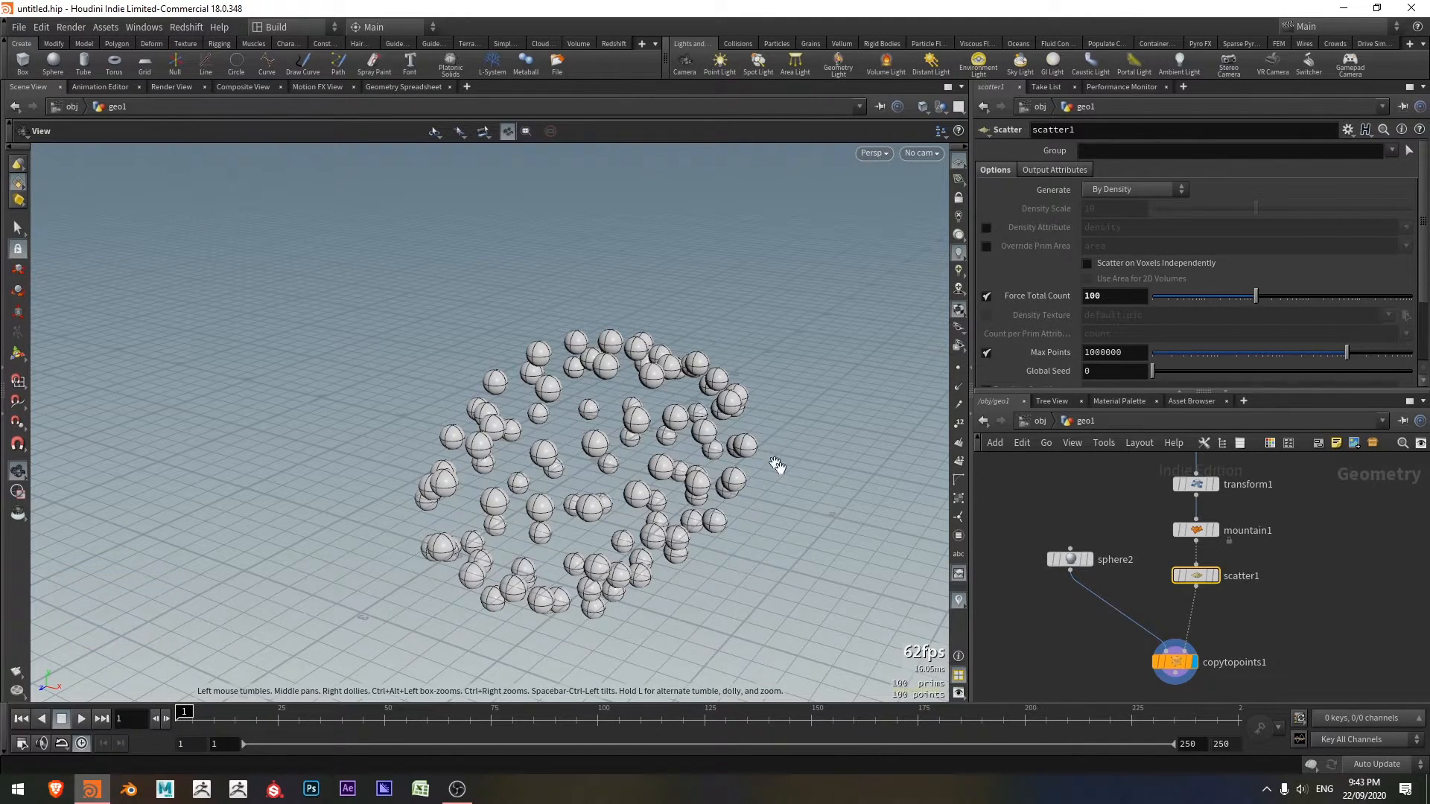
pyautogui.moveTo(918, 488)
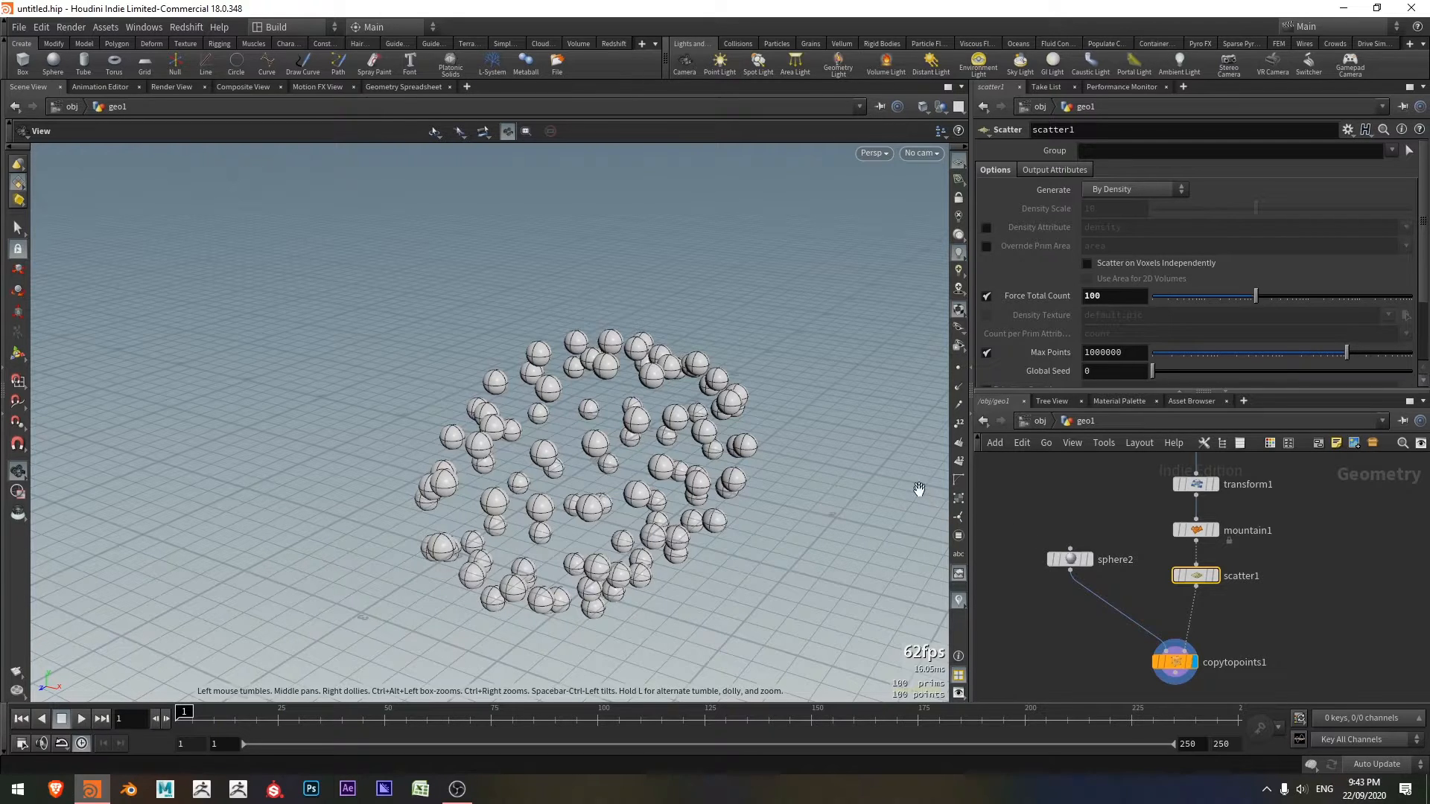
pyautogui.moveTo(1110, 574)
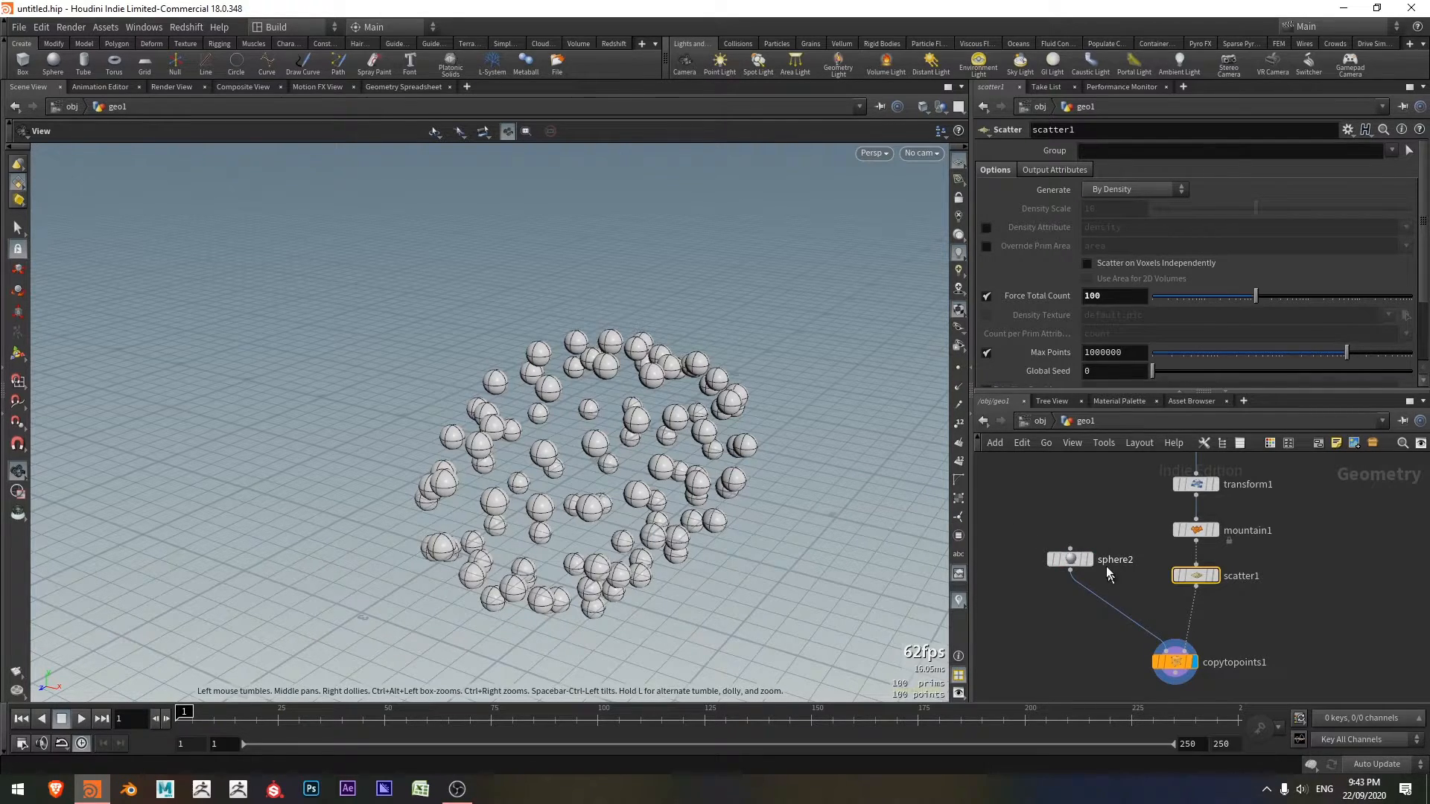
pyautogui.moveTo(1181, 662)
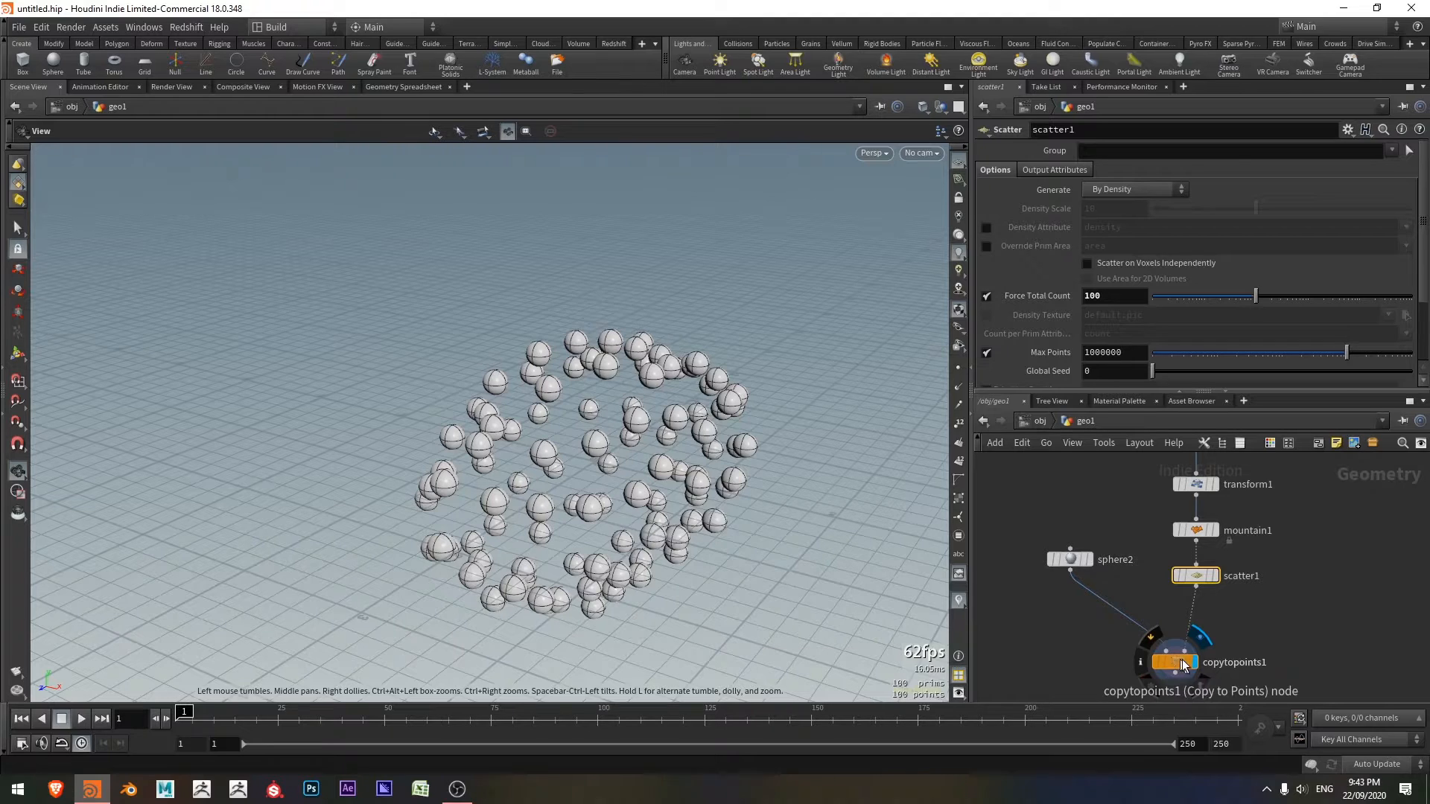
pyautogui.click(1195, 662)
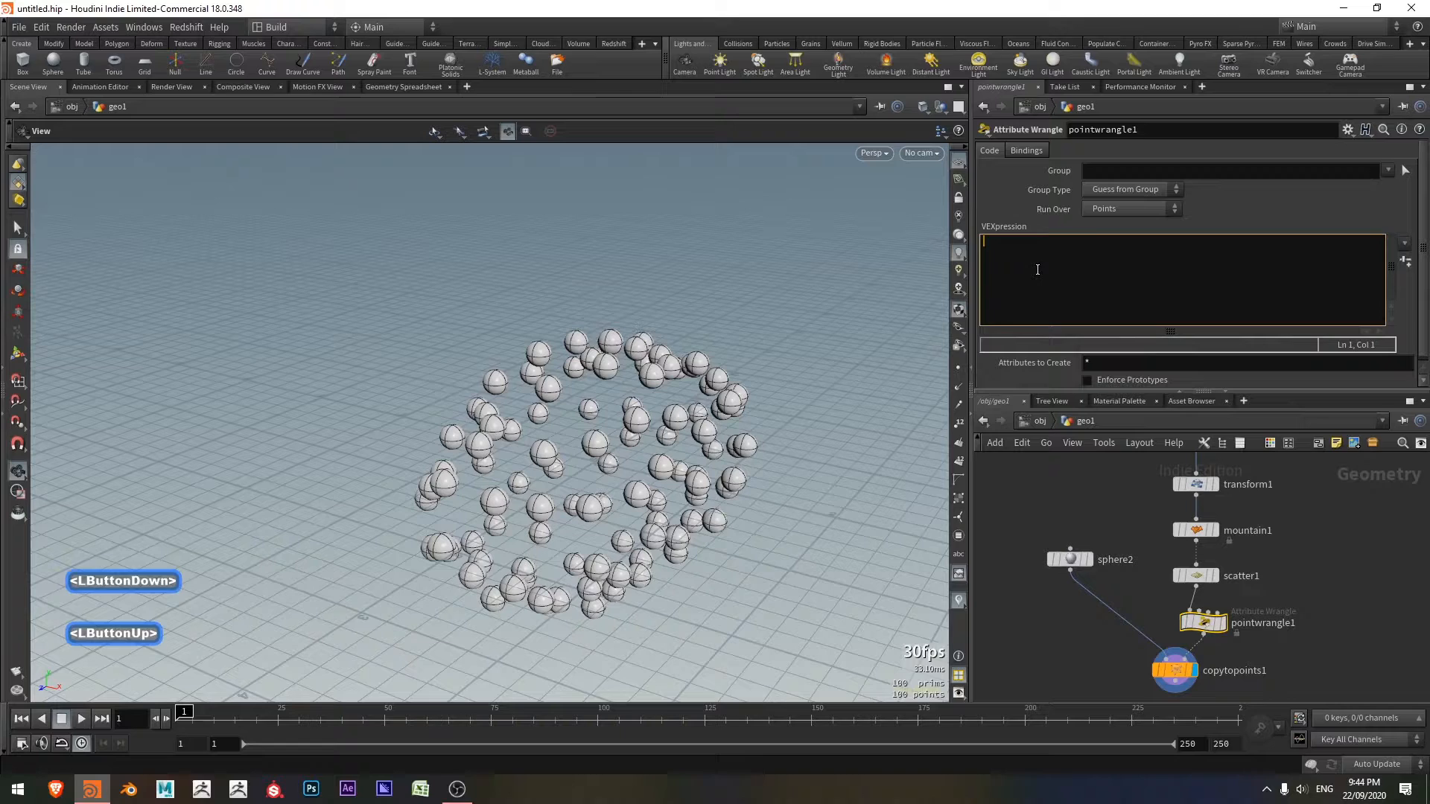
pyautogui.write('@')
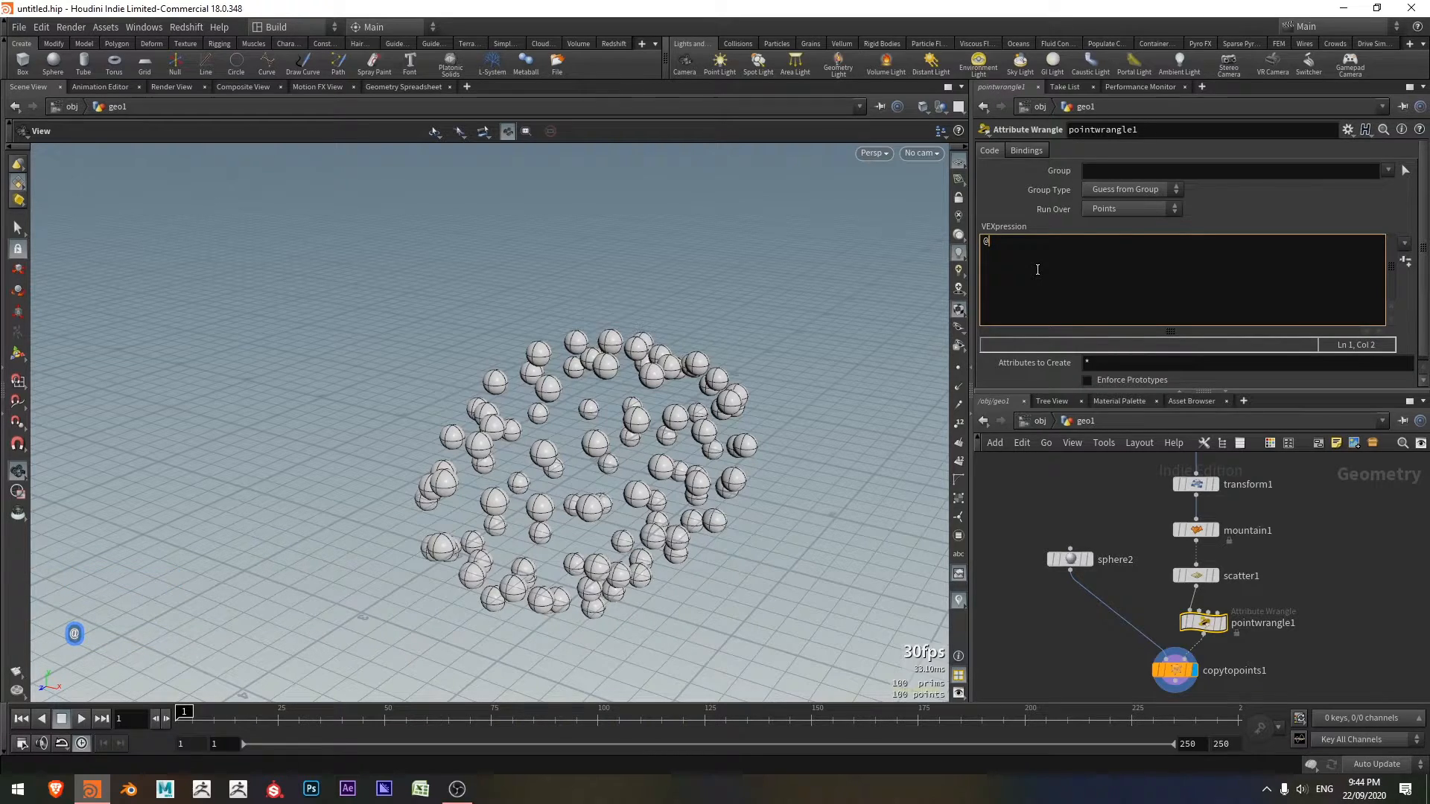
pyautogui.write('pscale =')
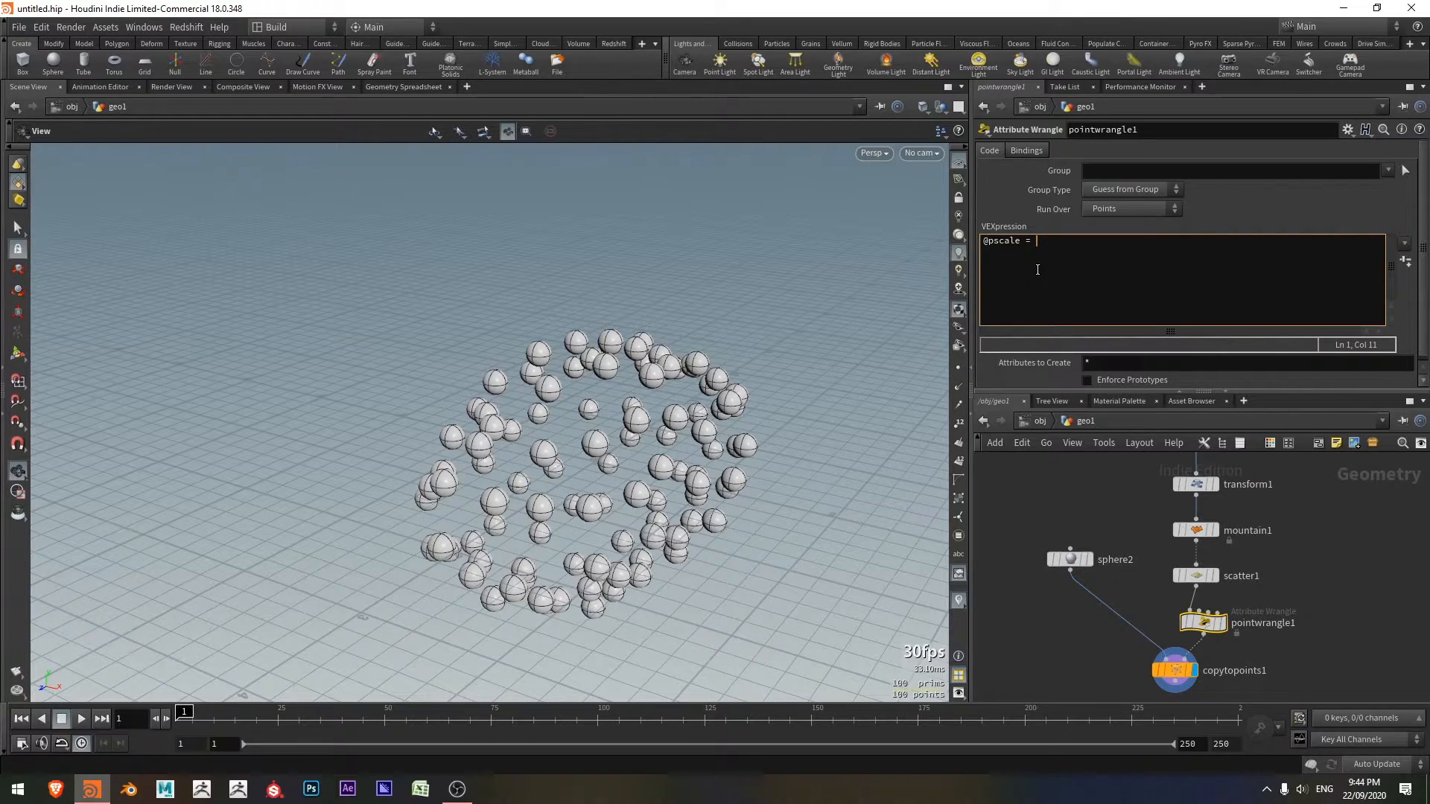
pyautogui.write('rand(')
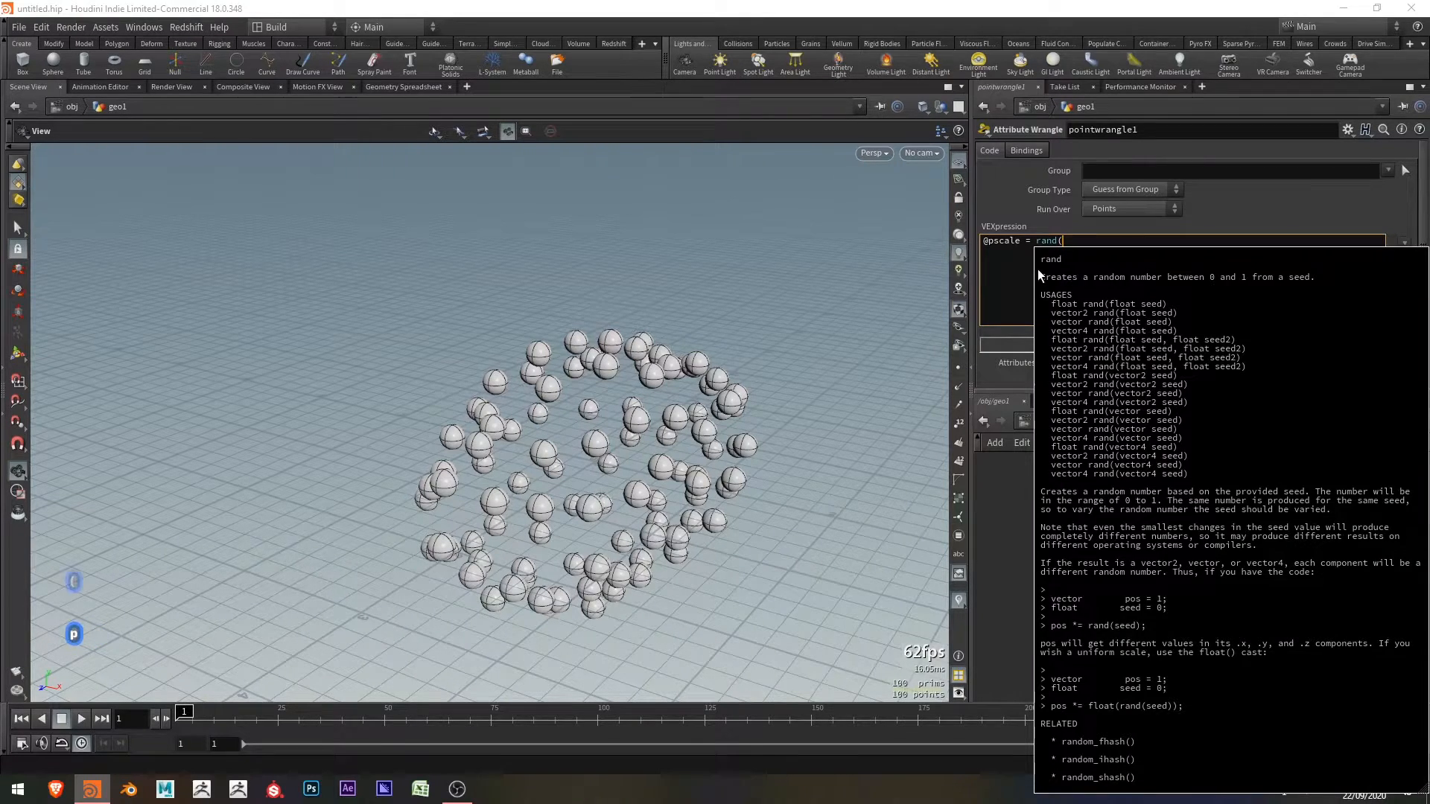
pyautogui.write('ptnum')
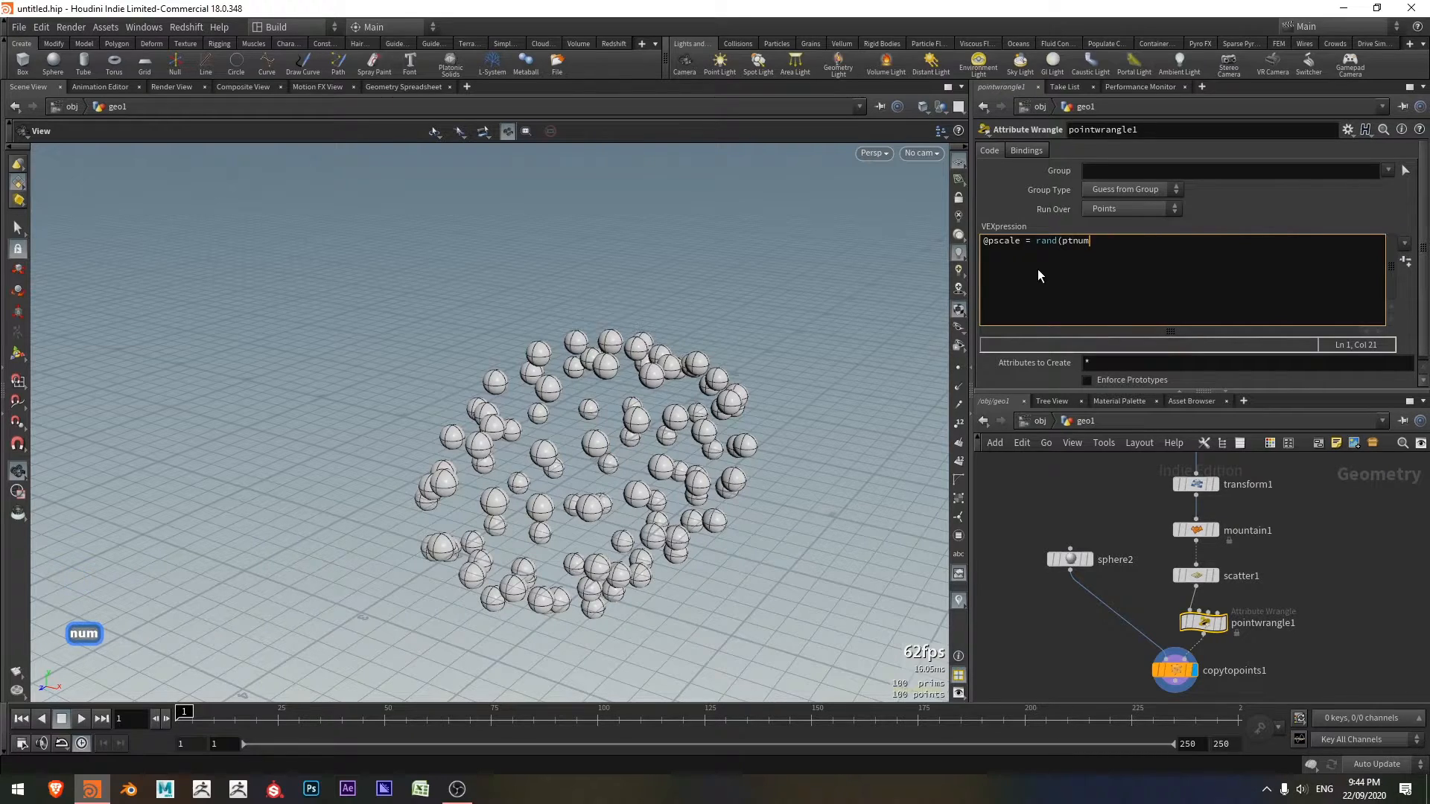
pyautogui.write(')')
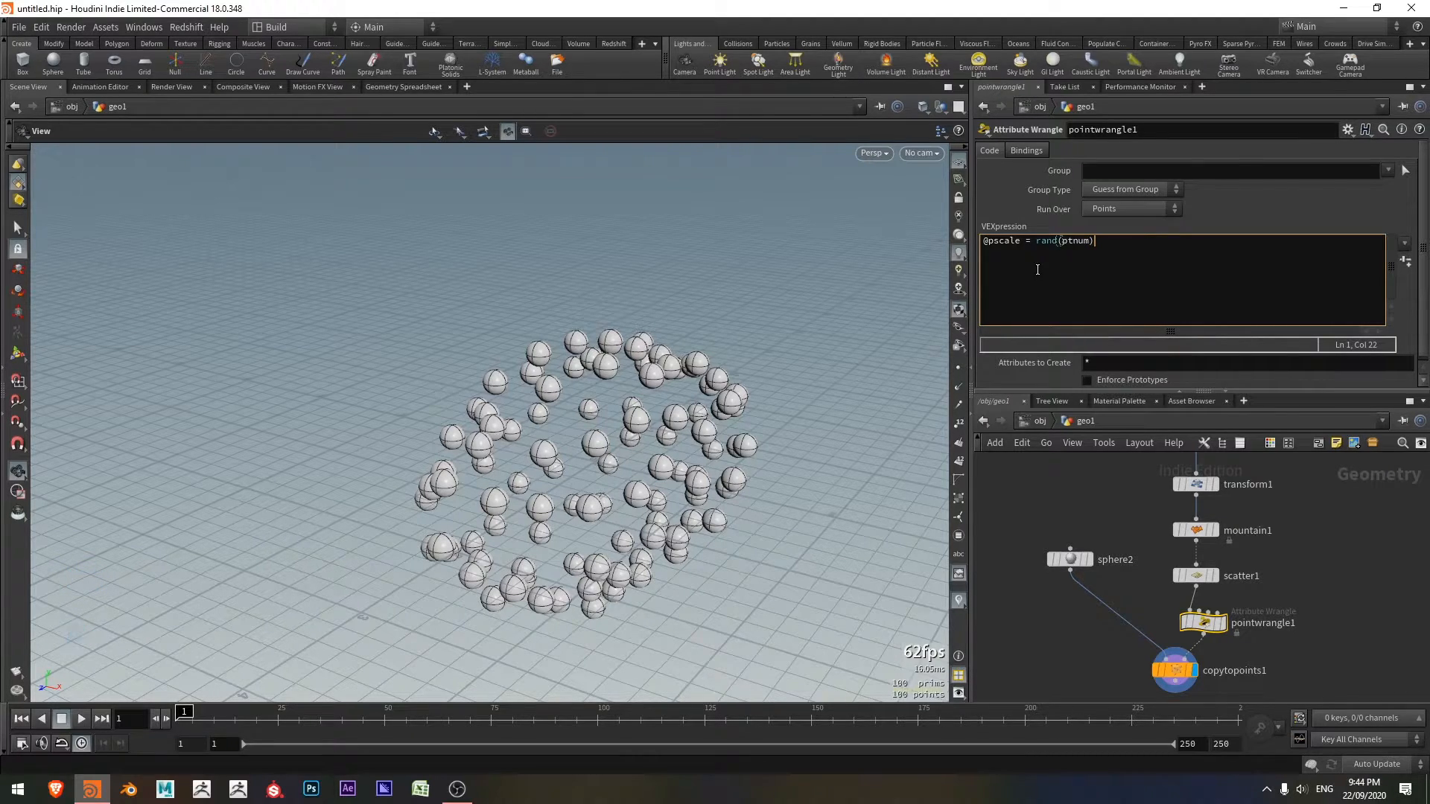
pyautogui.write(';')
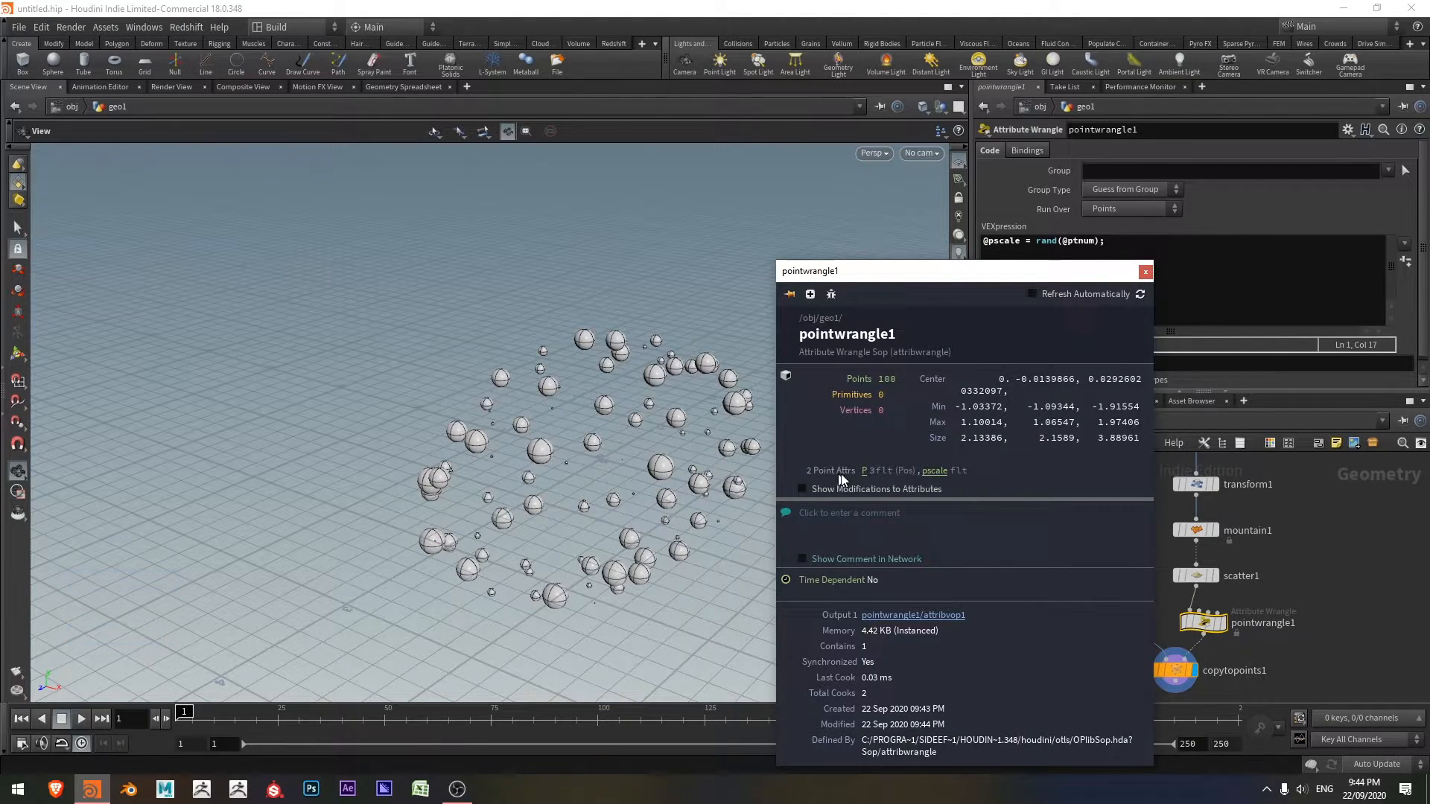
pyautogui.moveTo(925, 480)
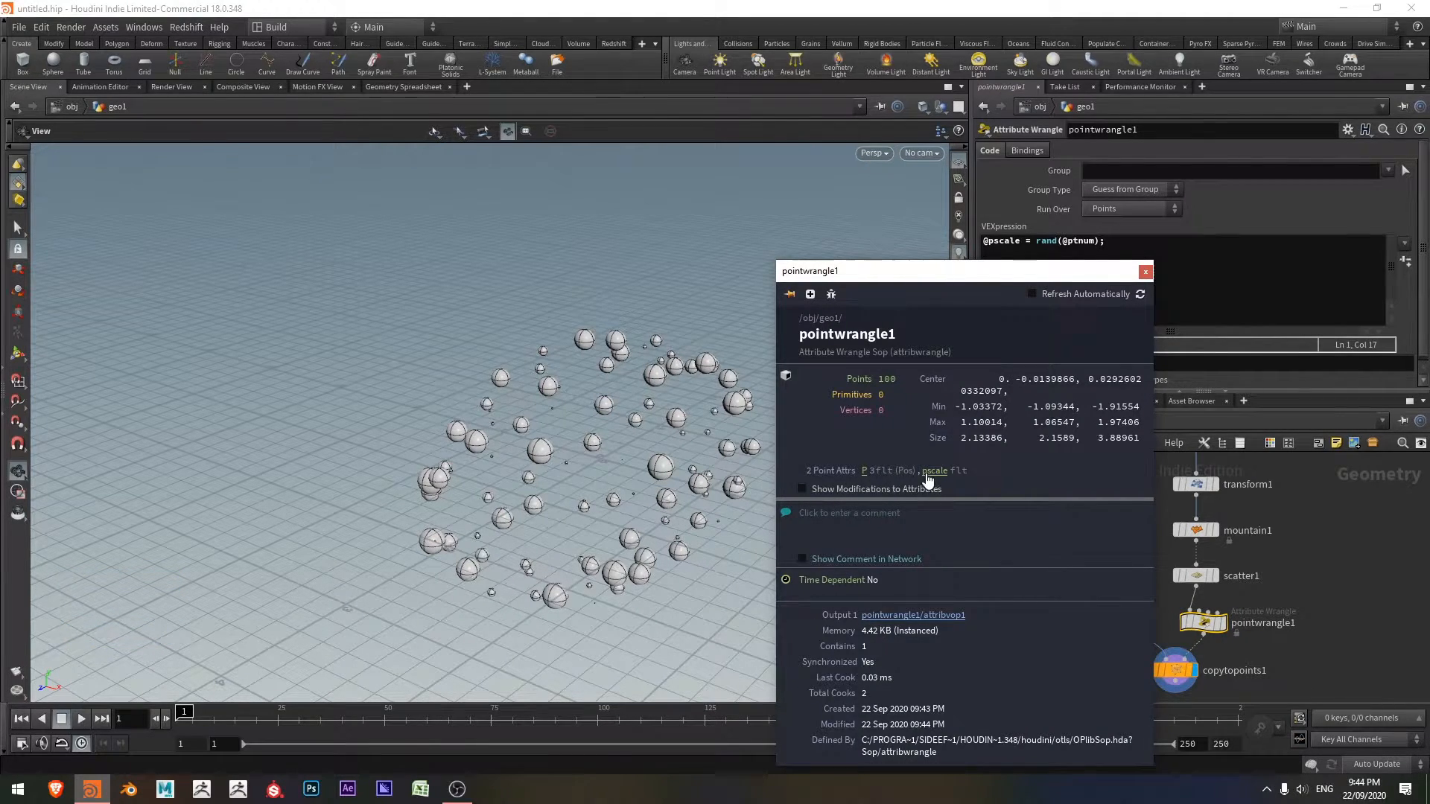
pyautogui.moveTo(465, 139)
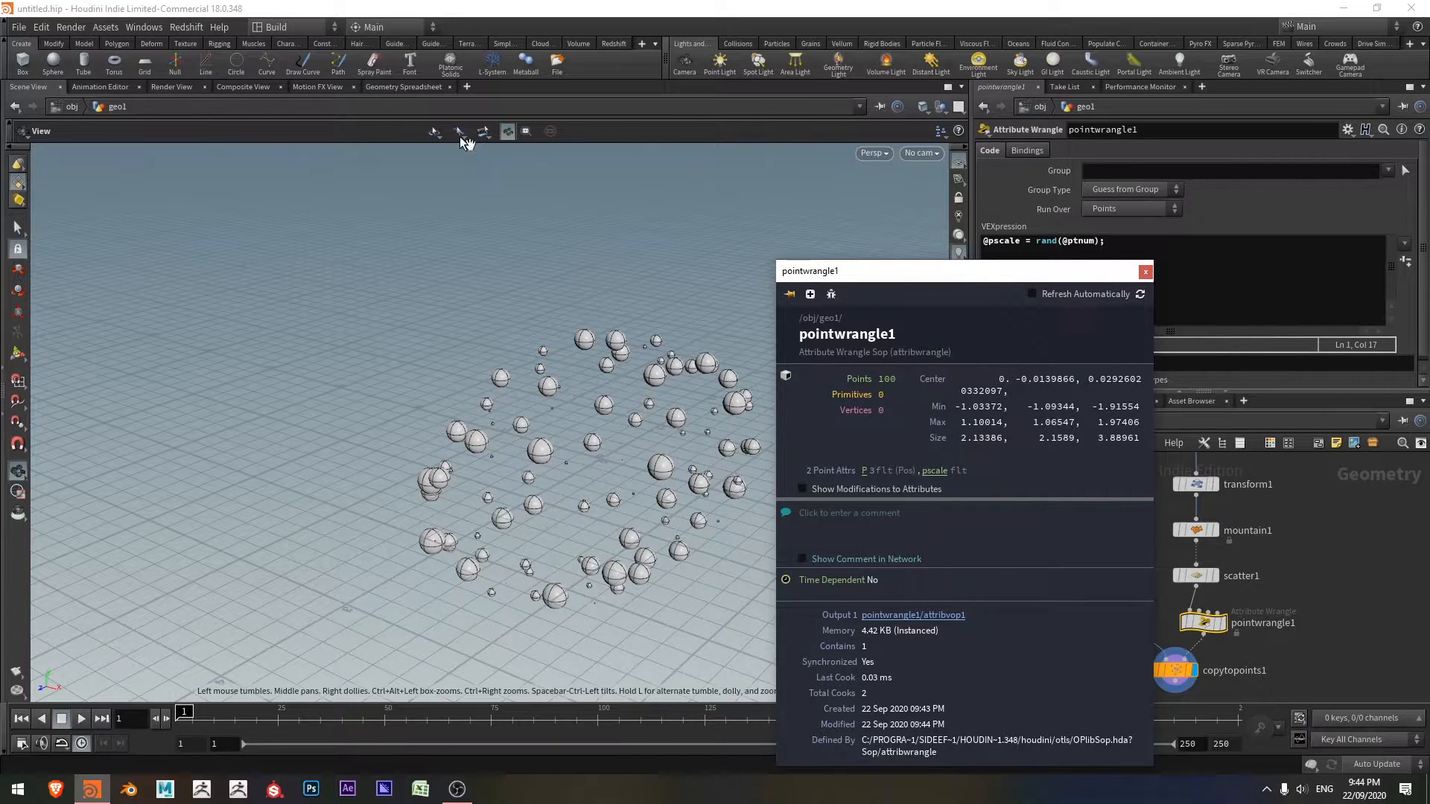
pyautogui.click(405, 86)
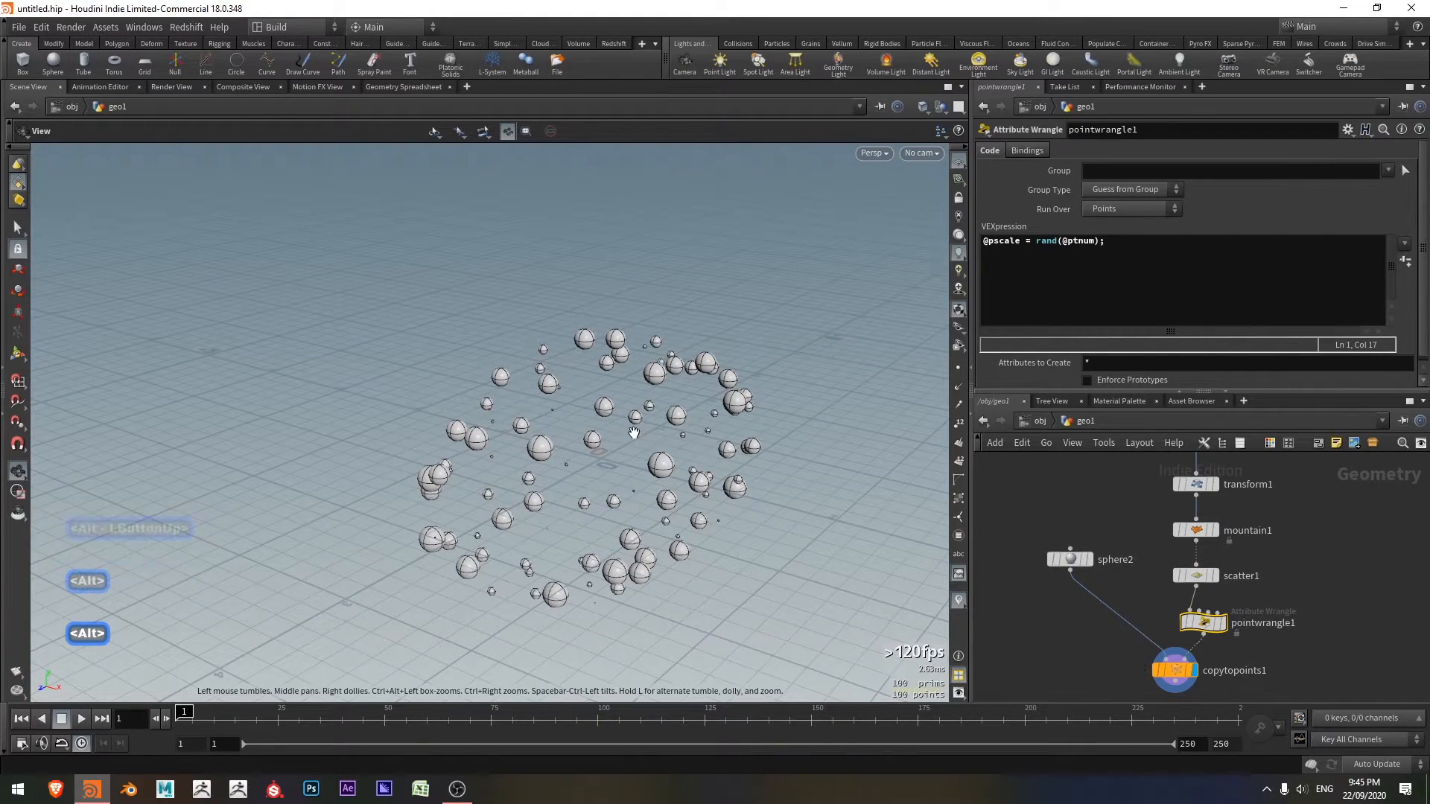
pyautogui.moveTo(1099, 639)
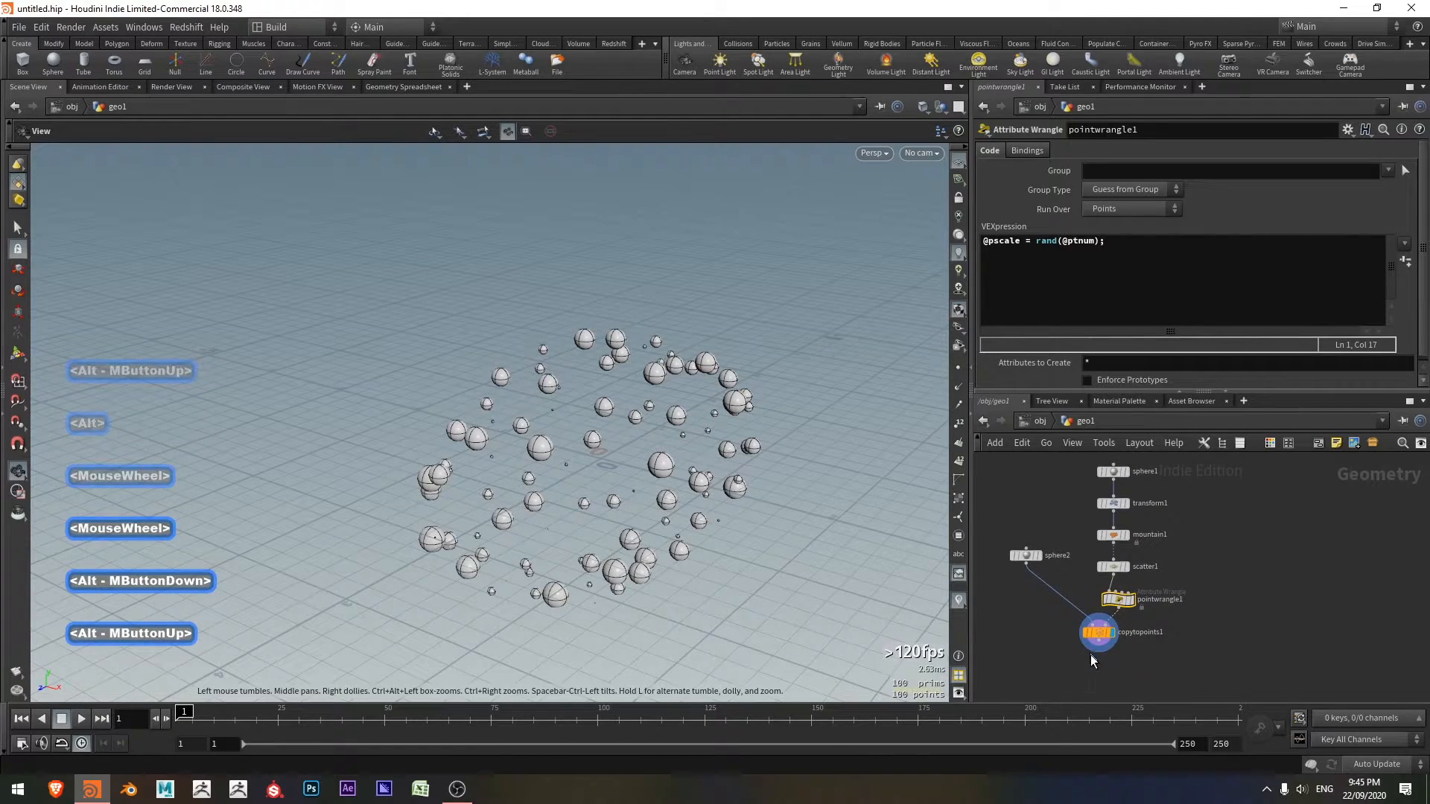
# Step: Add a Merge node, wire mountain1 into it, and select mountain1
pyautogui.press('Tab')
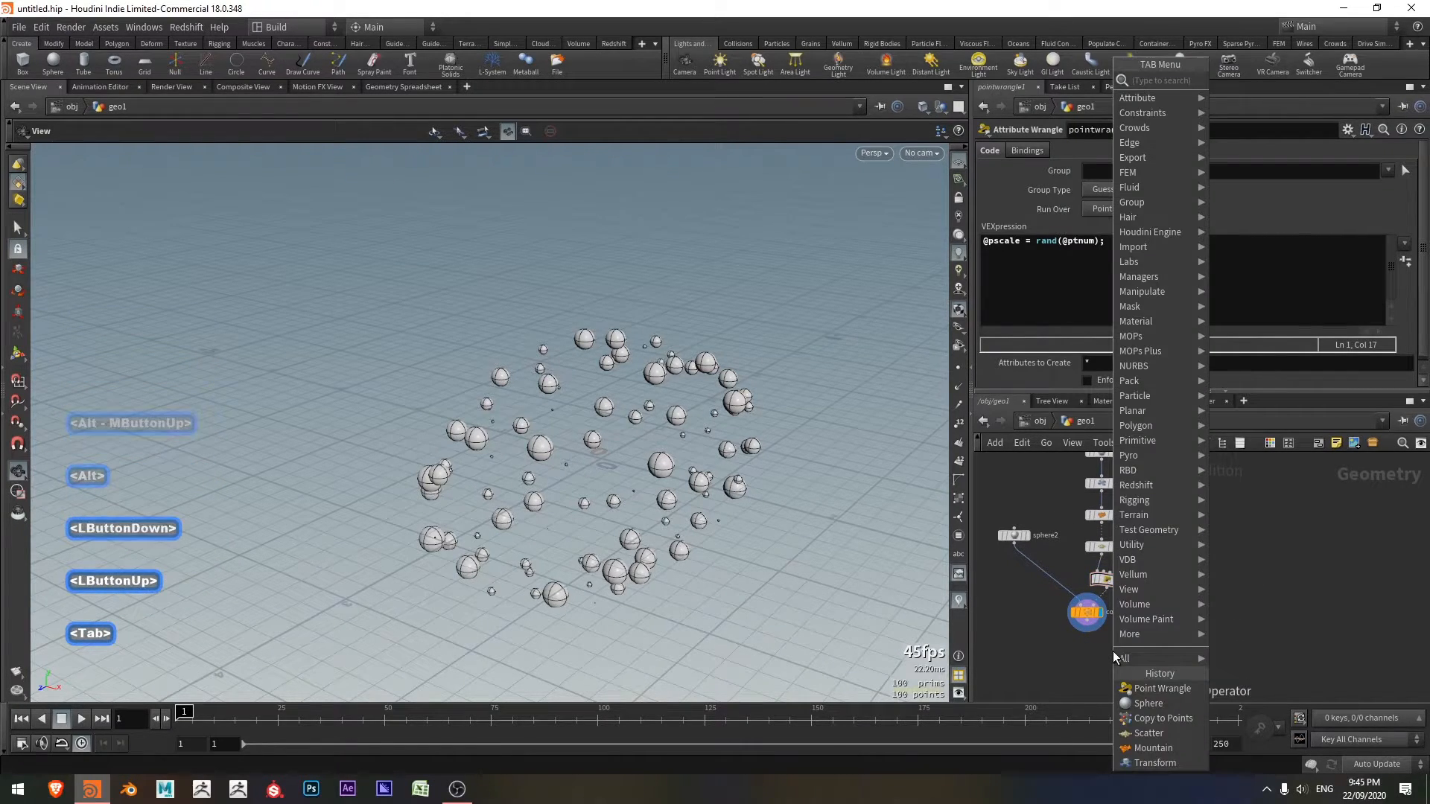
pyautogui.write('merg')
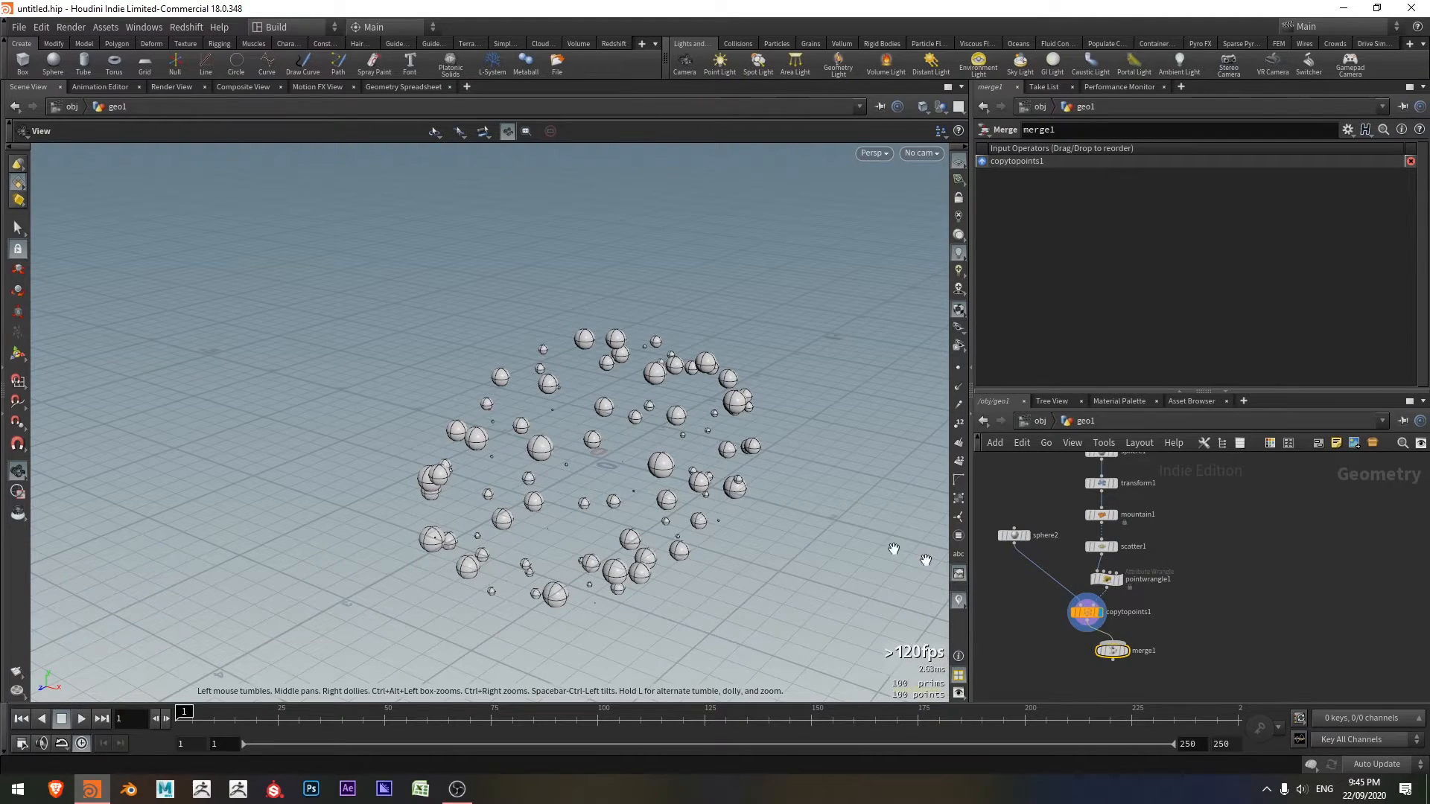
pyautogui.click(1117, 518)
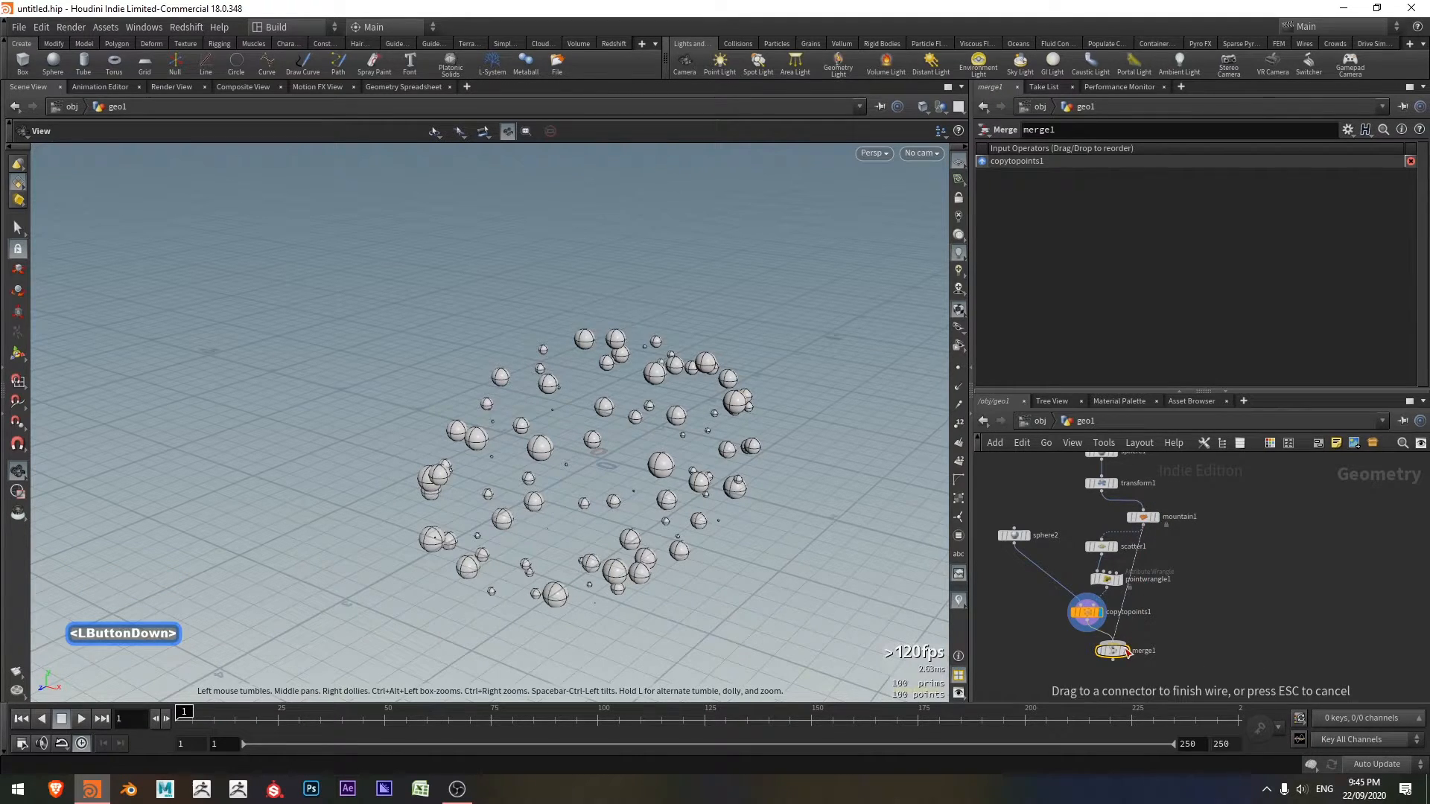
pyautogui.click(1110, 650)
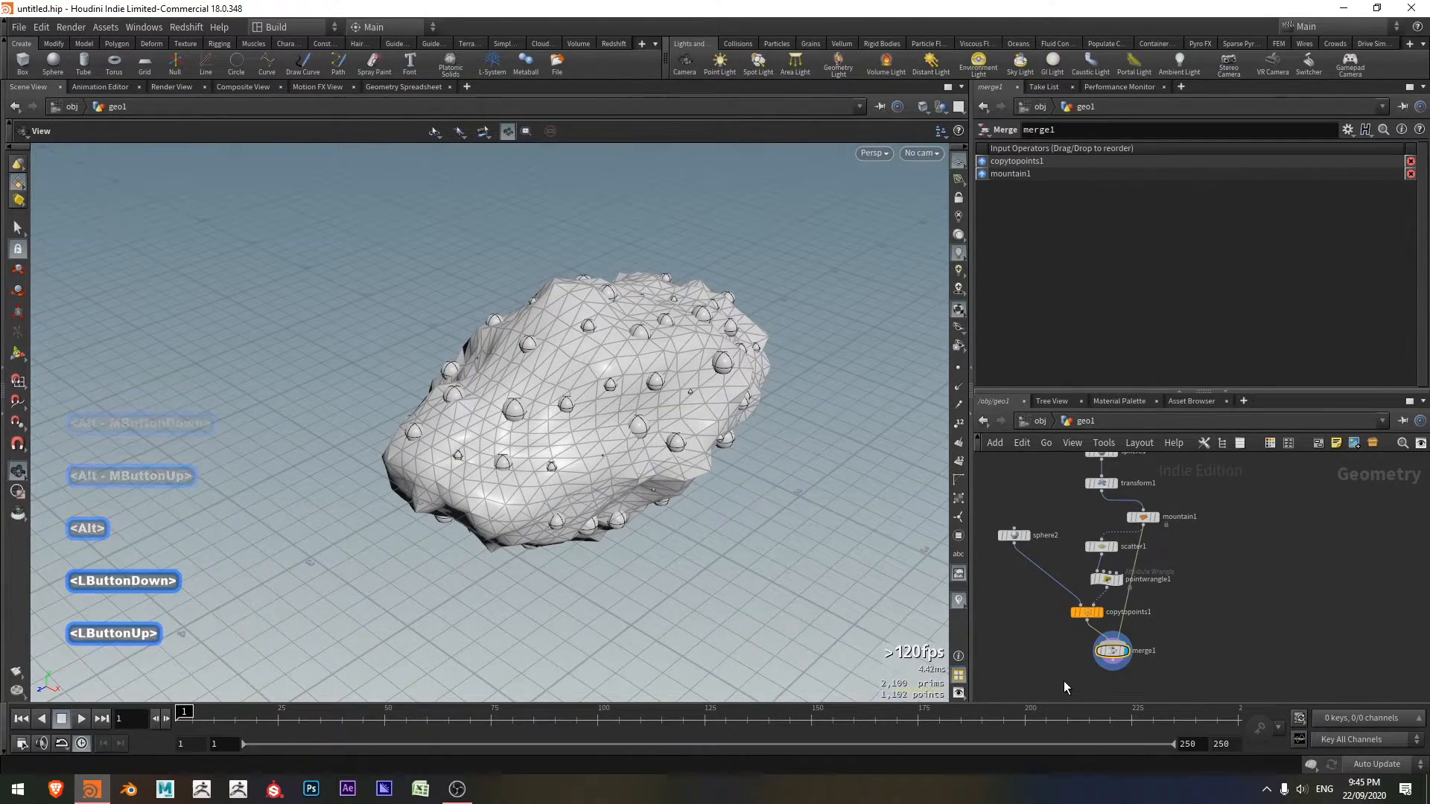
pyautogui.click(1142, 516)
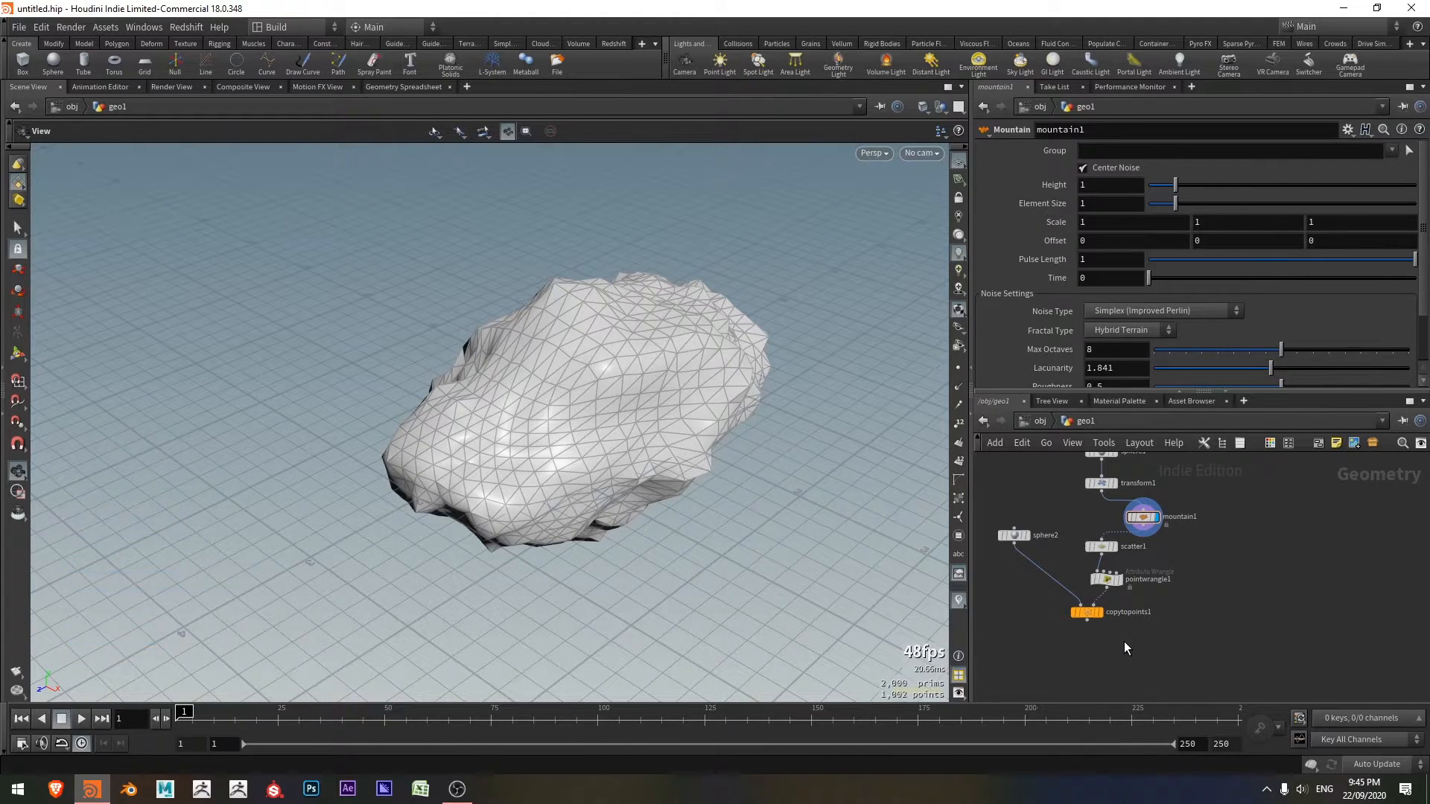
# Step: Begin adding a Boolean node to replace the merge
pyautogui.press('Tab')
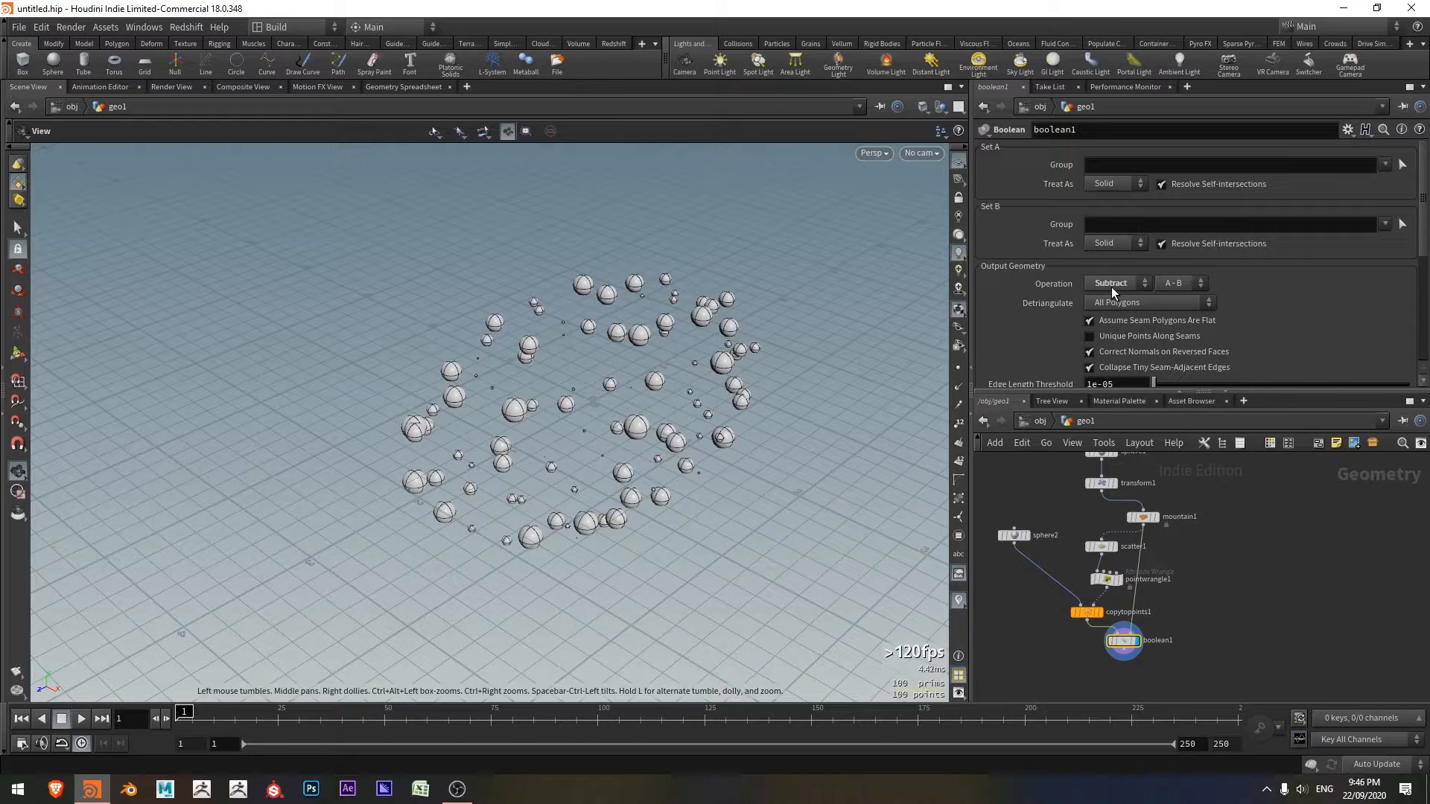
pyautogui.moveTo(715, 365)
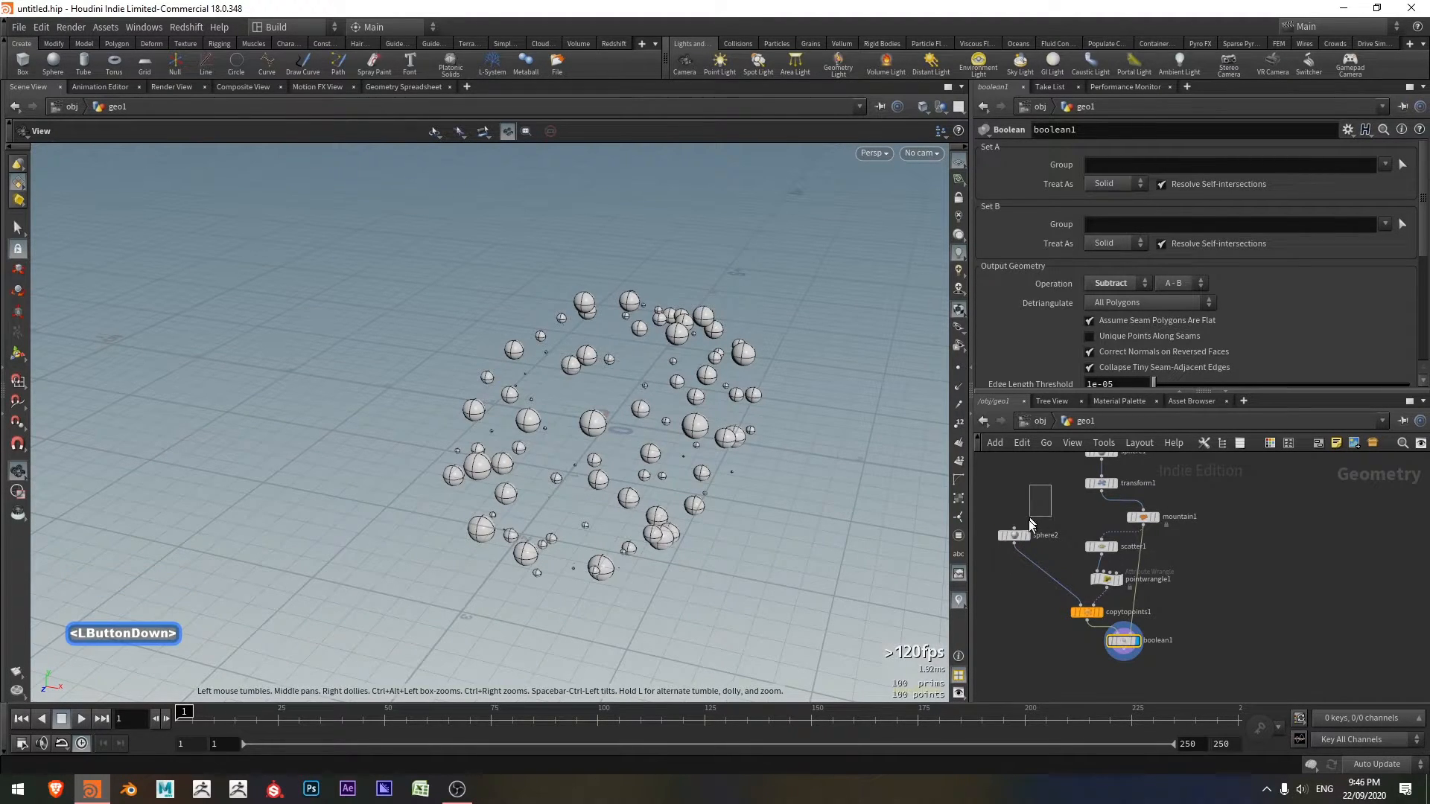
# Step: Set sphere2's Primitive Type to Polygon, then select boolean1
pyautogui.click(1039, 535)
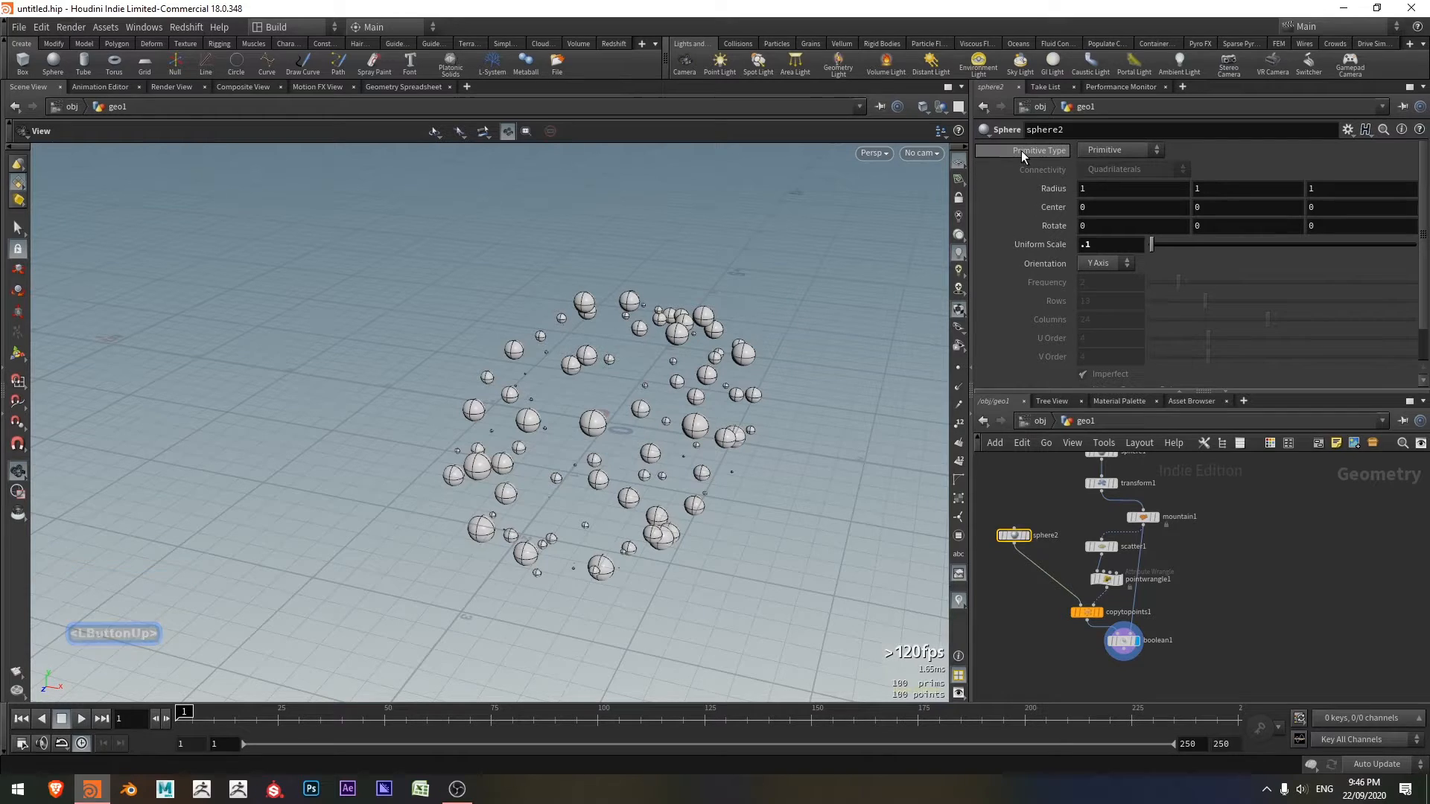
pyautogui.click(1120, 150)
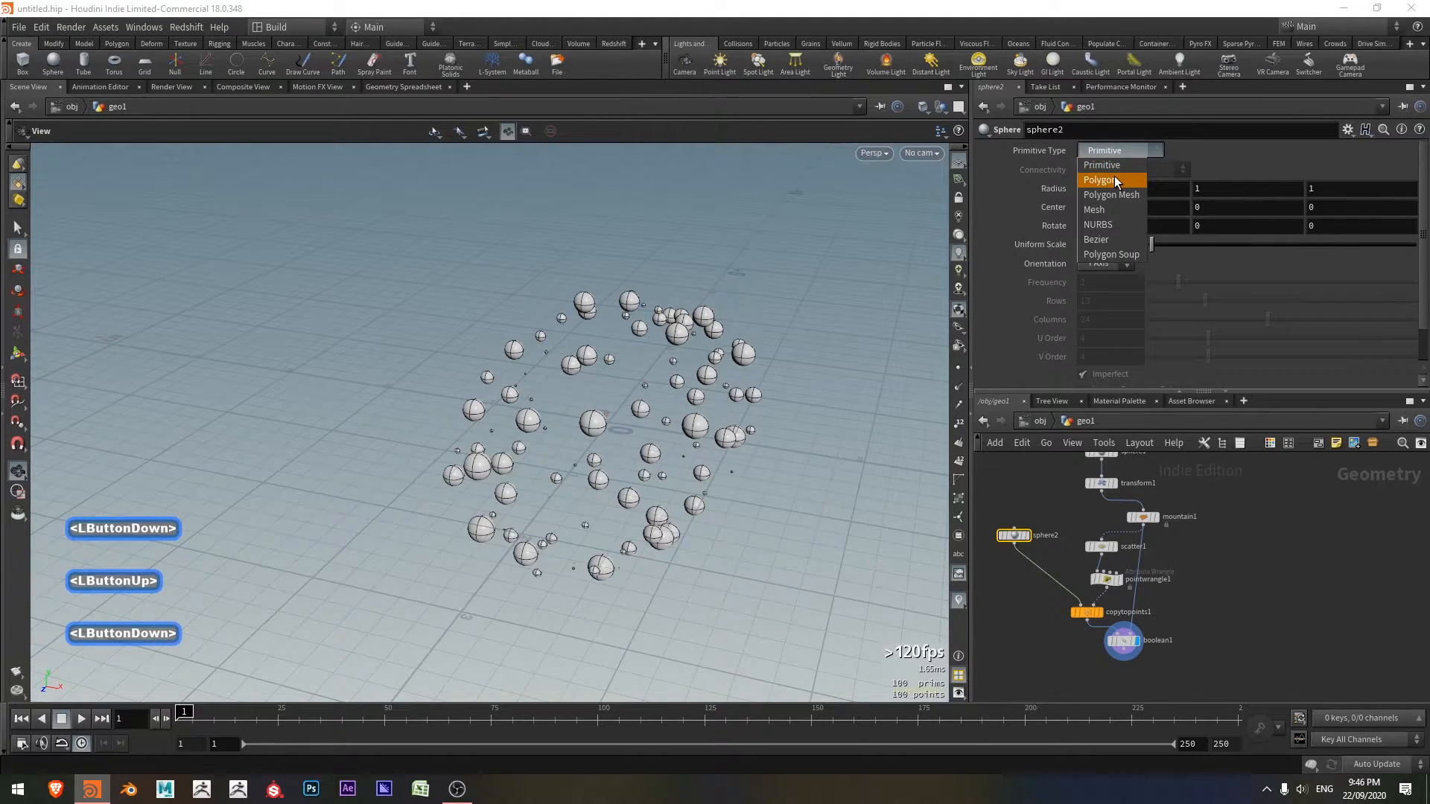
pyautogui.click(1097, 180)
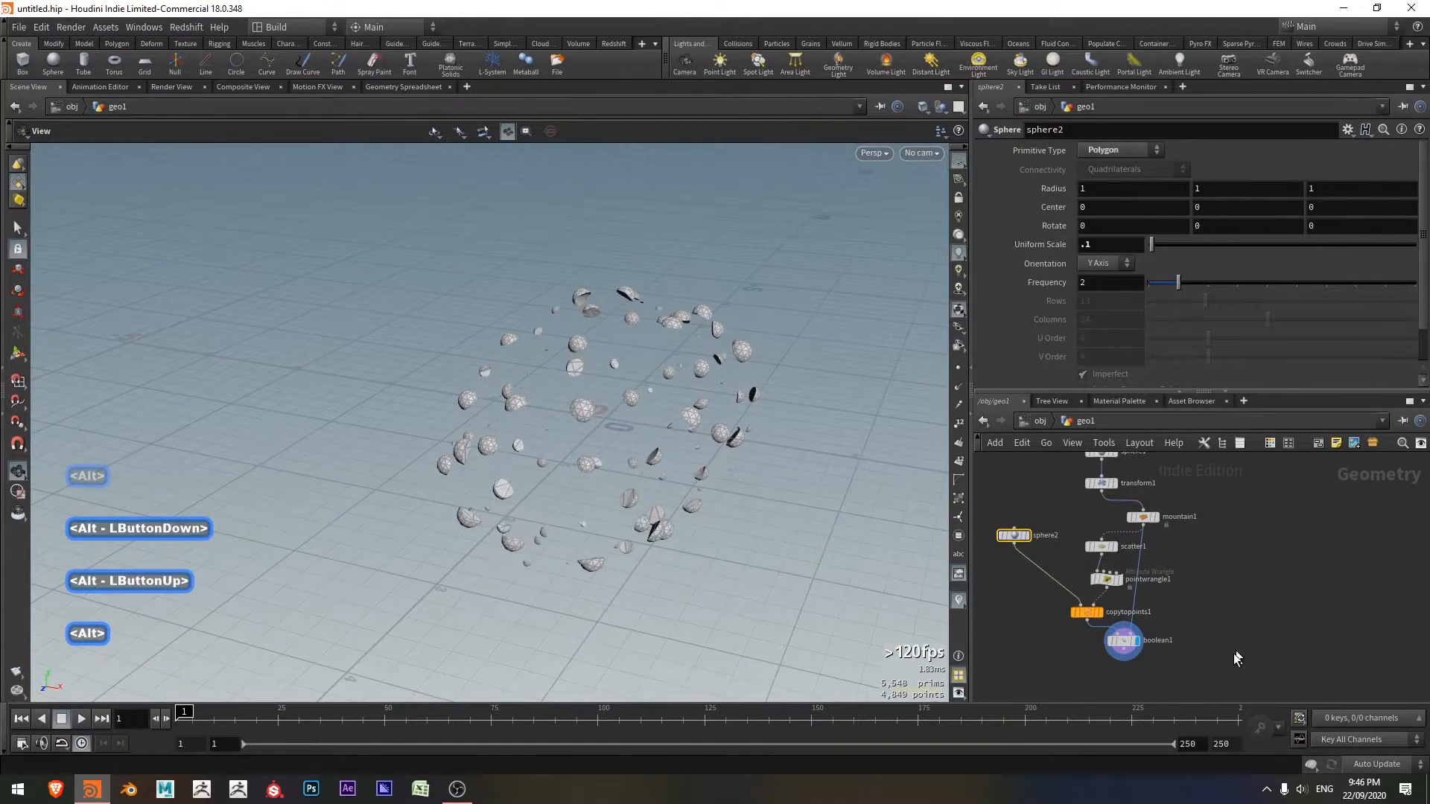
pyautogui.click(1122, 641)
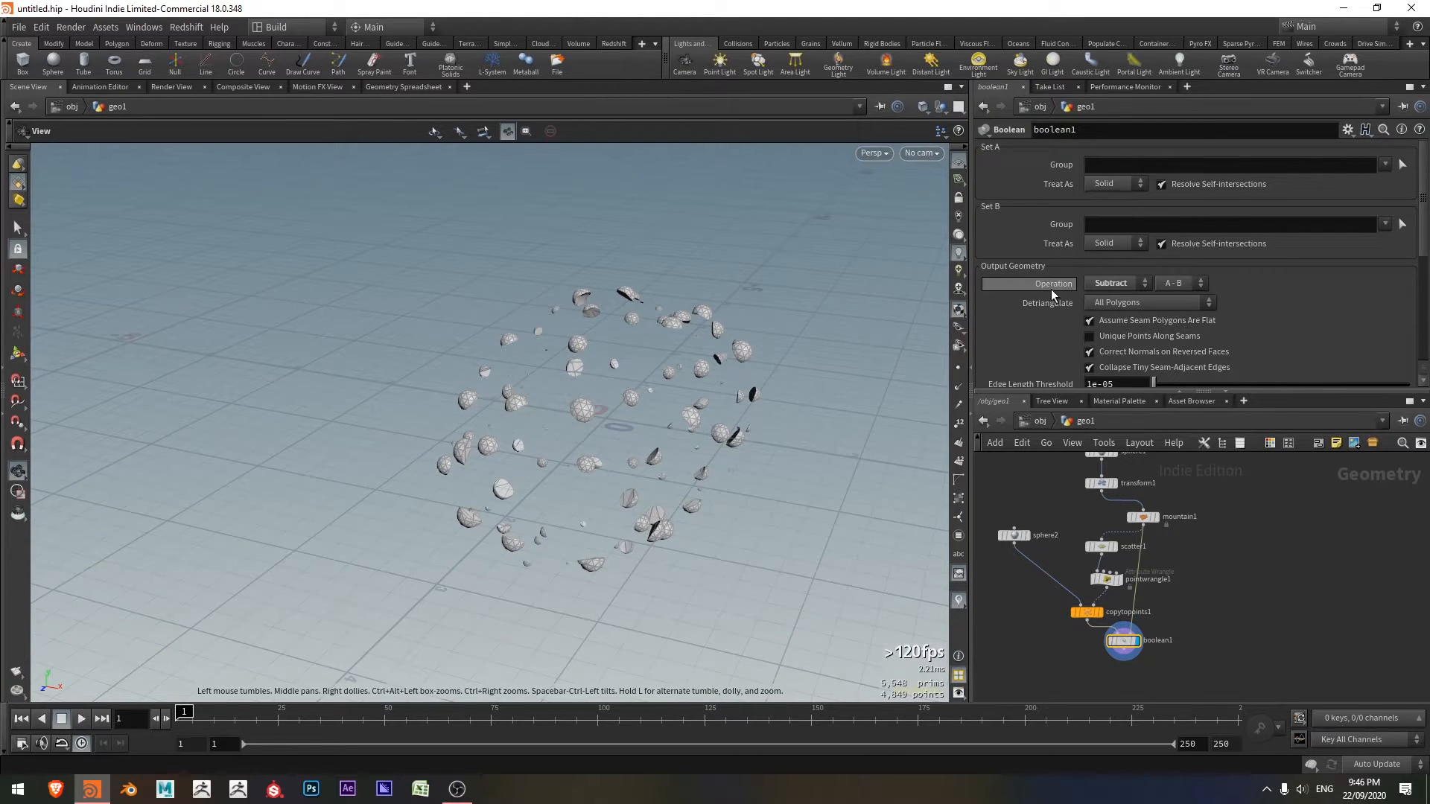
# Step: Change boolean1's subtract order from A - B to B - A
pyautogui.click(1179, 283)
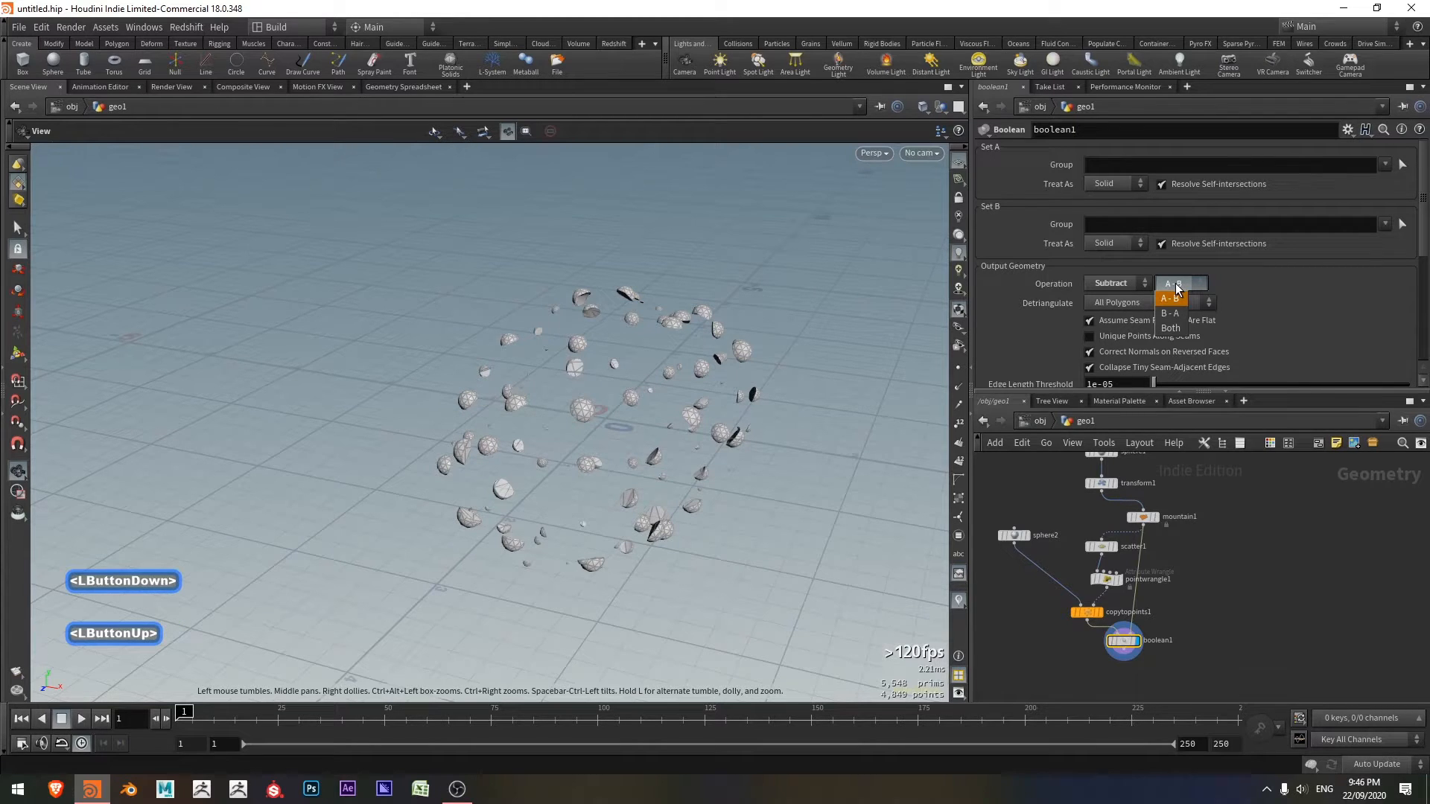
pyautogui.click(1169, 313)
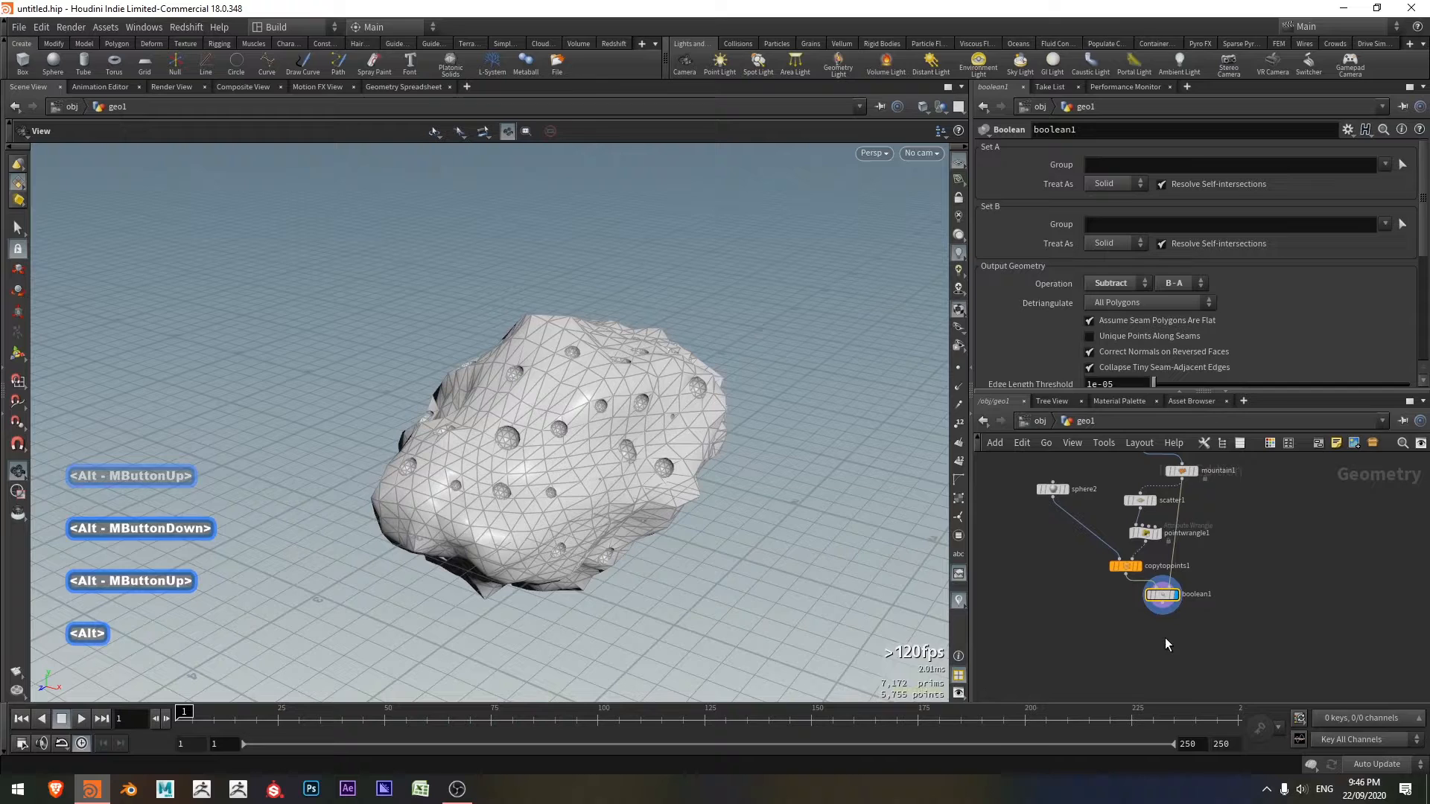
pyautogui.press('tab')
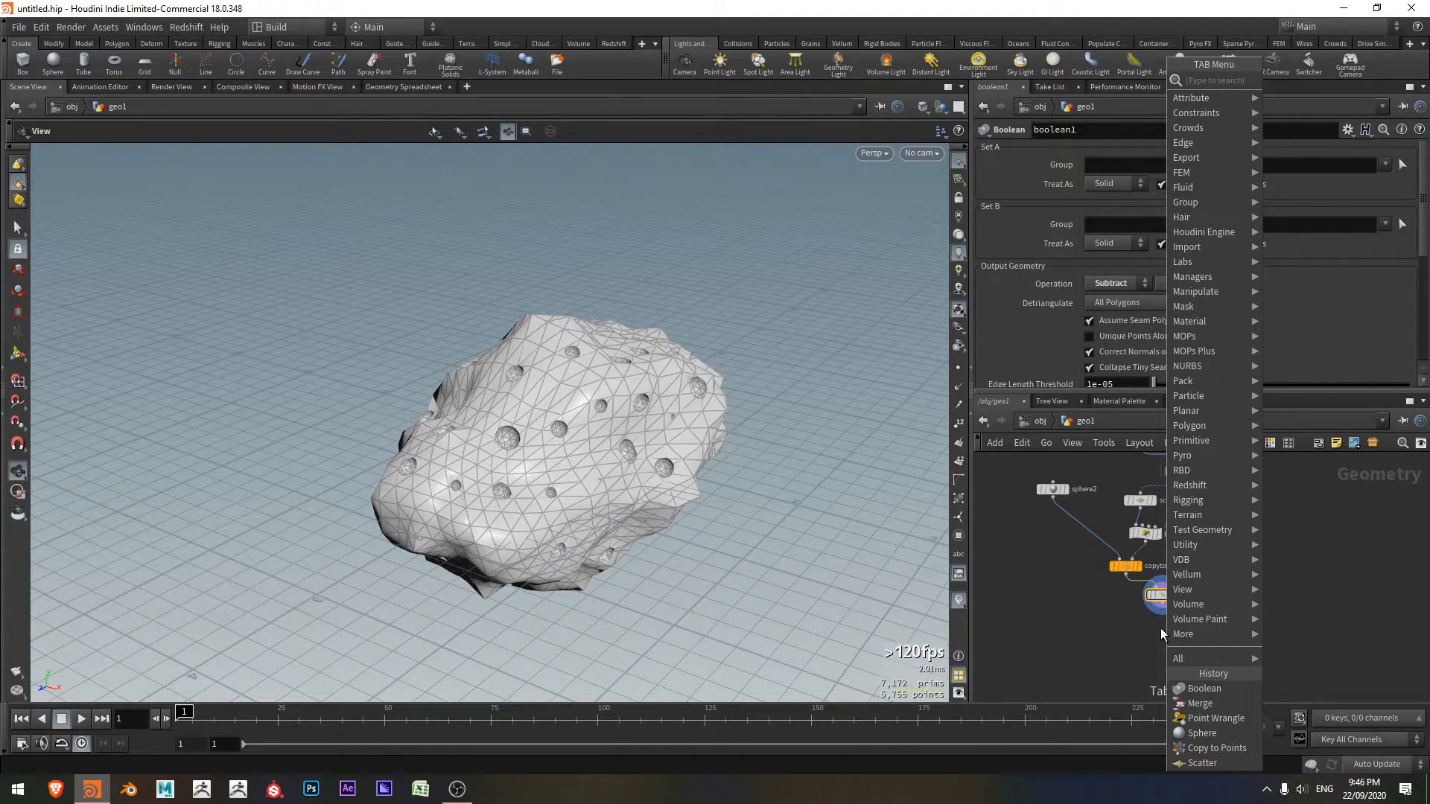
# Step: Place a Remesh node below boolean1 and select it
pyautogui.write('rem')
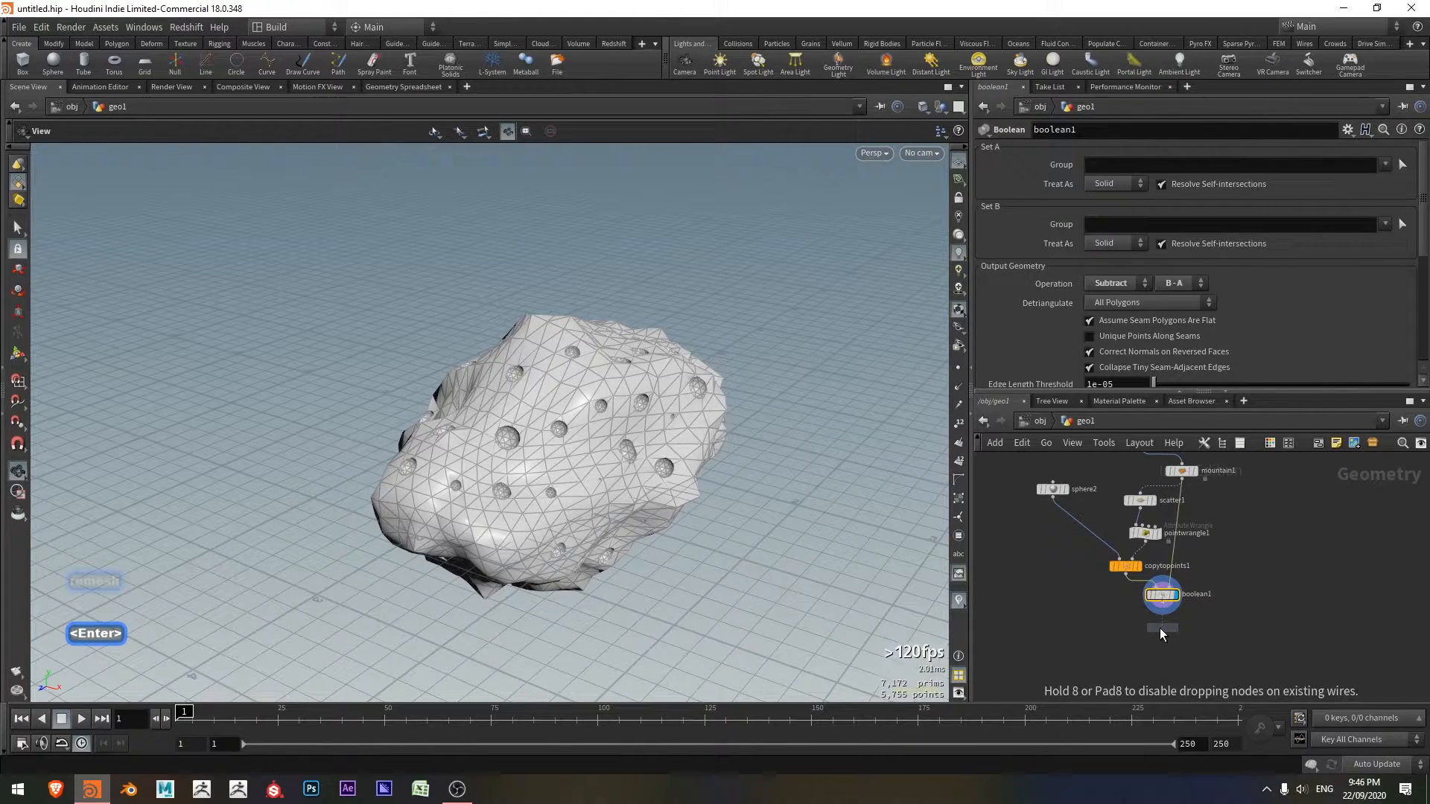
pyautogui.click(1163, 627)
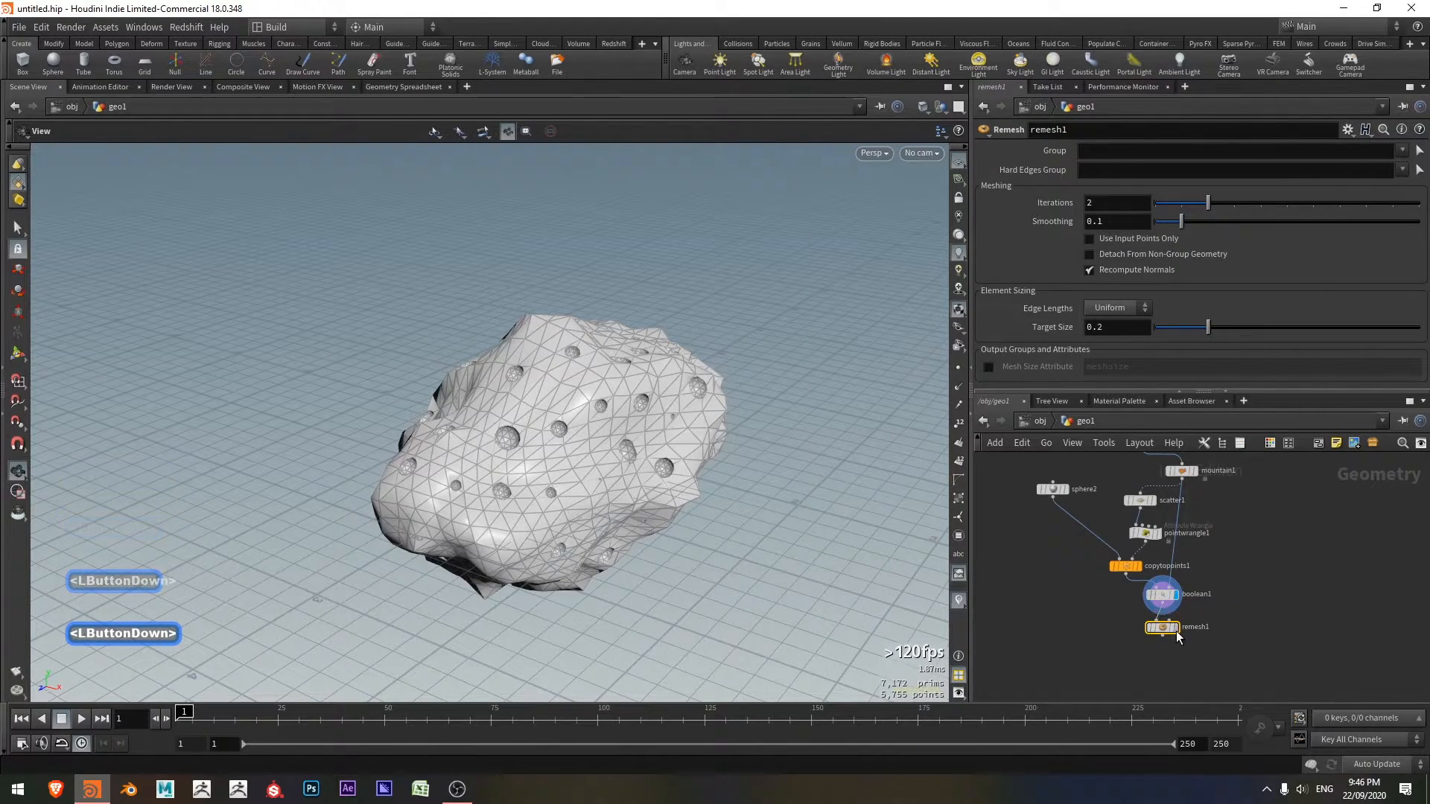
pyautogui.click(1163, 626)
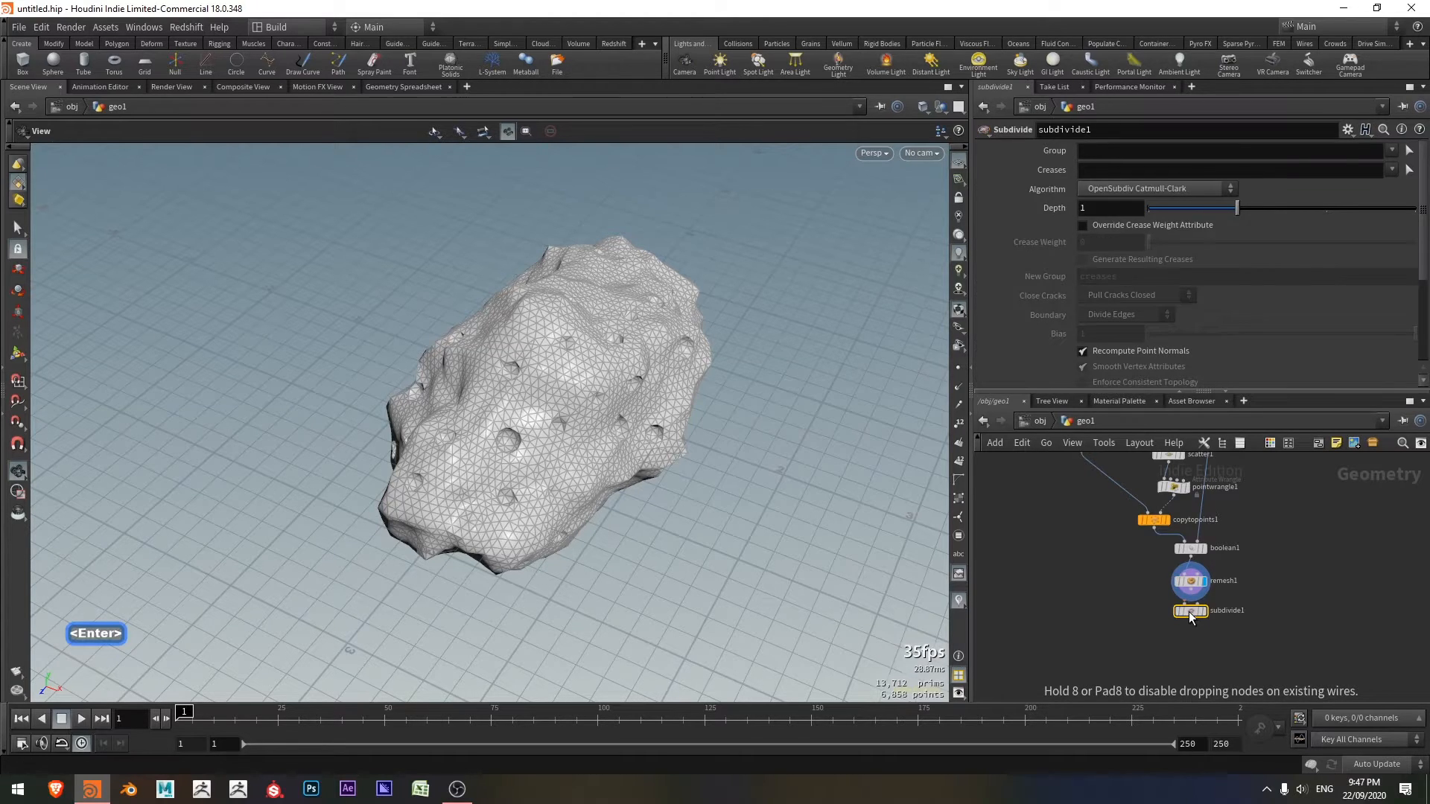
pyautogui.moveTo(1189, 593)
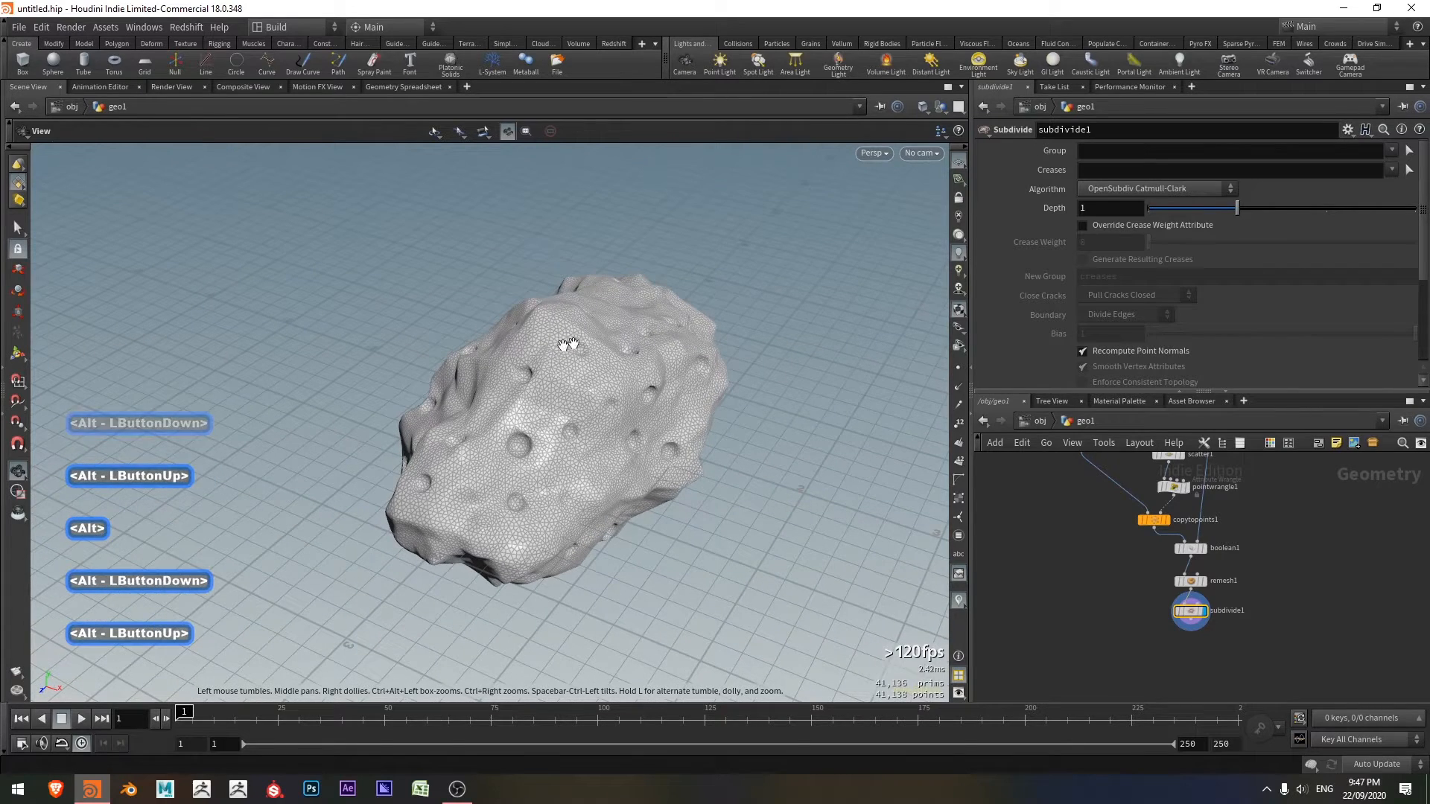
# Step: Turn off the wireframe overlay on the shaded asteroid
pyautogui.press('w')
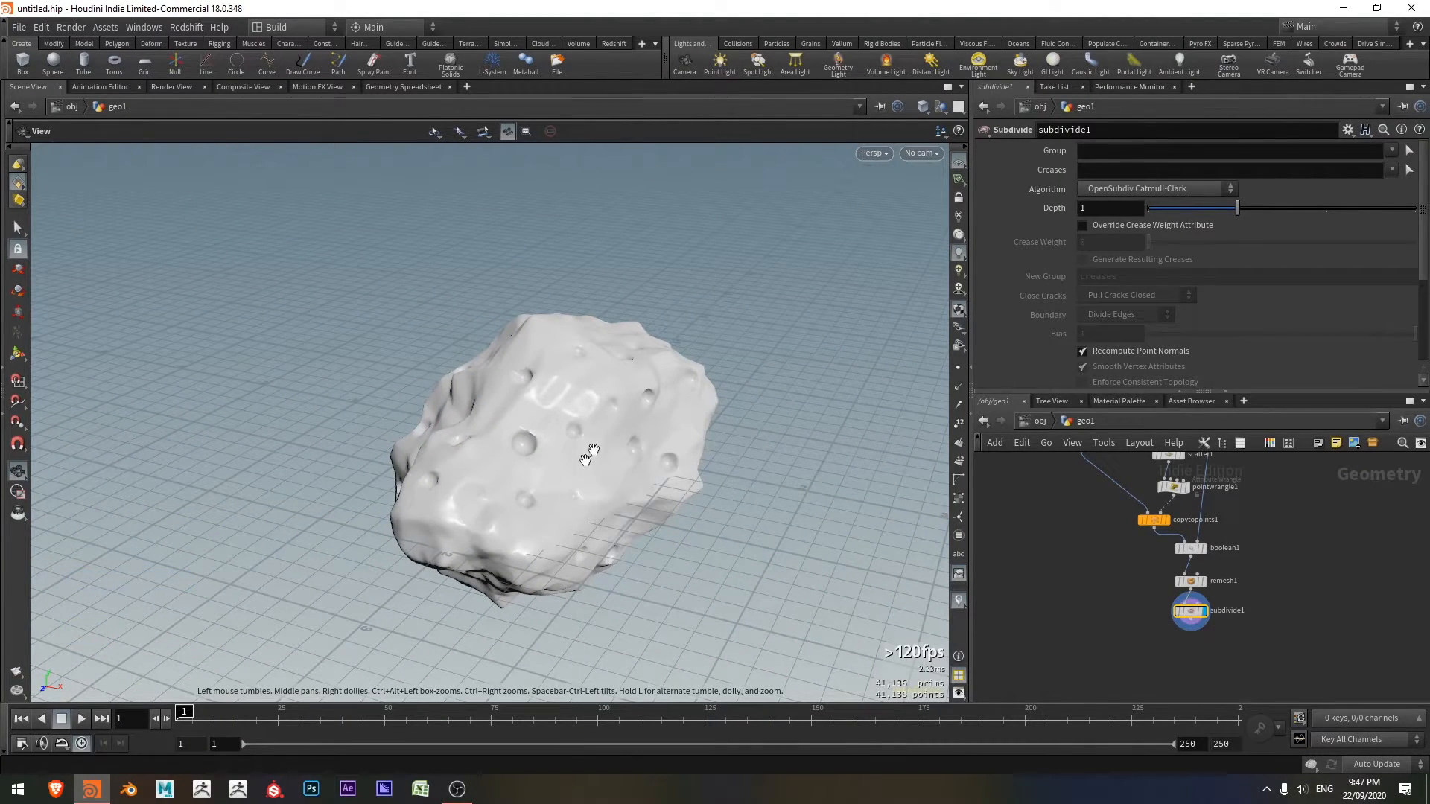
pyautogui.moveTo(1194, 641)
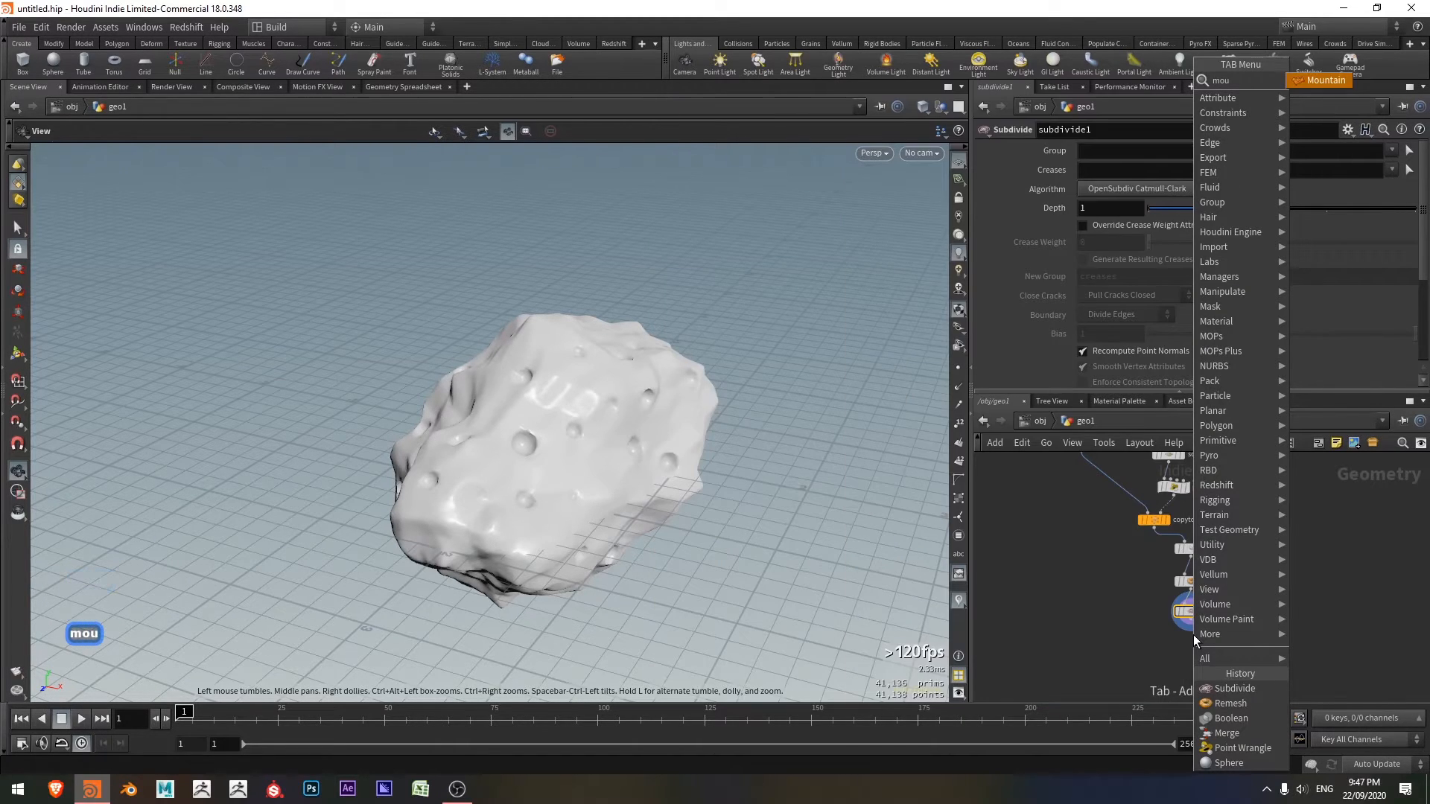
# Step: Add a Mountain noise node (Height 0.1, Element Size 0.2) and select subdivide1
pyautogui.click(1327, 81)
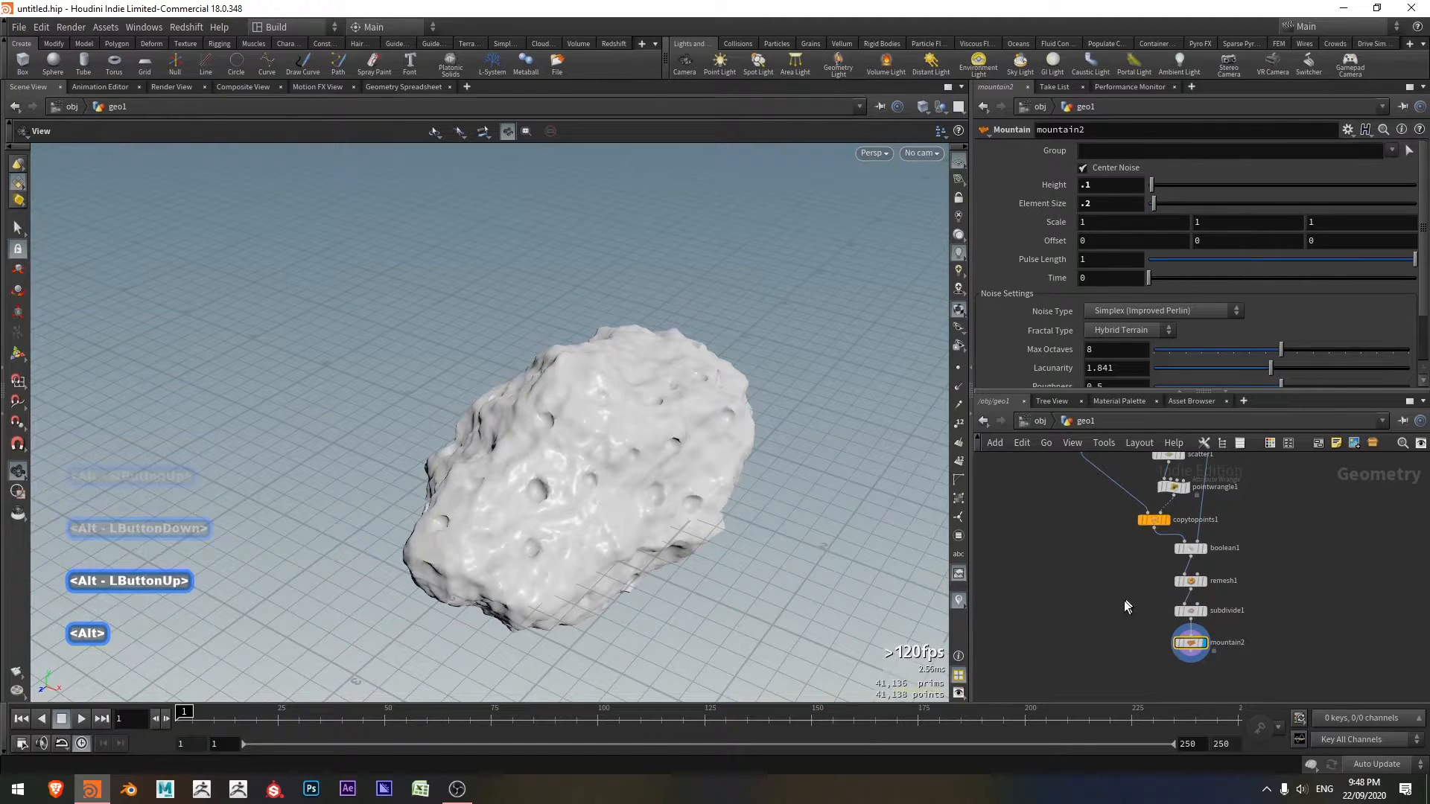
pyautogui.click(1225, 610)
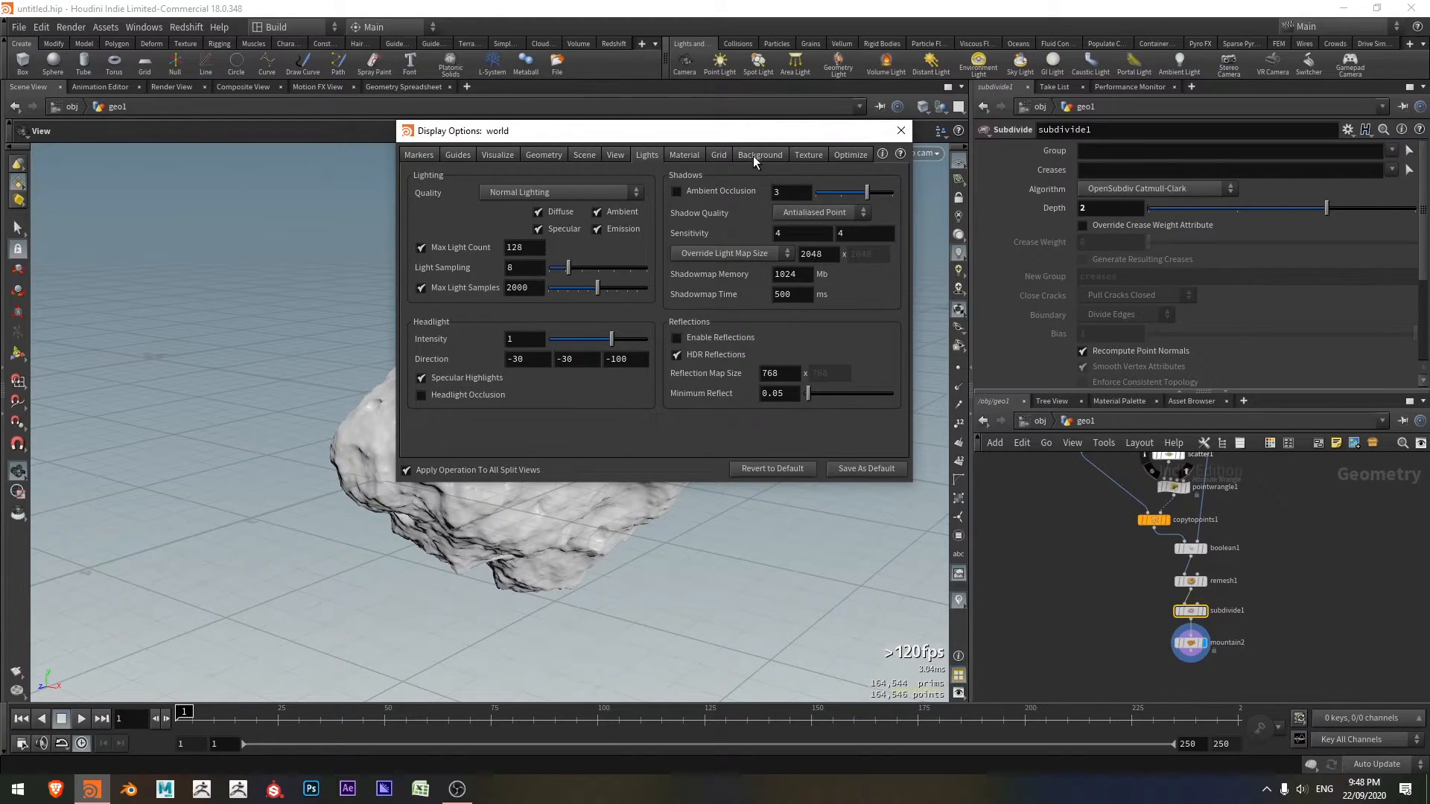
# Step: Set the viewport background to the Dark color scheme and save as default
pyautogui.click(759, 154)
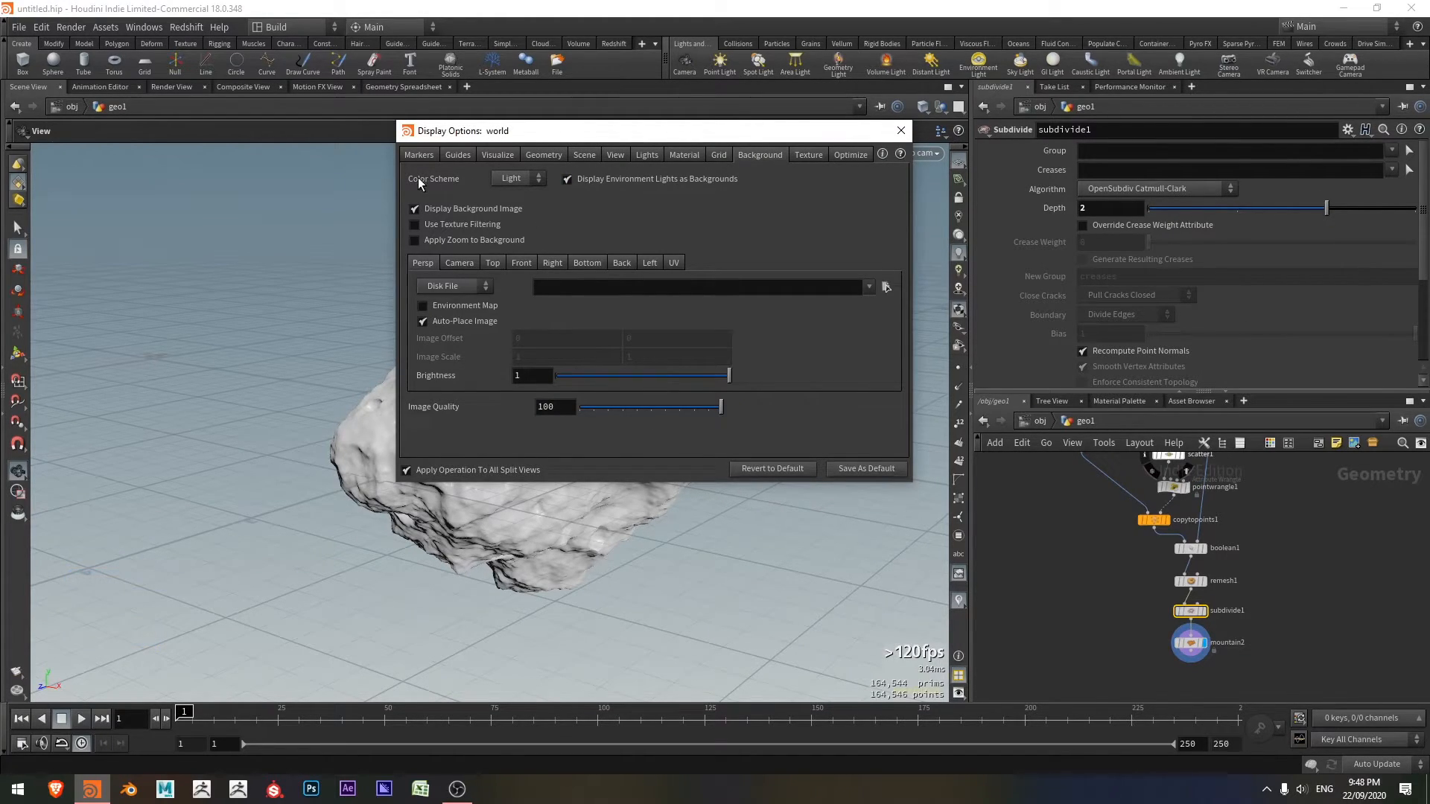
pyautogui.click(518, 178)
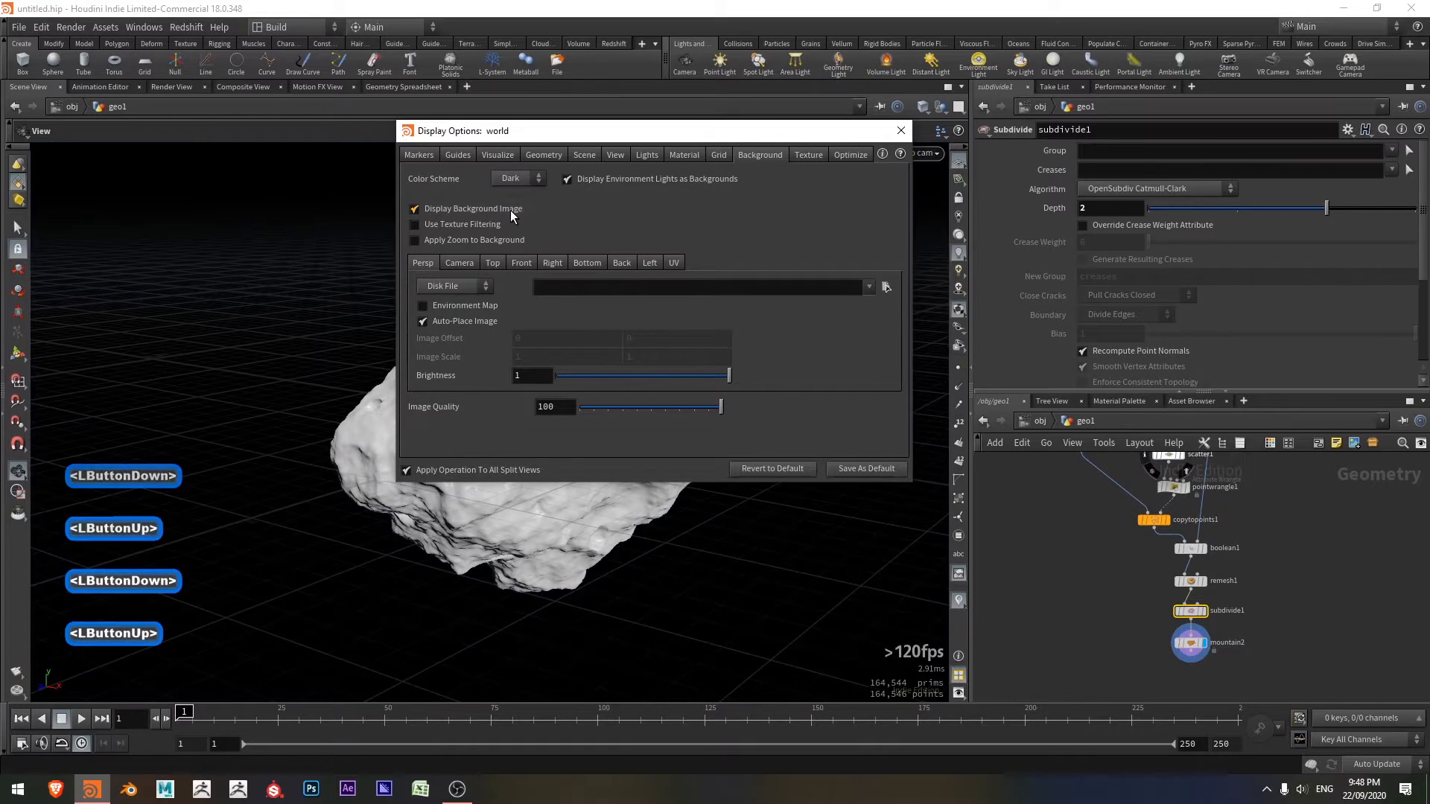
pyautogui.click(864, 469)
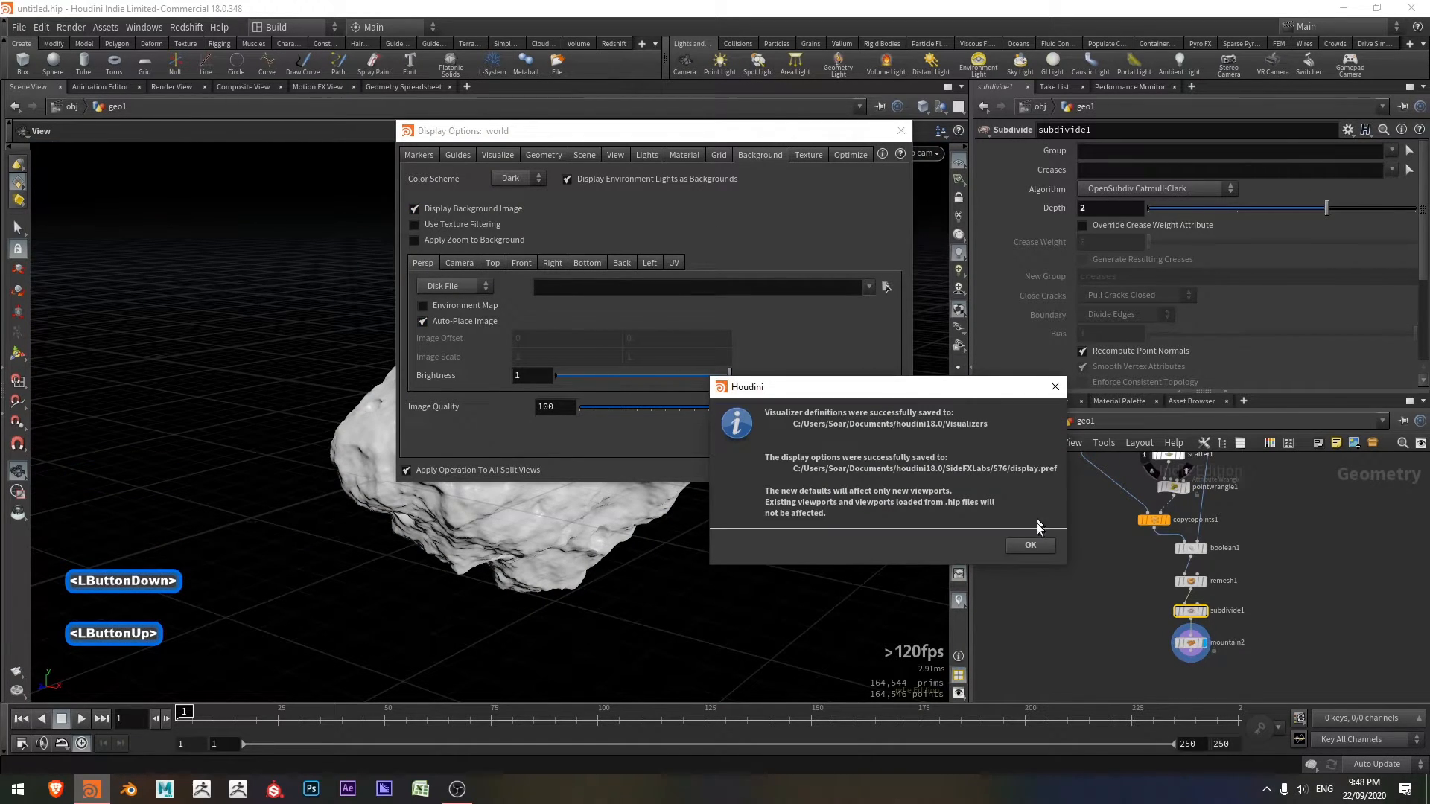
pyautogui.click(1029, 544)
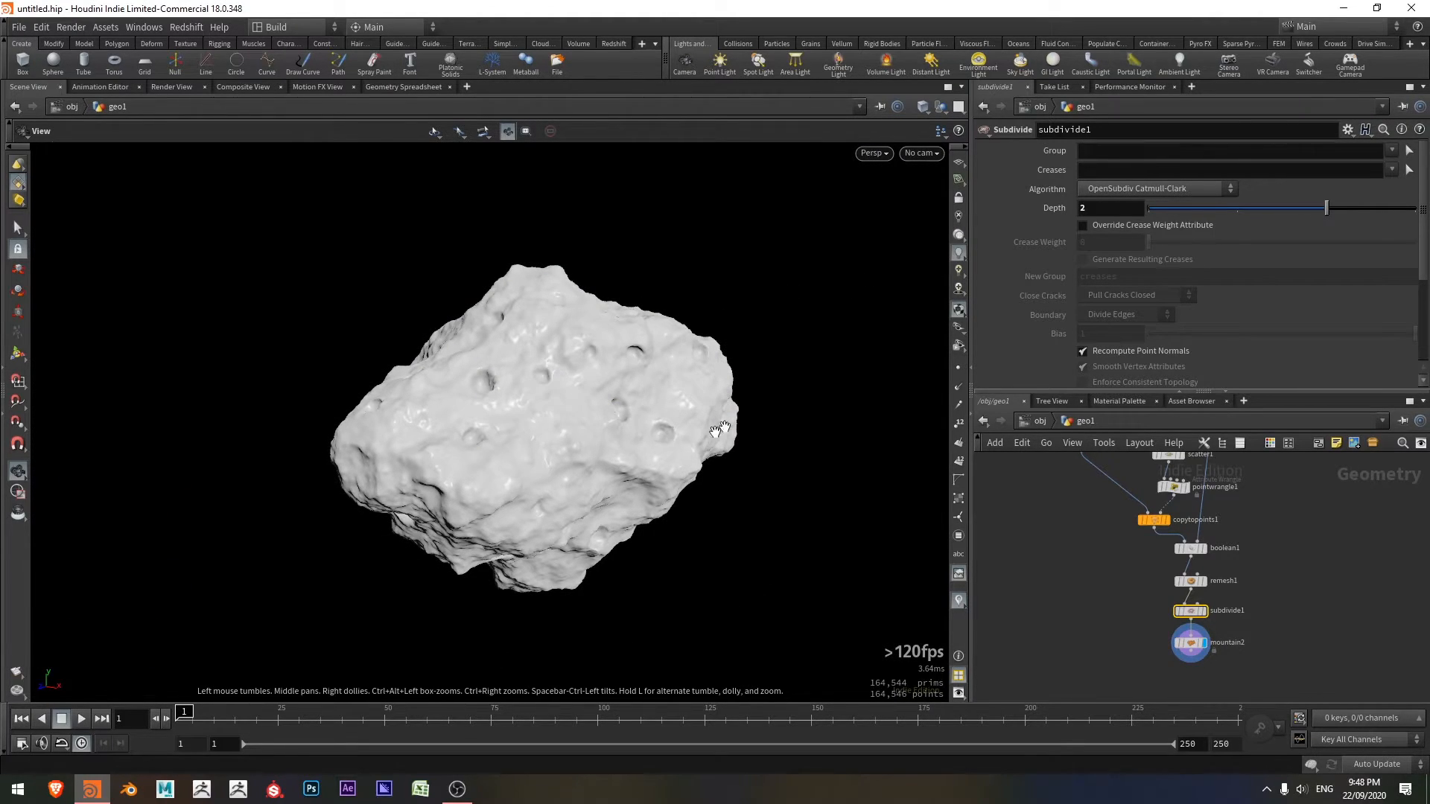
pyautogui.moveTo(962, 312)
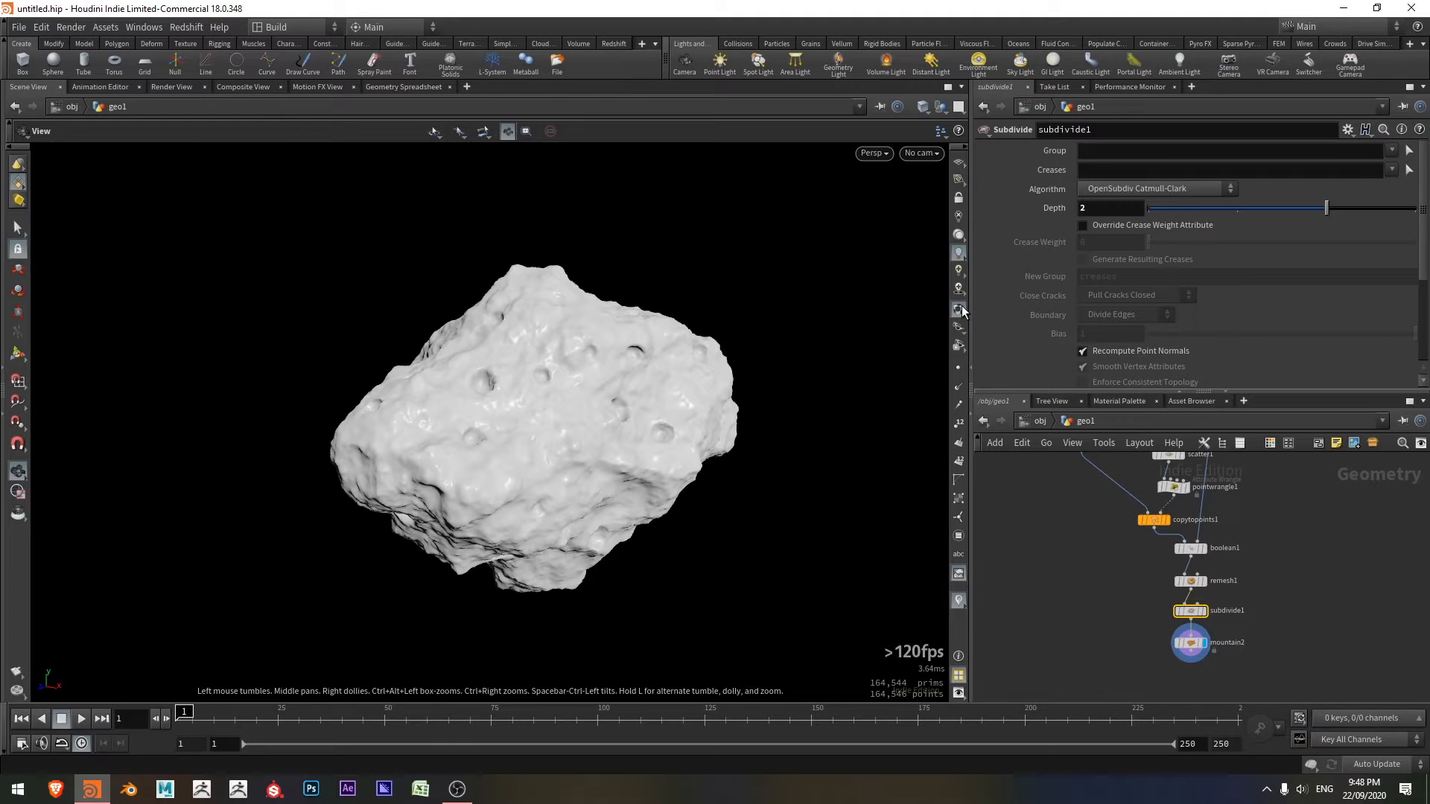
pyautogui.moveTo(759, 77)
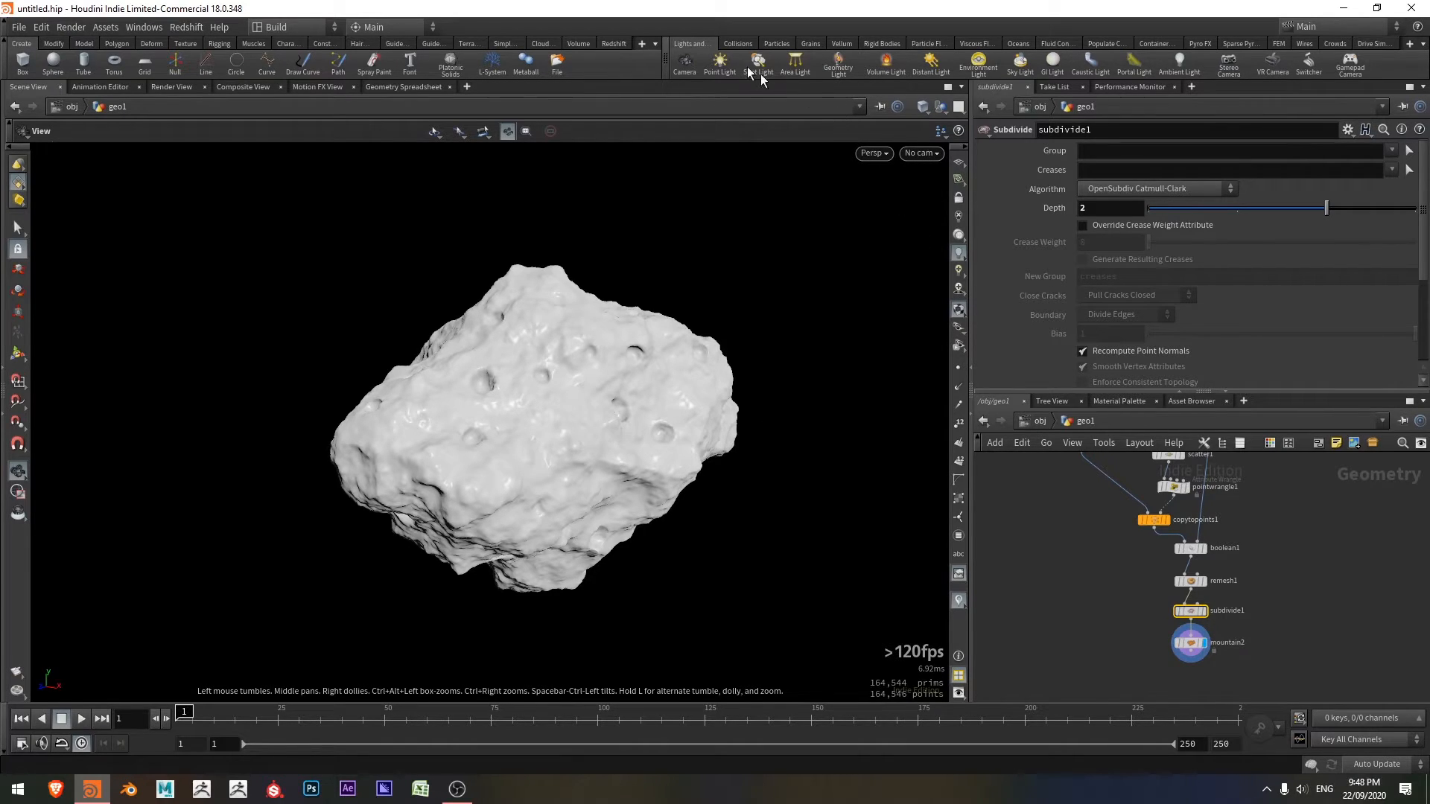
pyautogui.moveTo(801, 71)
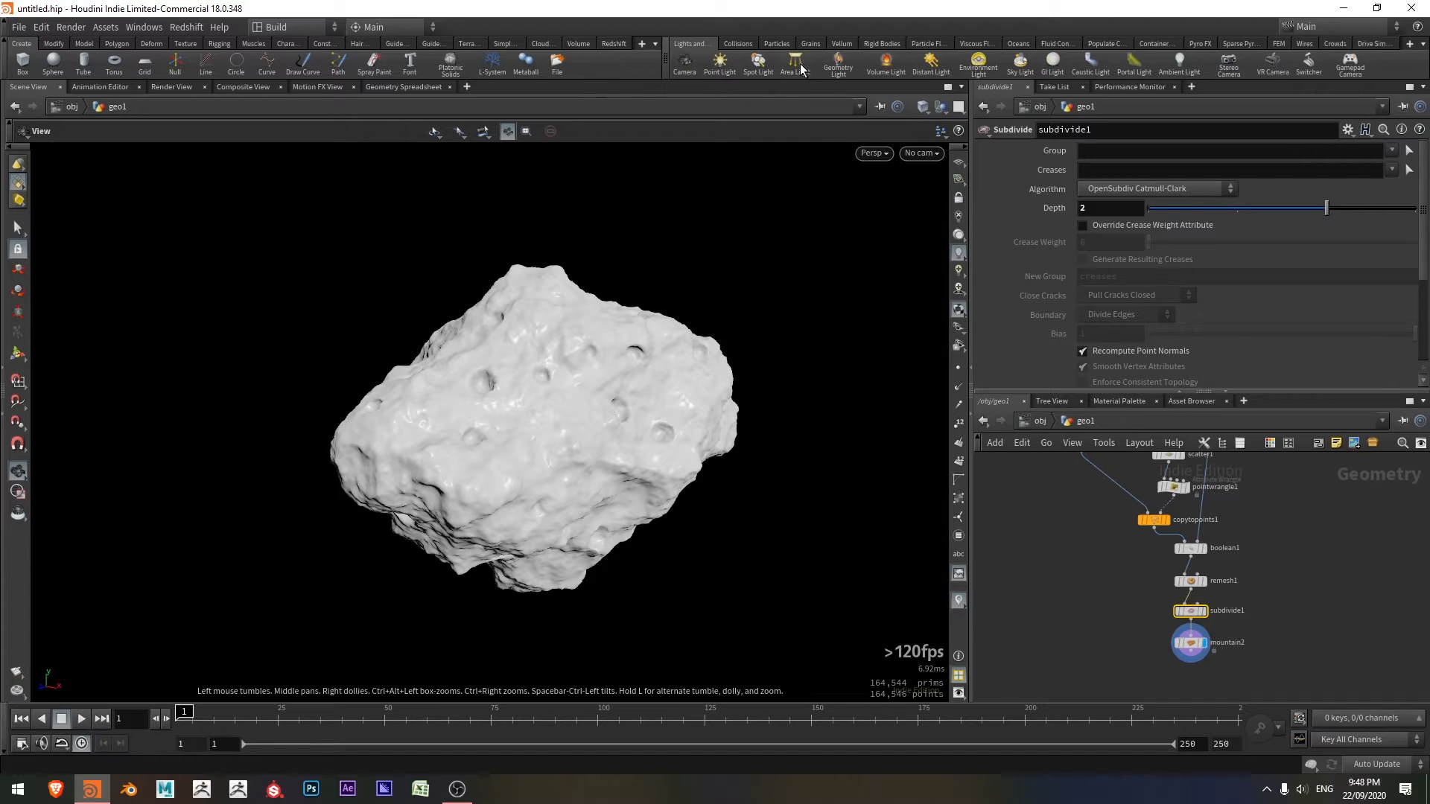
# Step: Add an area light beside the asteroid and set its Area Size to 2 by 2
pyautogui.click(793, 61)
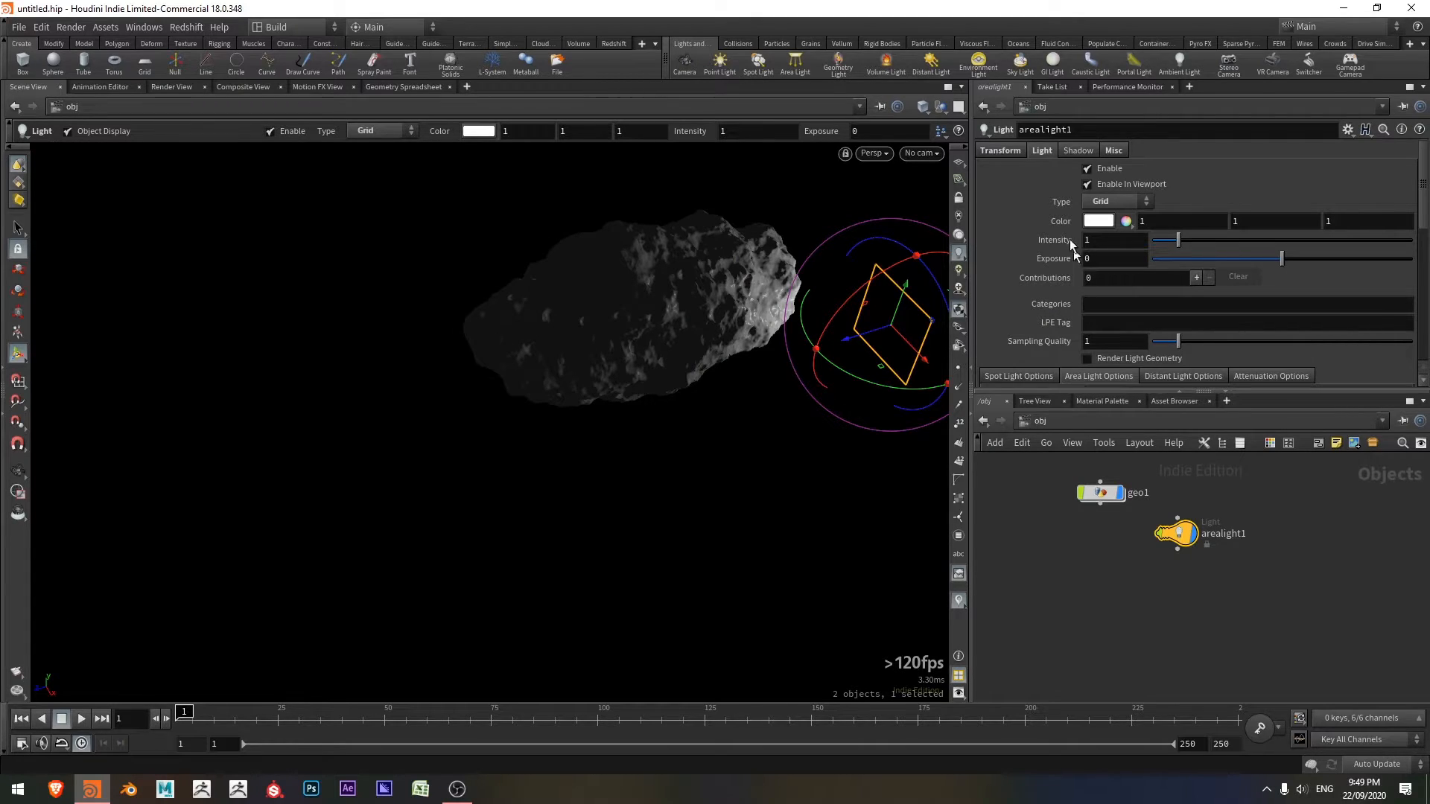
pyautogui.scroll(-3)
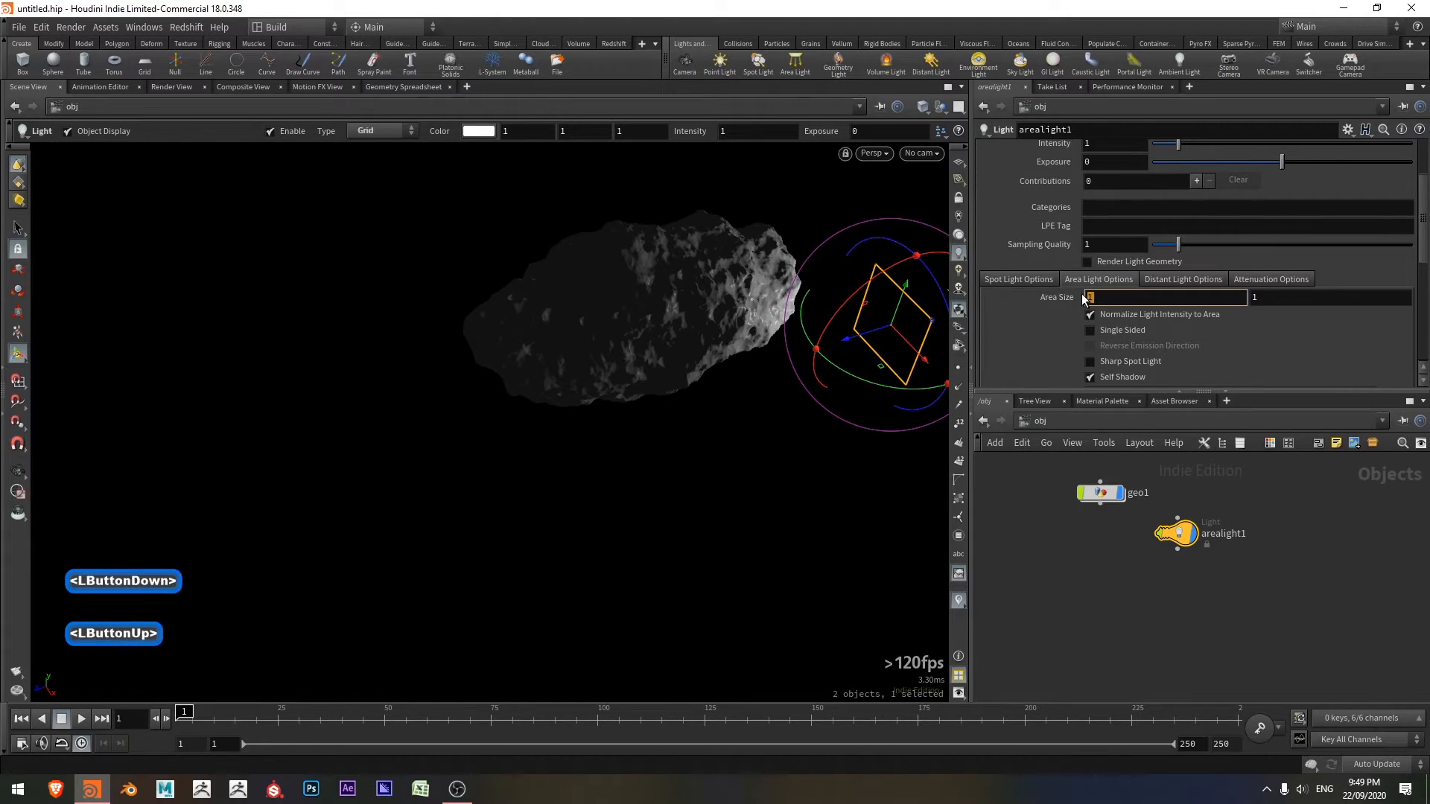
pyautogui.write('2')
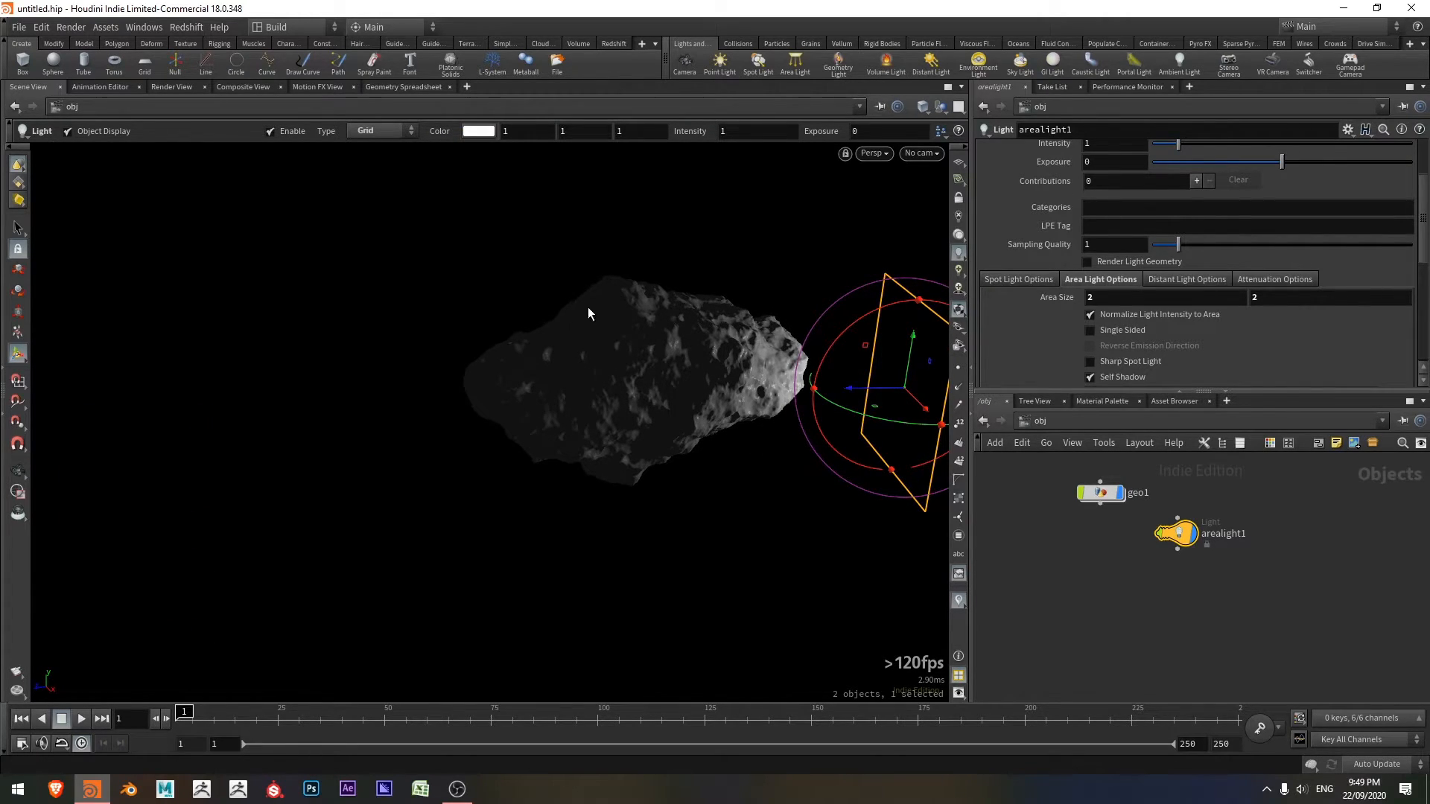
pyautogui.moveTo(711, 292)
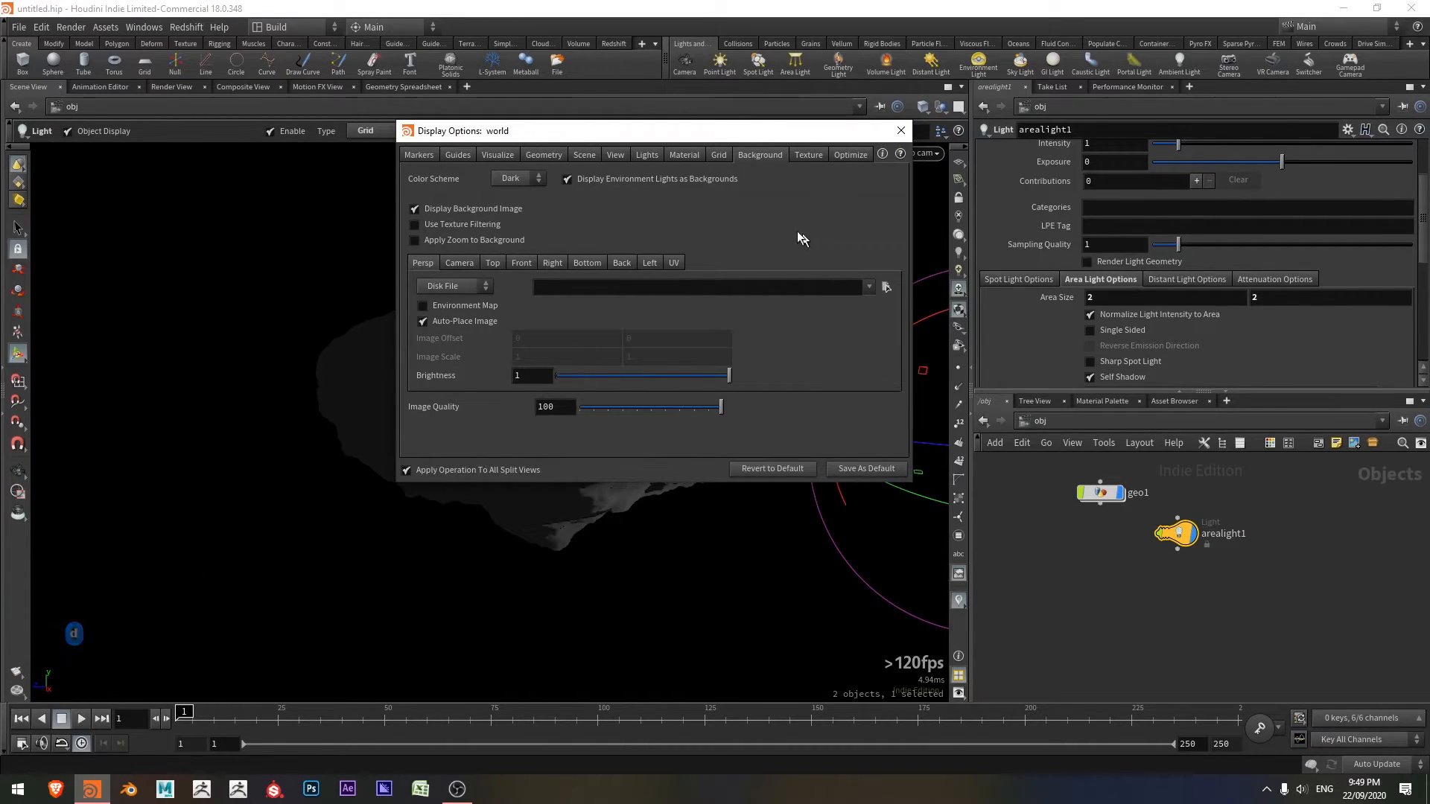
# Step: Enable viewport ambient occlusion with Area shadow quality, save as default, and close Display Options
pyautogui.click(645, 155)
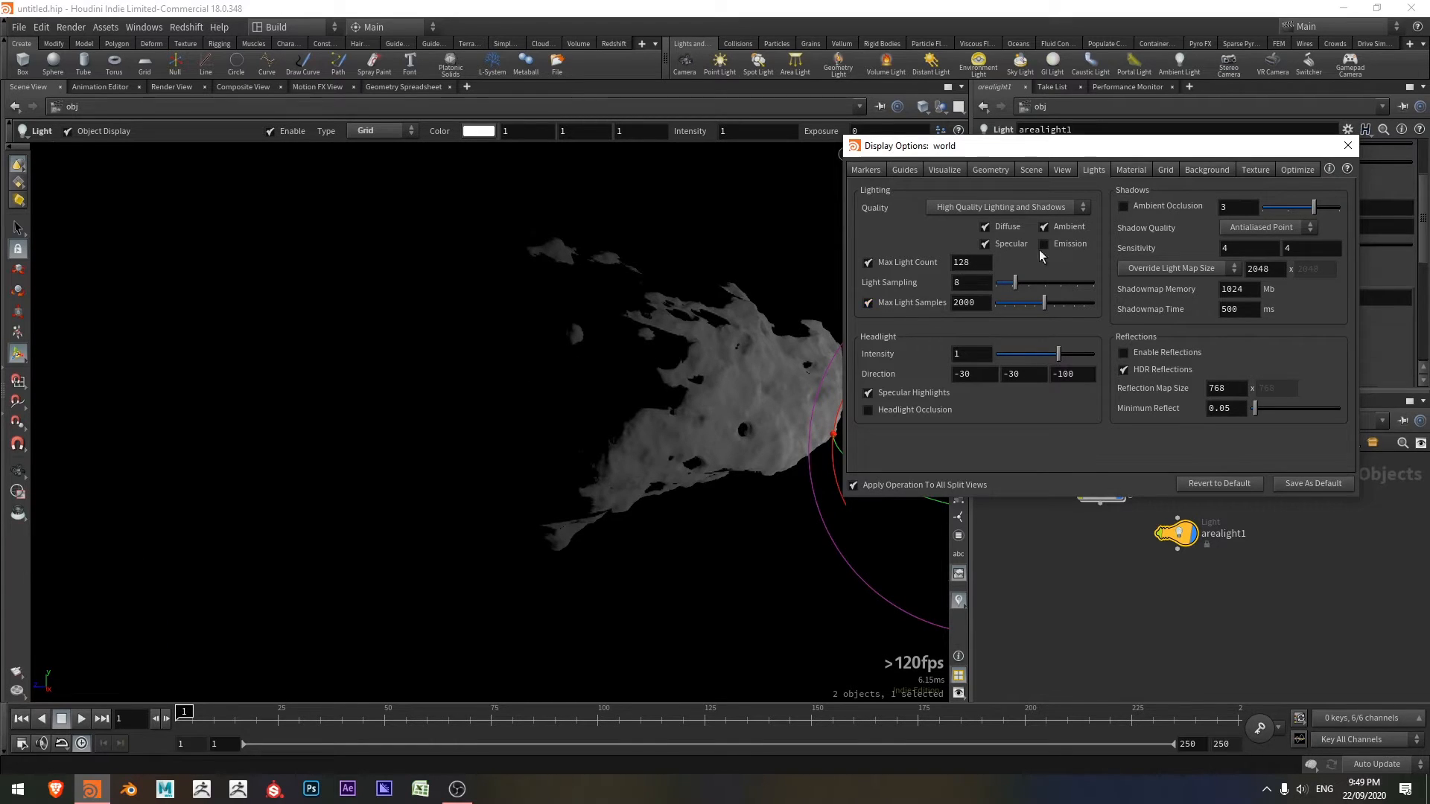
pyautogui.moveTo(711, 422)
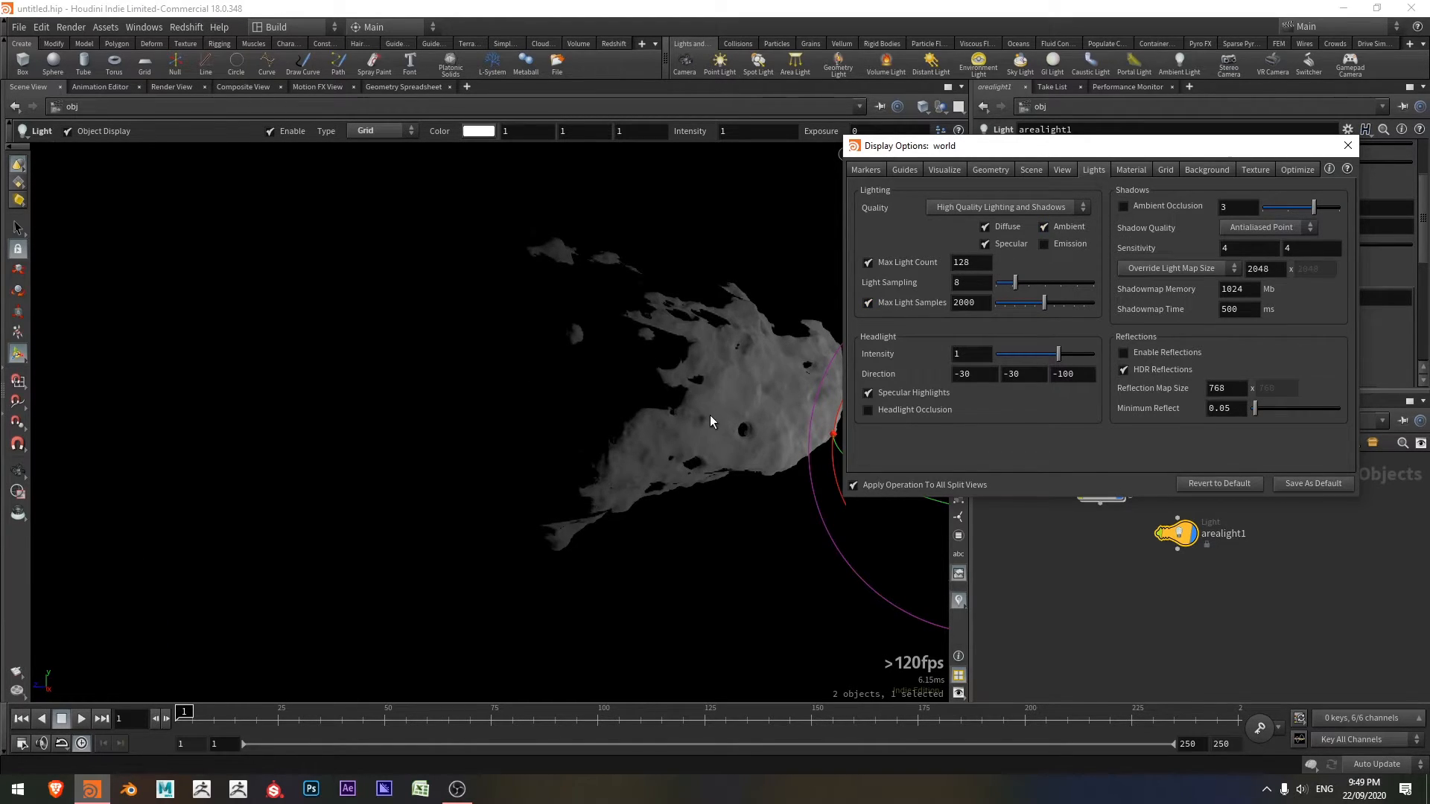
pyautogui.moveTo(616, 340)
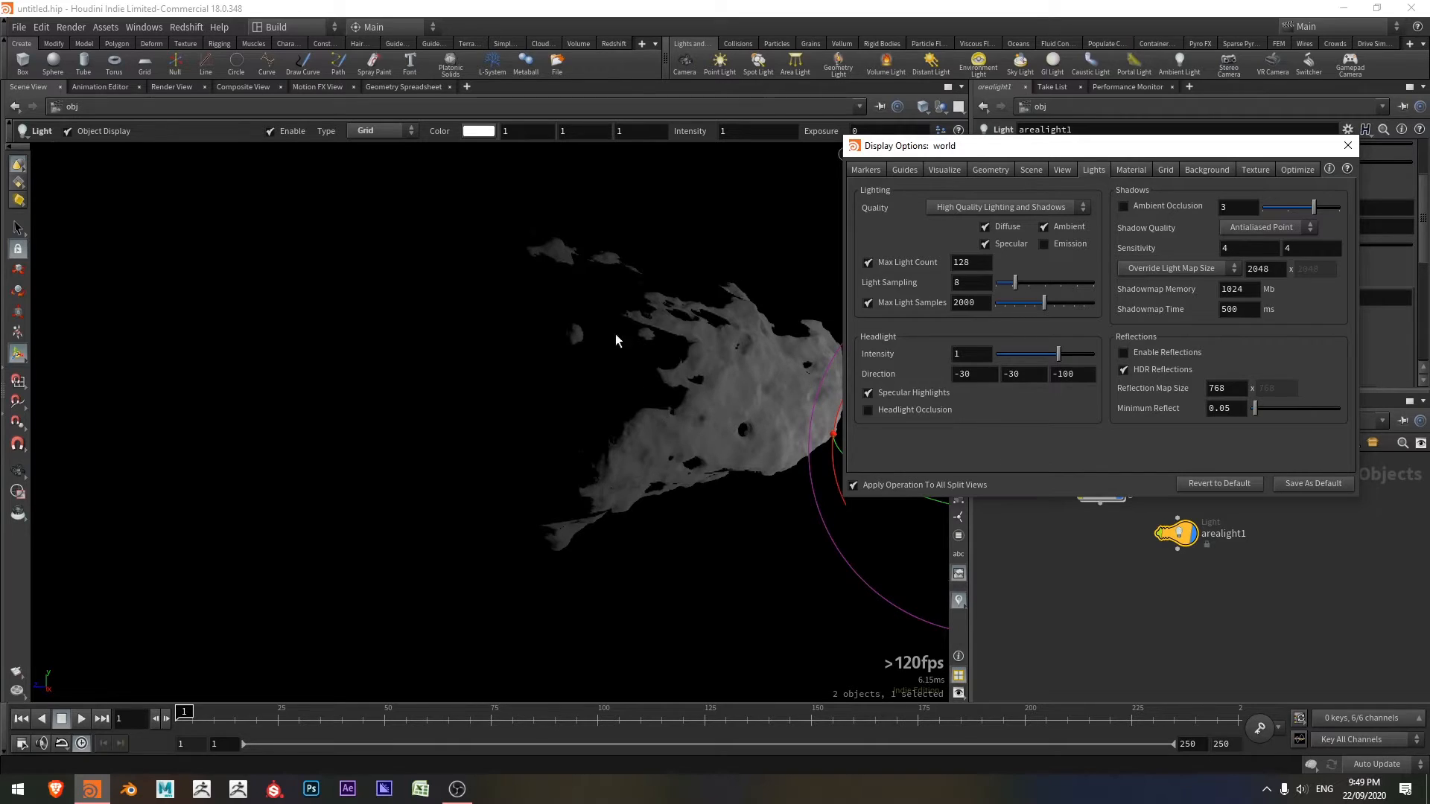
pyautogui.moveTo(728, 374)
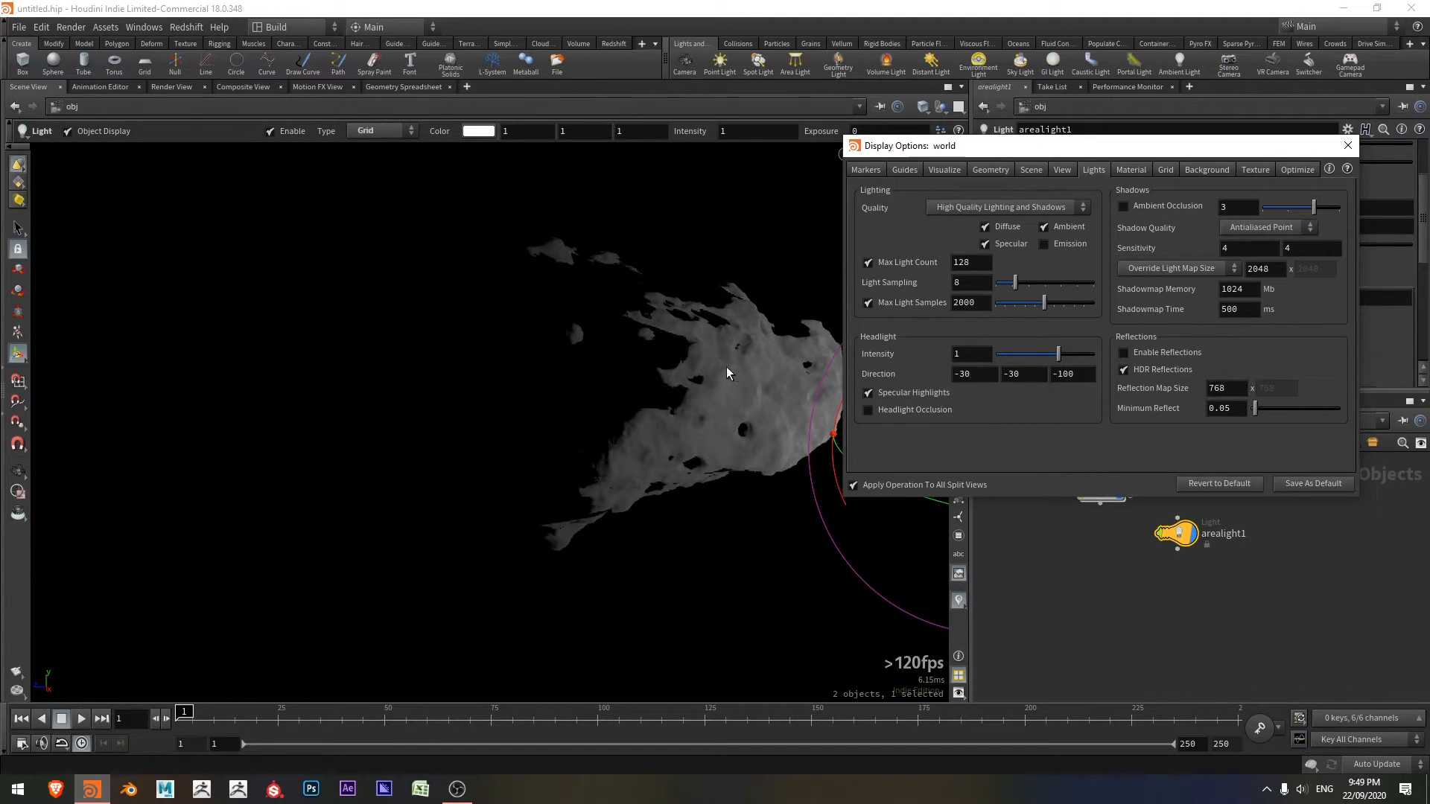
pyautogui.click(1124, 206)
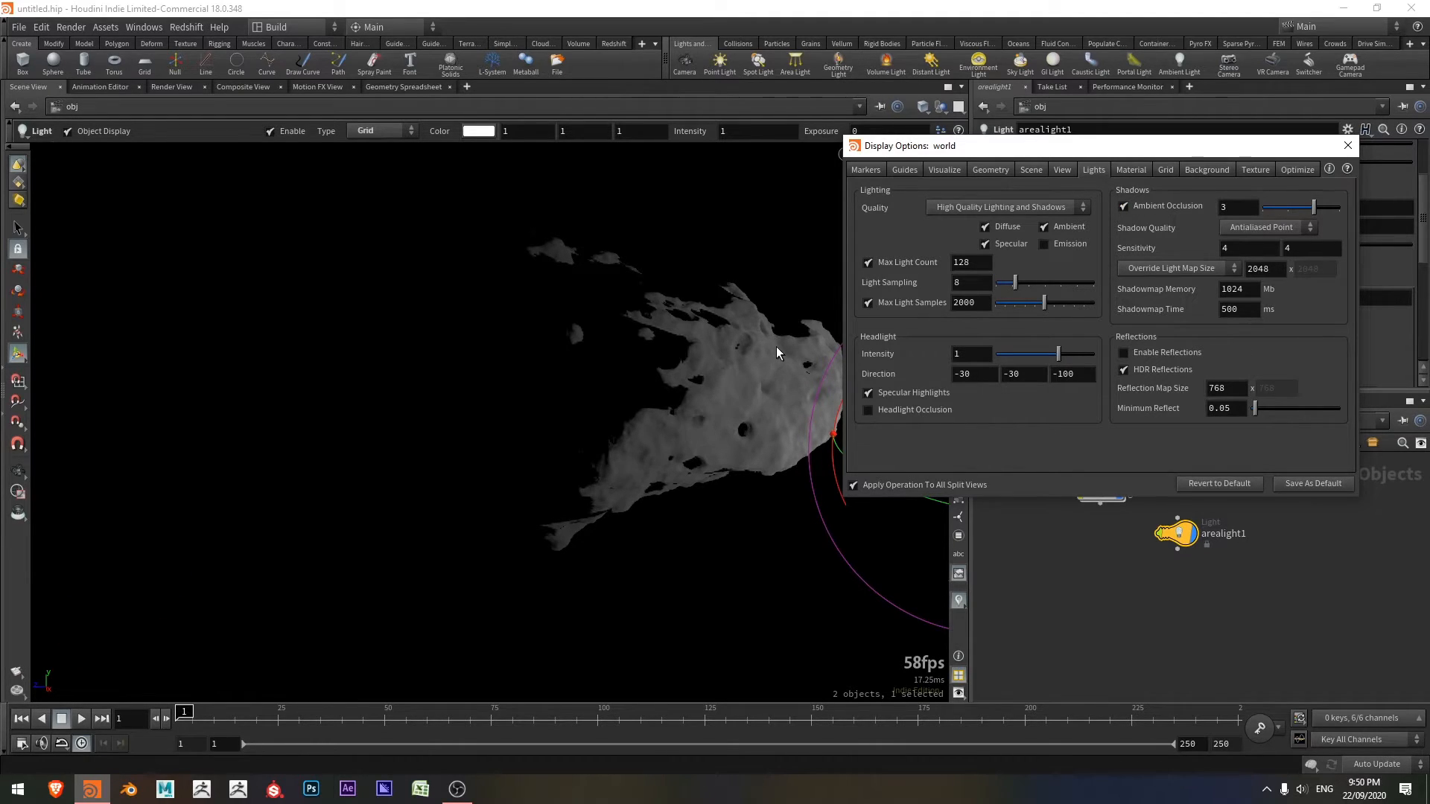
pyautogui.moveTo(1138, 236)
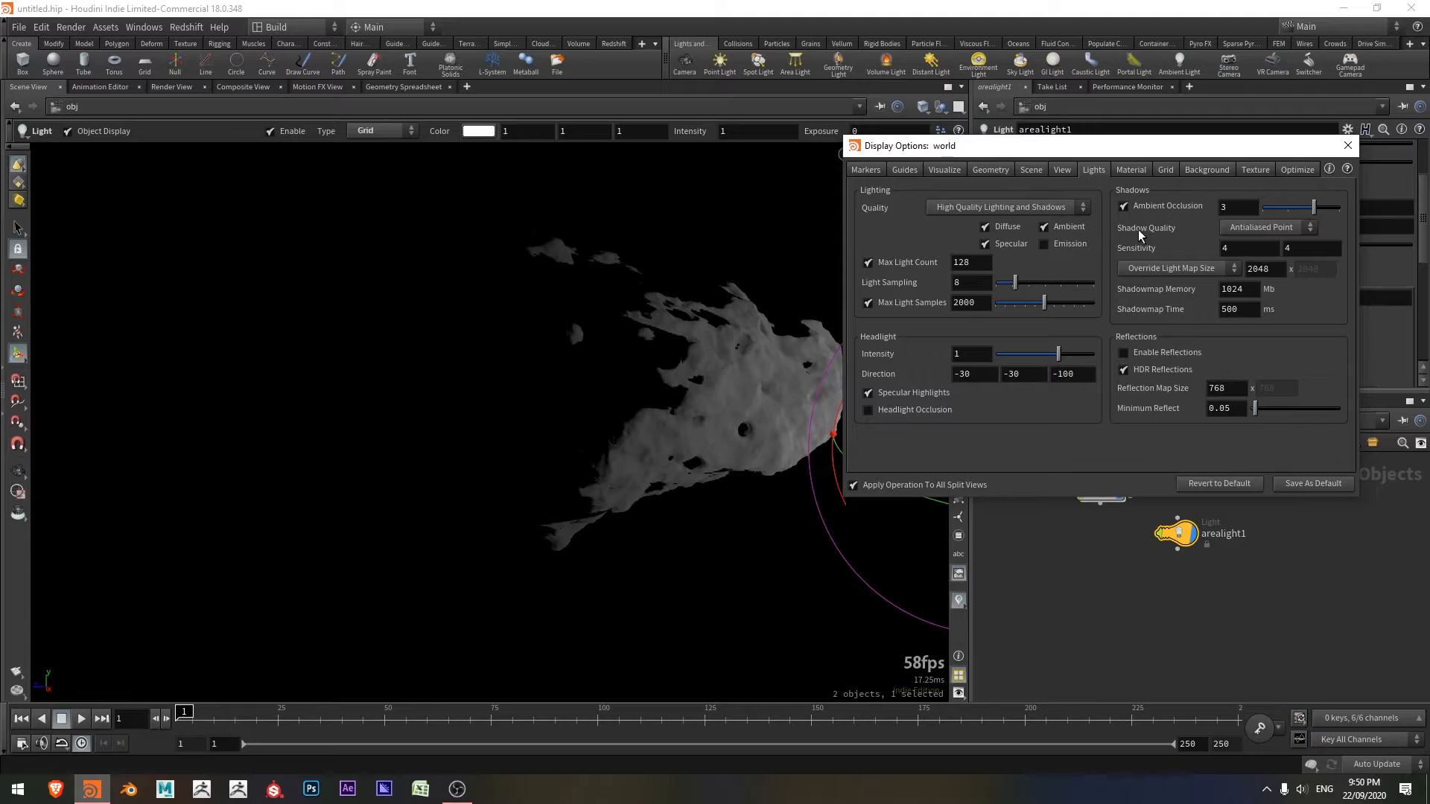
pyautogui.click(1264, 227)
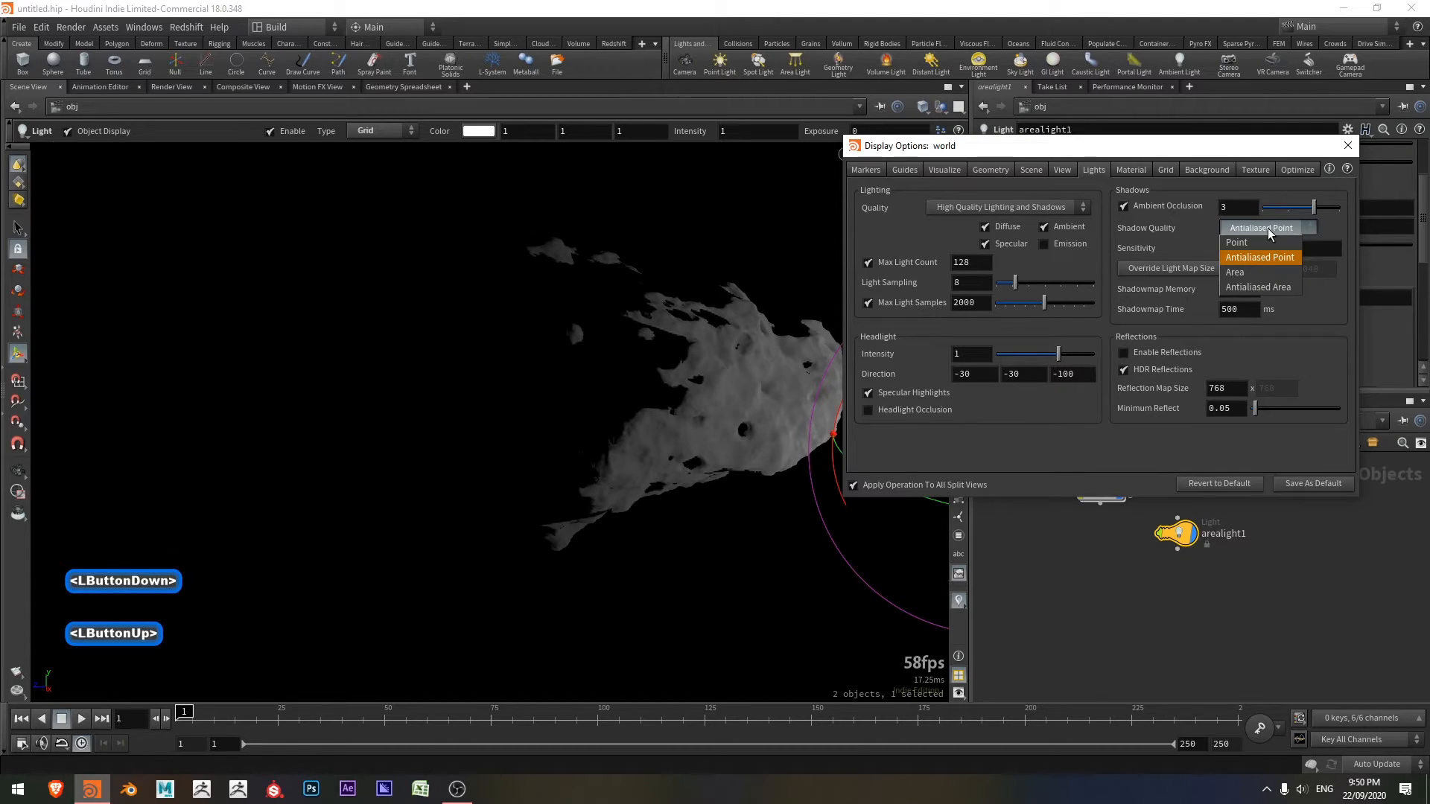
pyautogui.click(1236, 272)
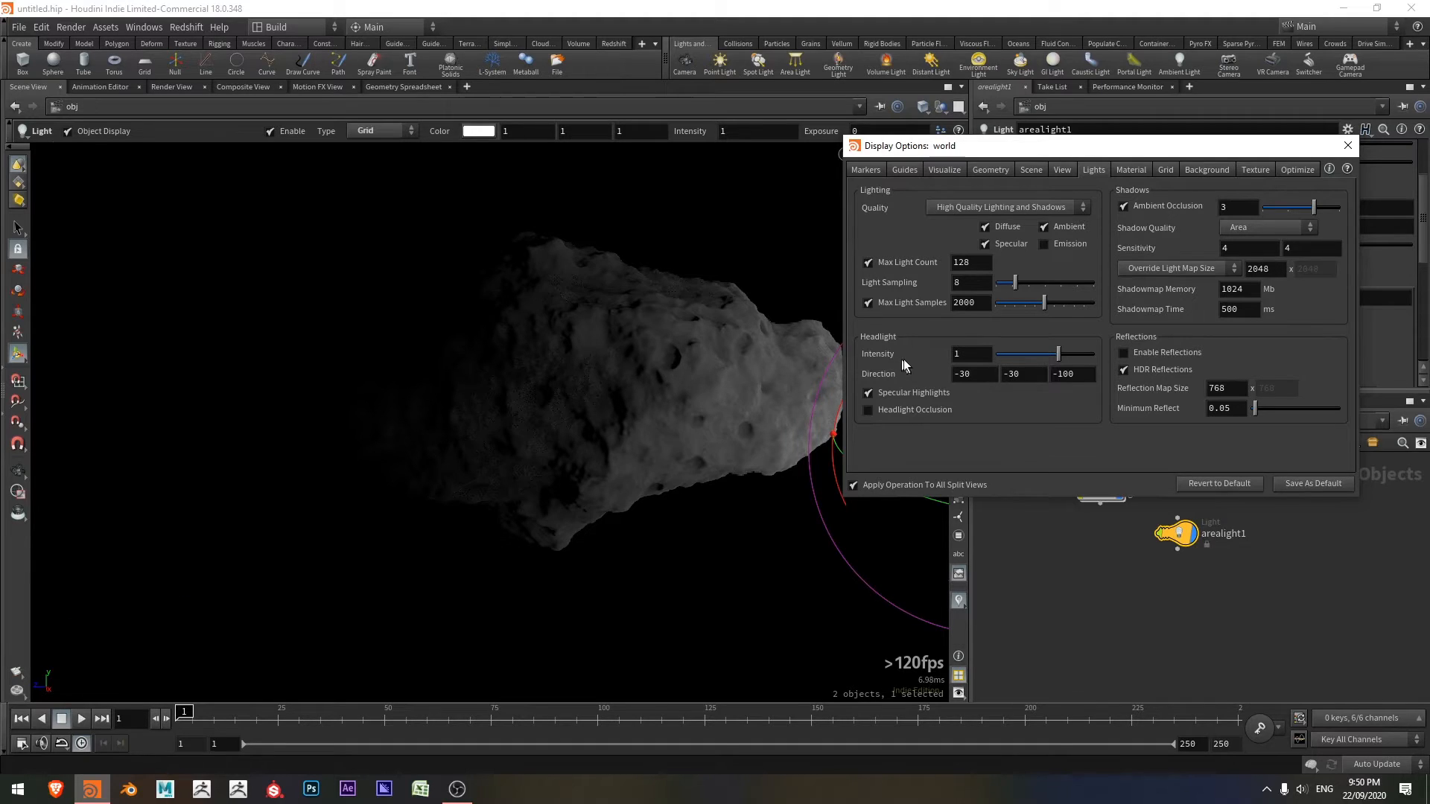
pyautogui.moveTo(1312, 484)
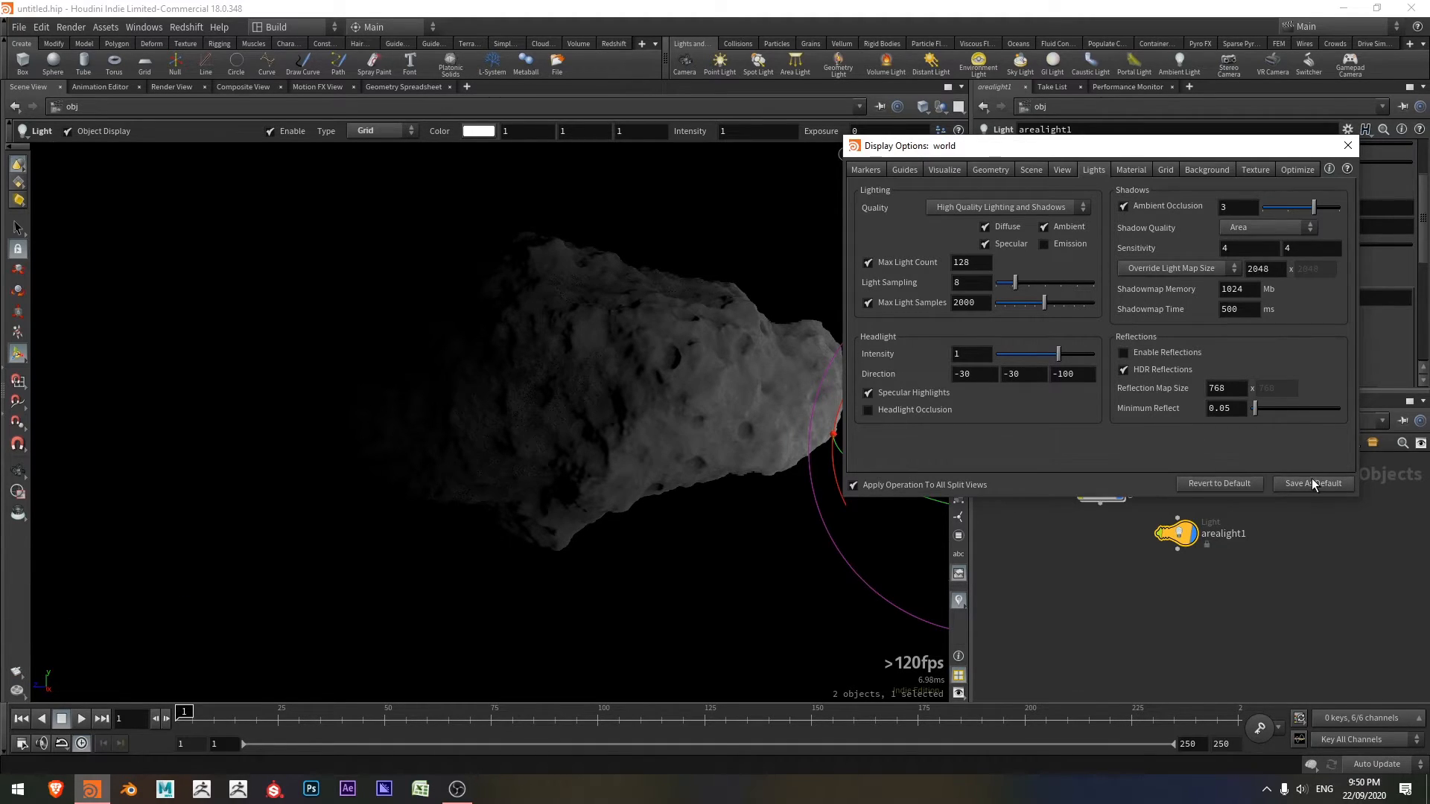
pyautogui.click(1313, 483)
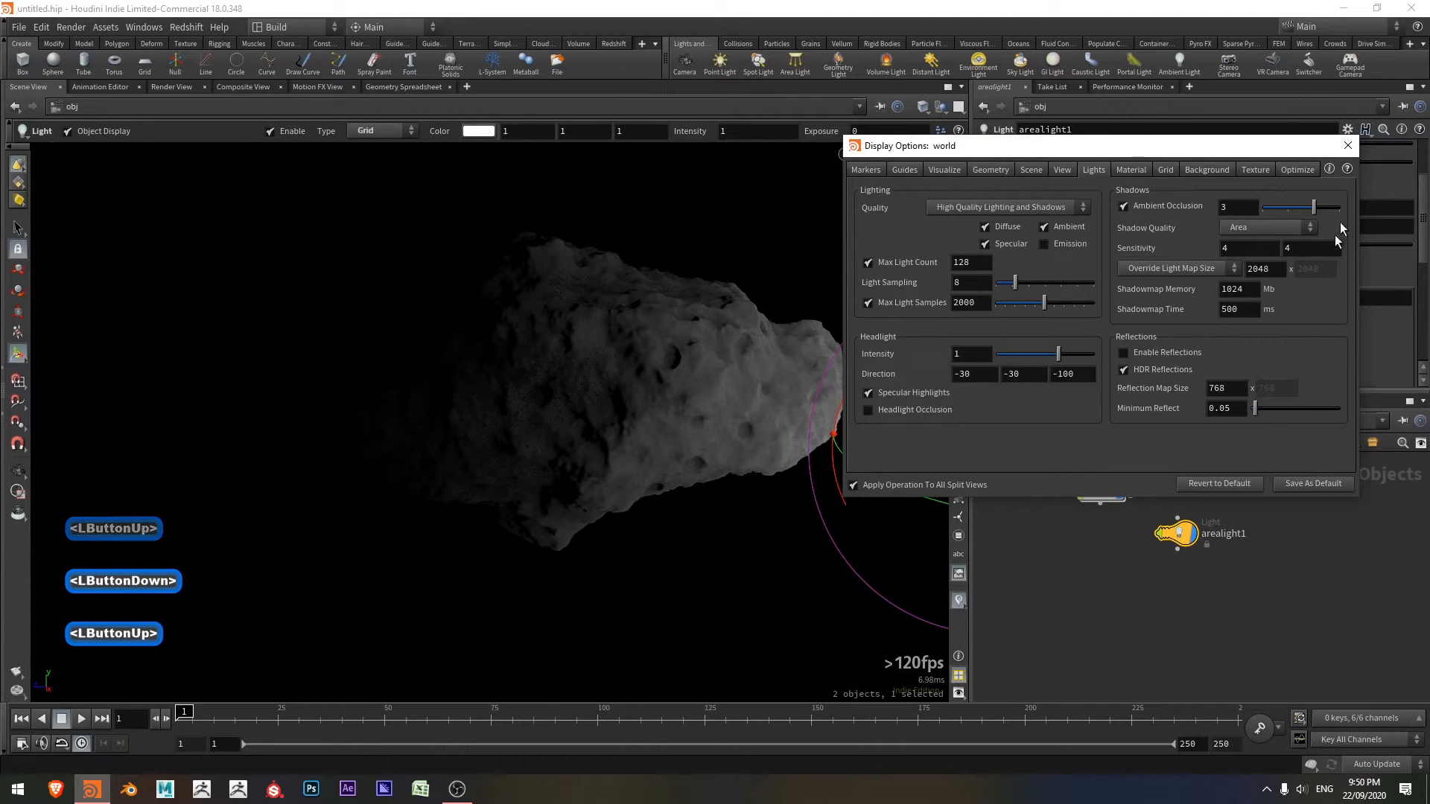
pyautogui.click(1347, 146)
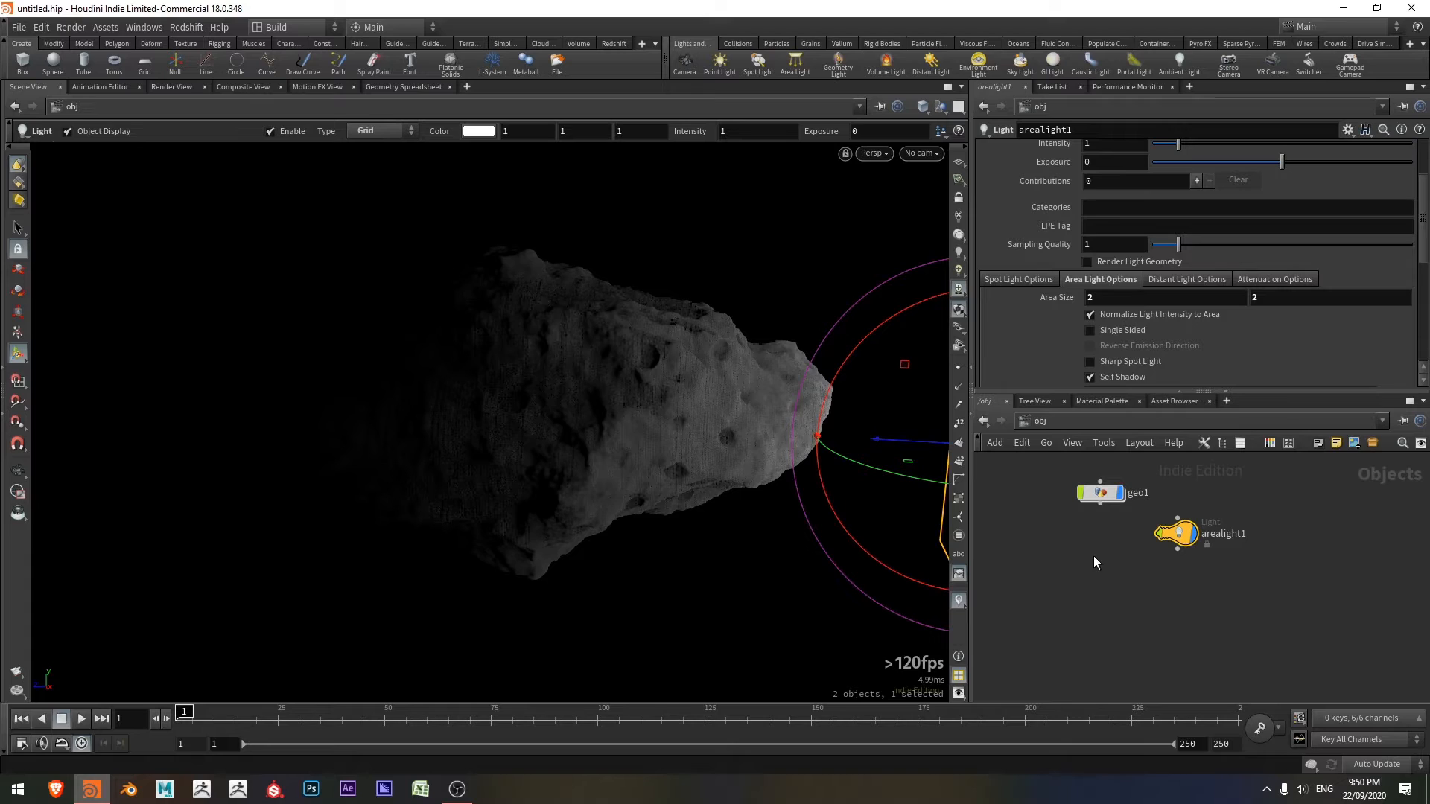
# Step: Inside geo1, add a Transform node below mountain2 with Rotate Y set to $F
pyautogui.click(1101, 492)
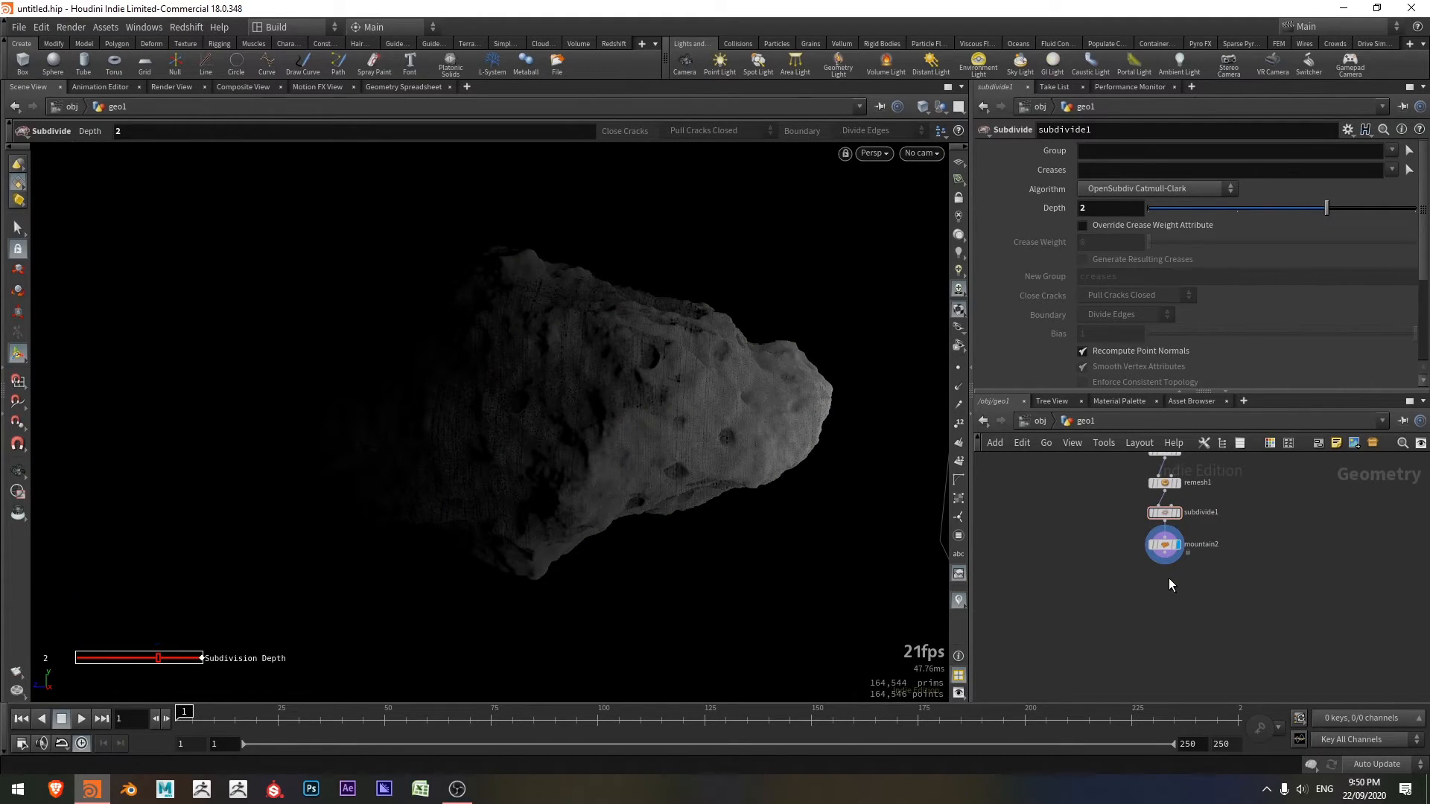
pyautogui.press('Tab')
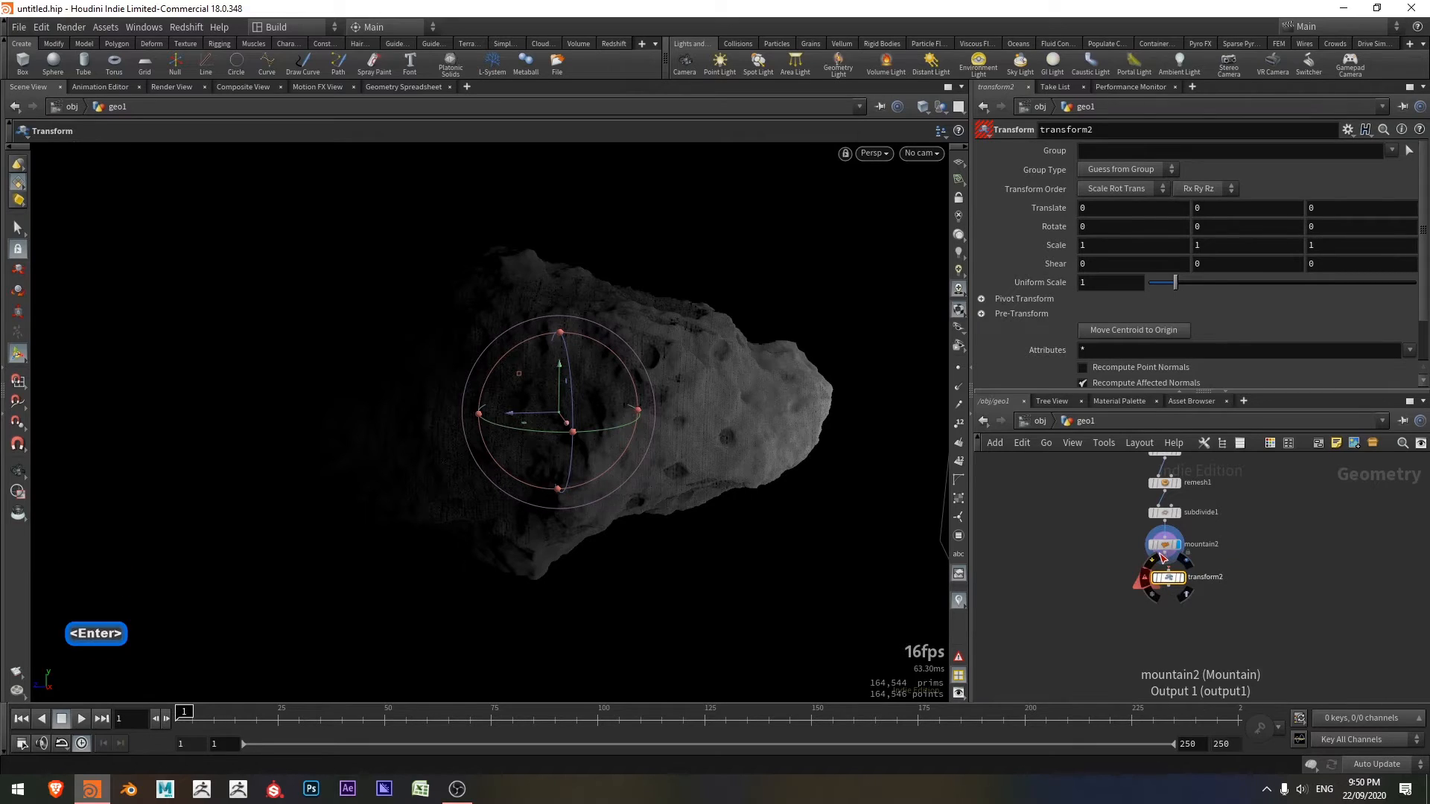
pyautogui.click(1168, 577)
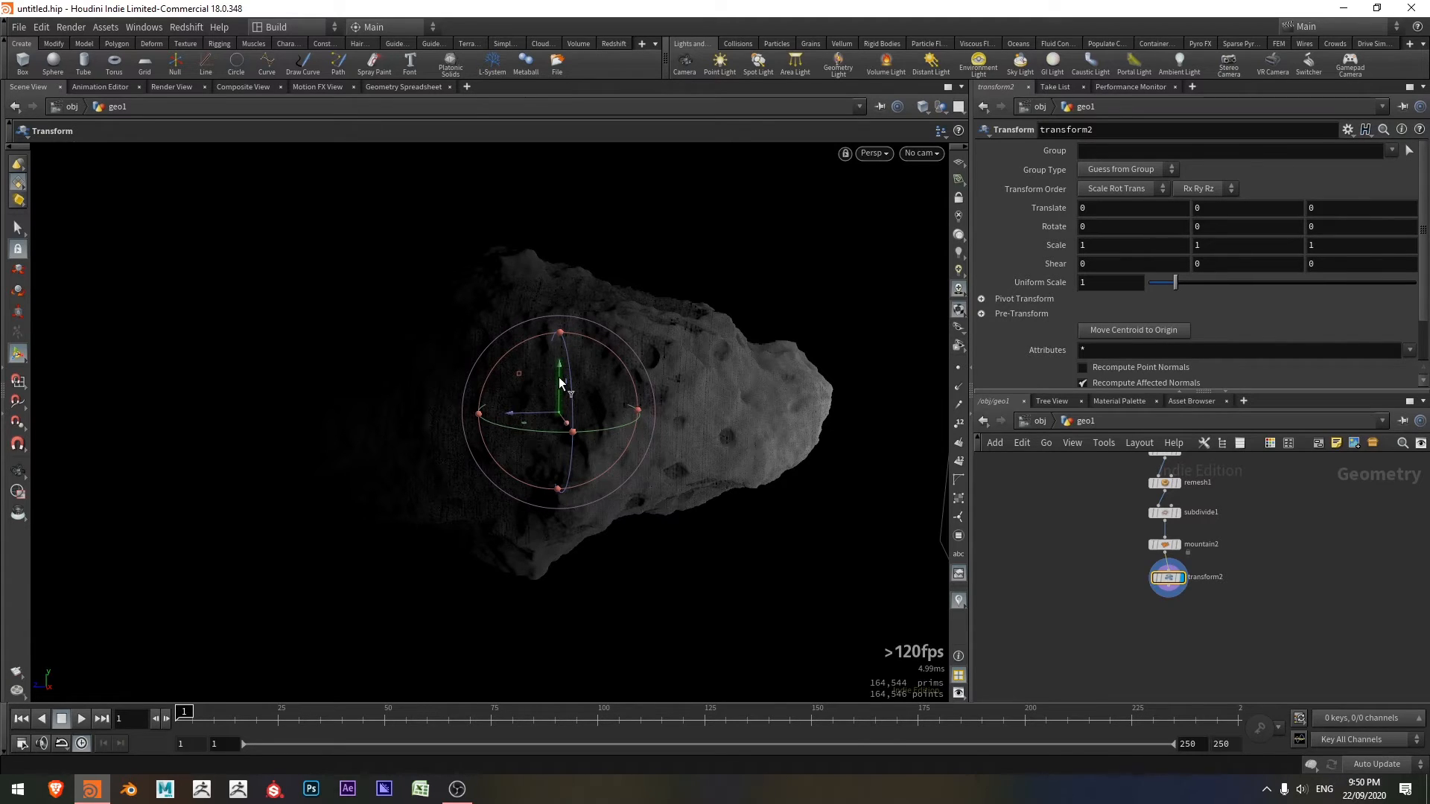
pyautogui.moveTo(1015, 545)
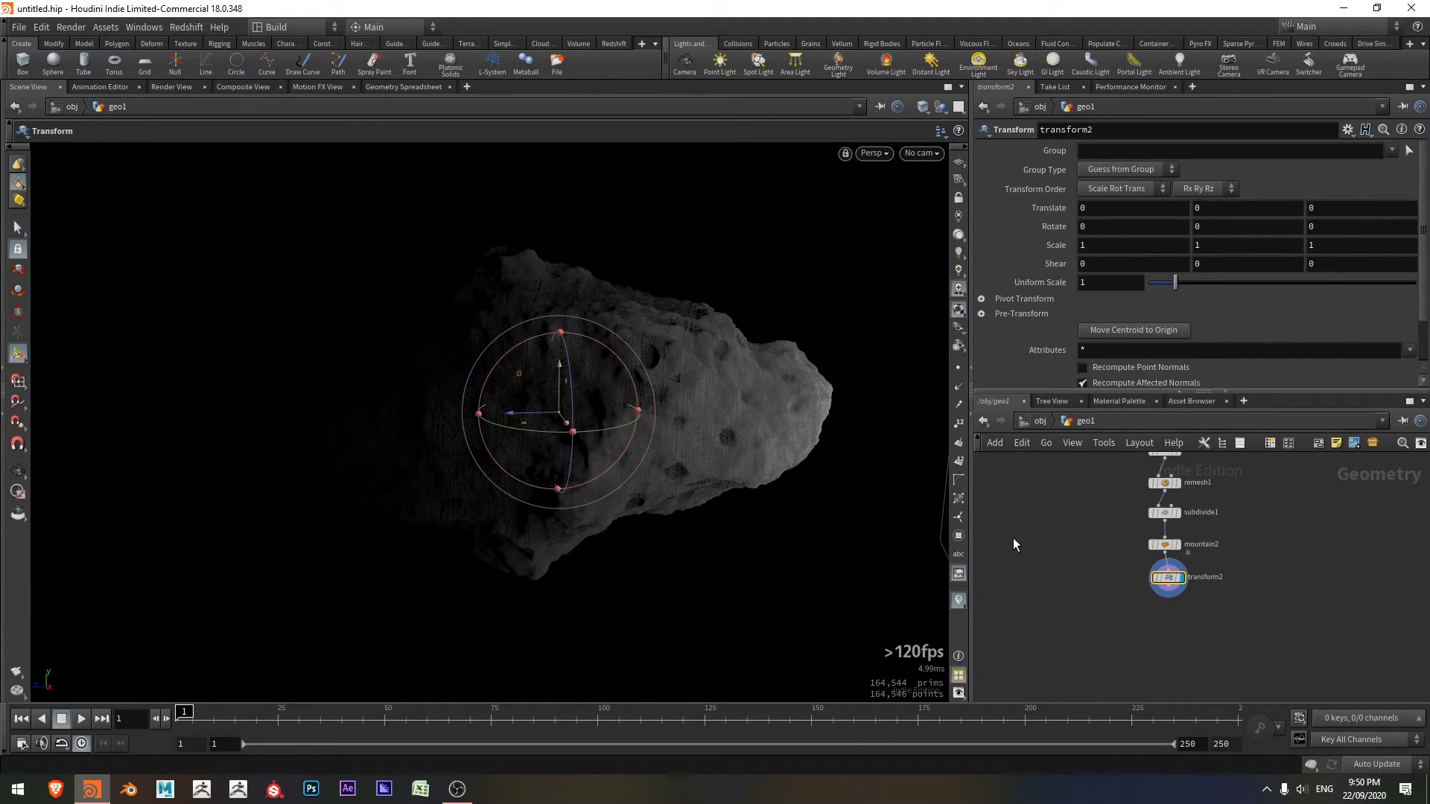
pyautogui.moveTo(1053, 226)
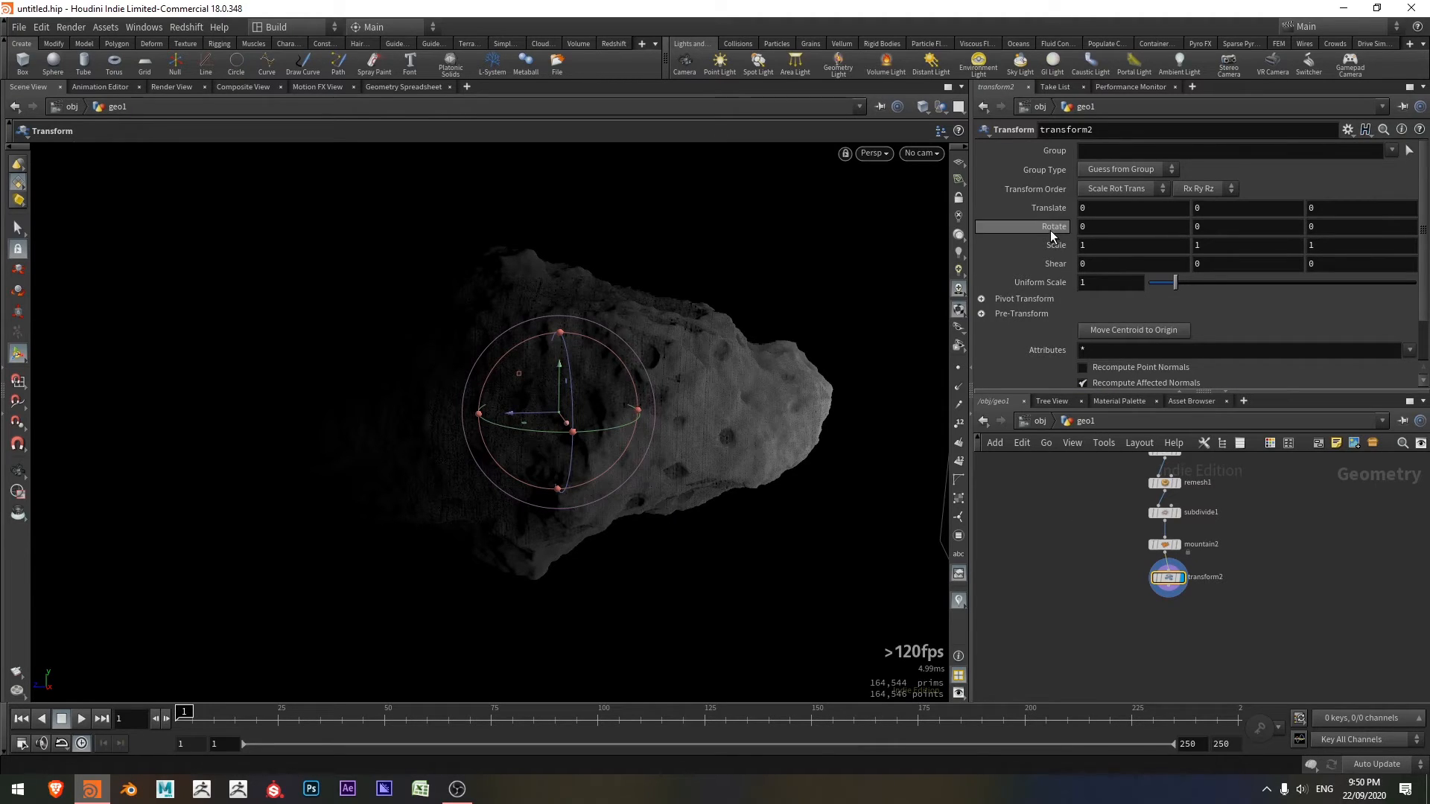
pyautogui.moveTo(1219, 230)
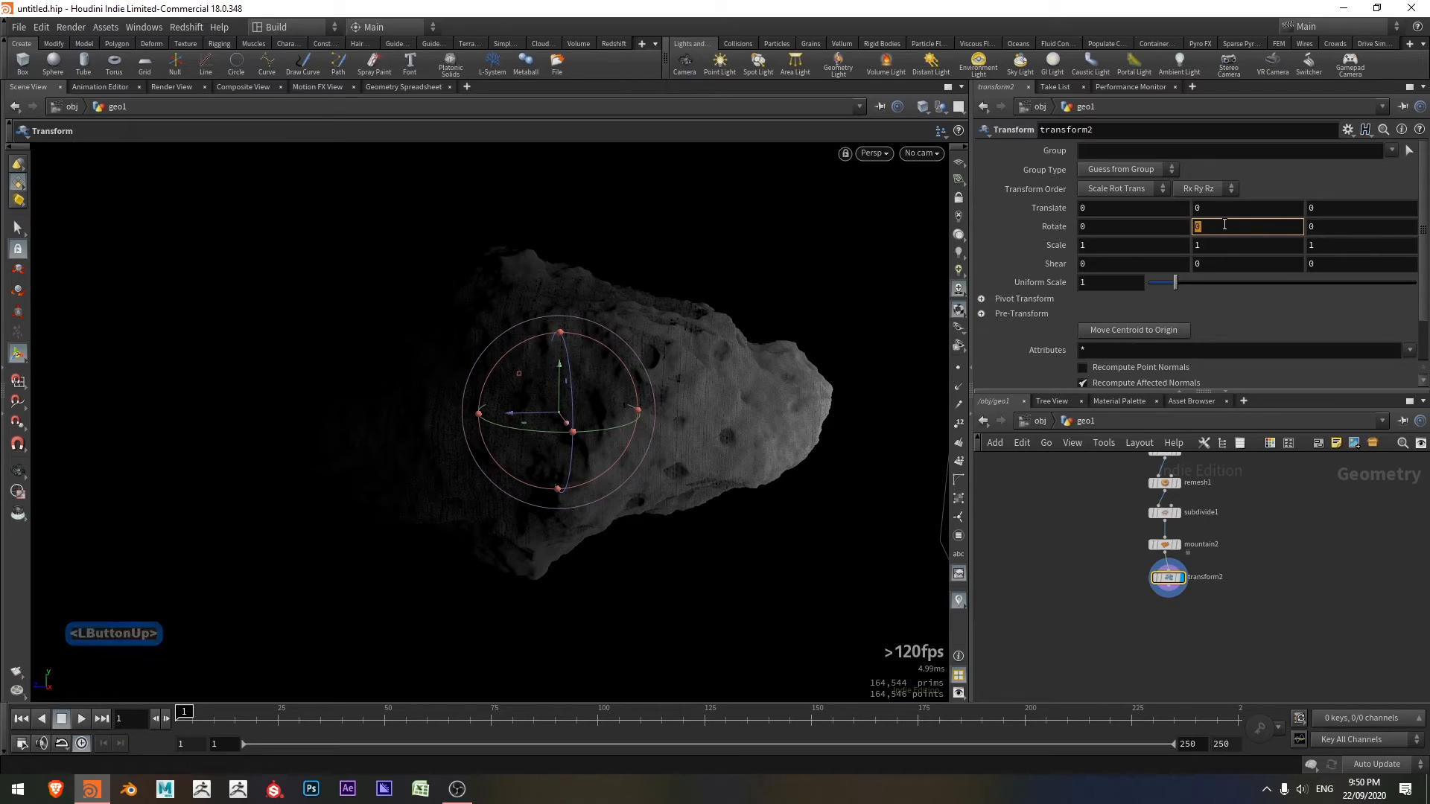
pyautogui.write('$F')
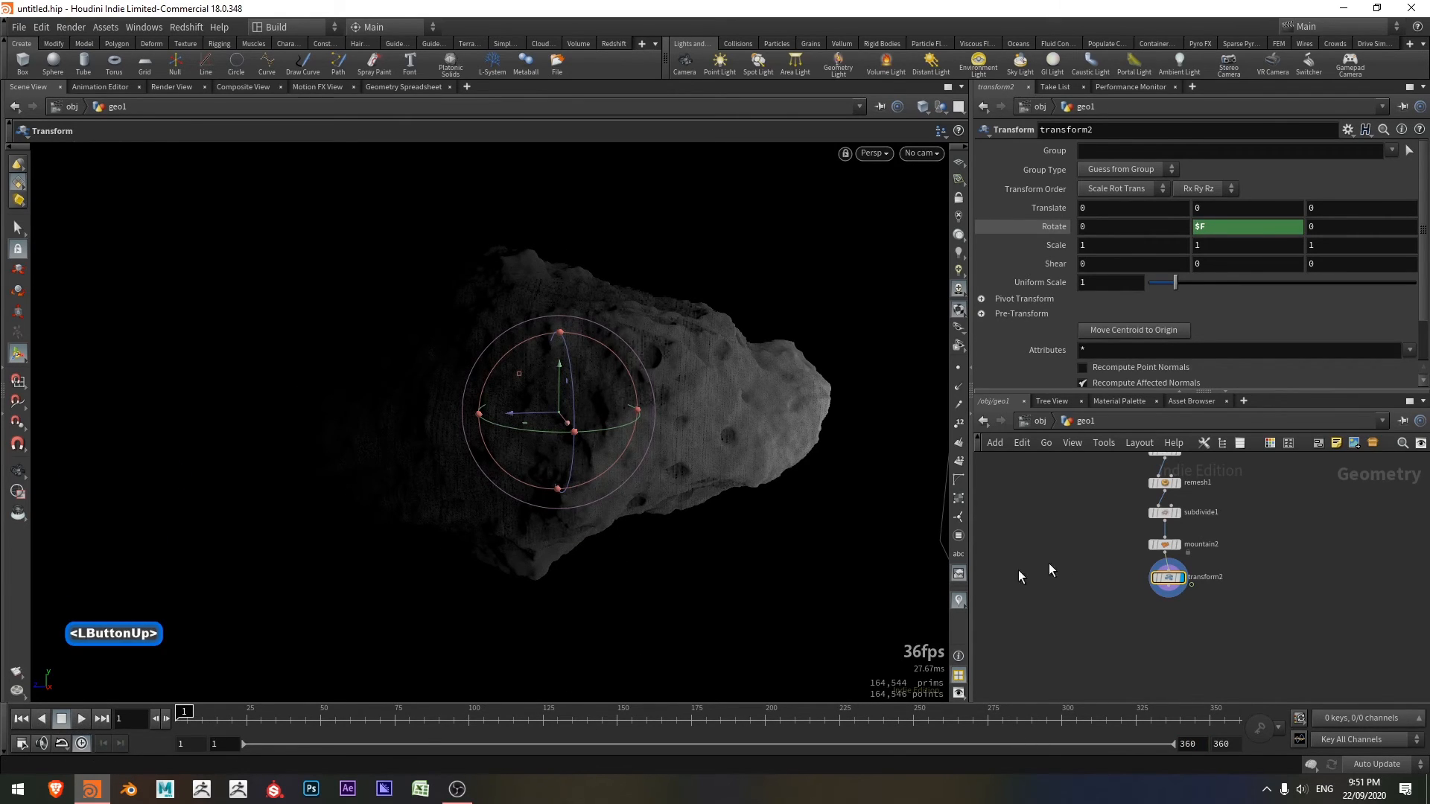
# Step: Return to object level and play the timeline to watch the asteroid spin
pyautogui.press('u')
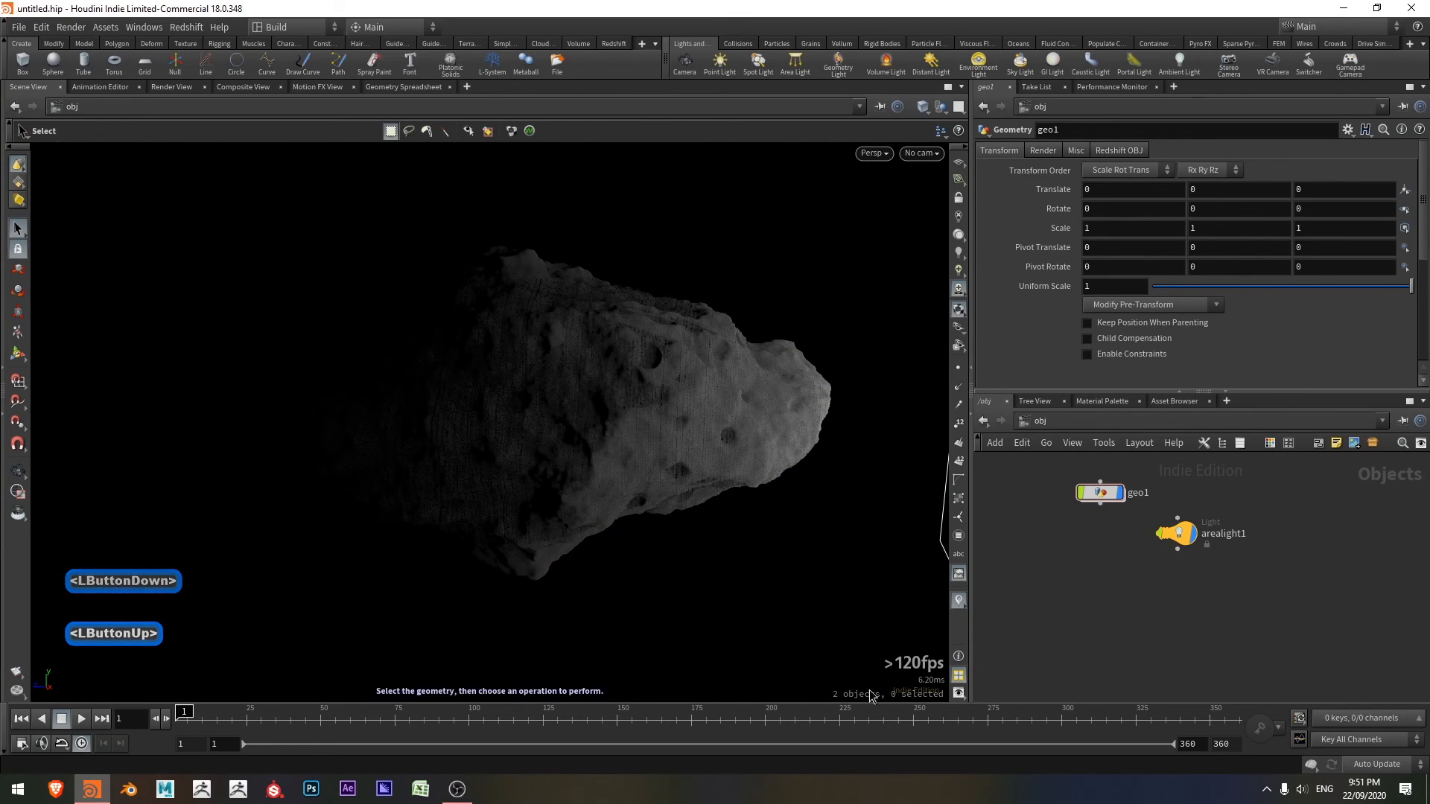
pyautogui.click(80, 718)
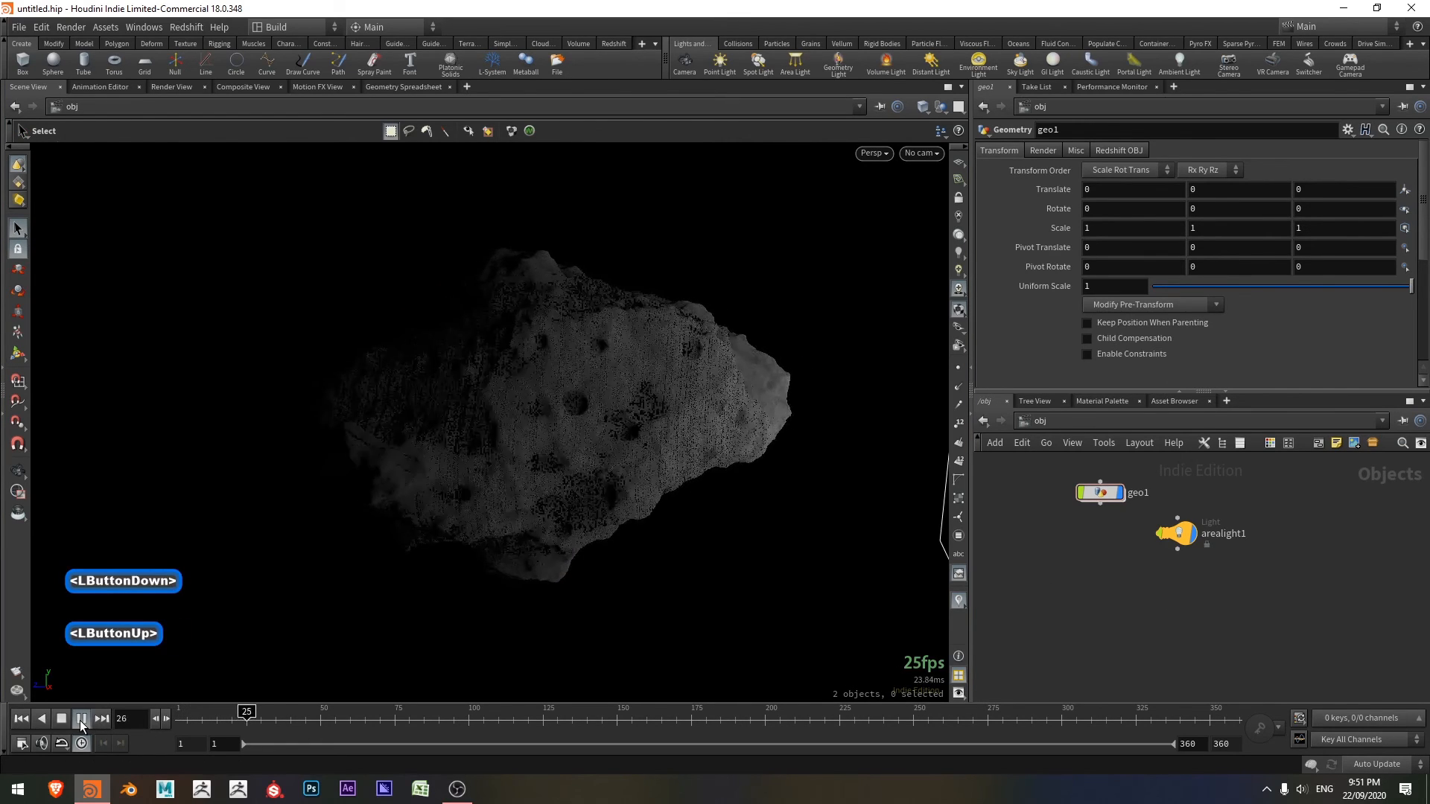
pyautogui.click(81, 718)
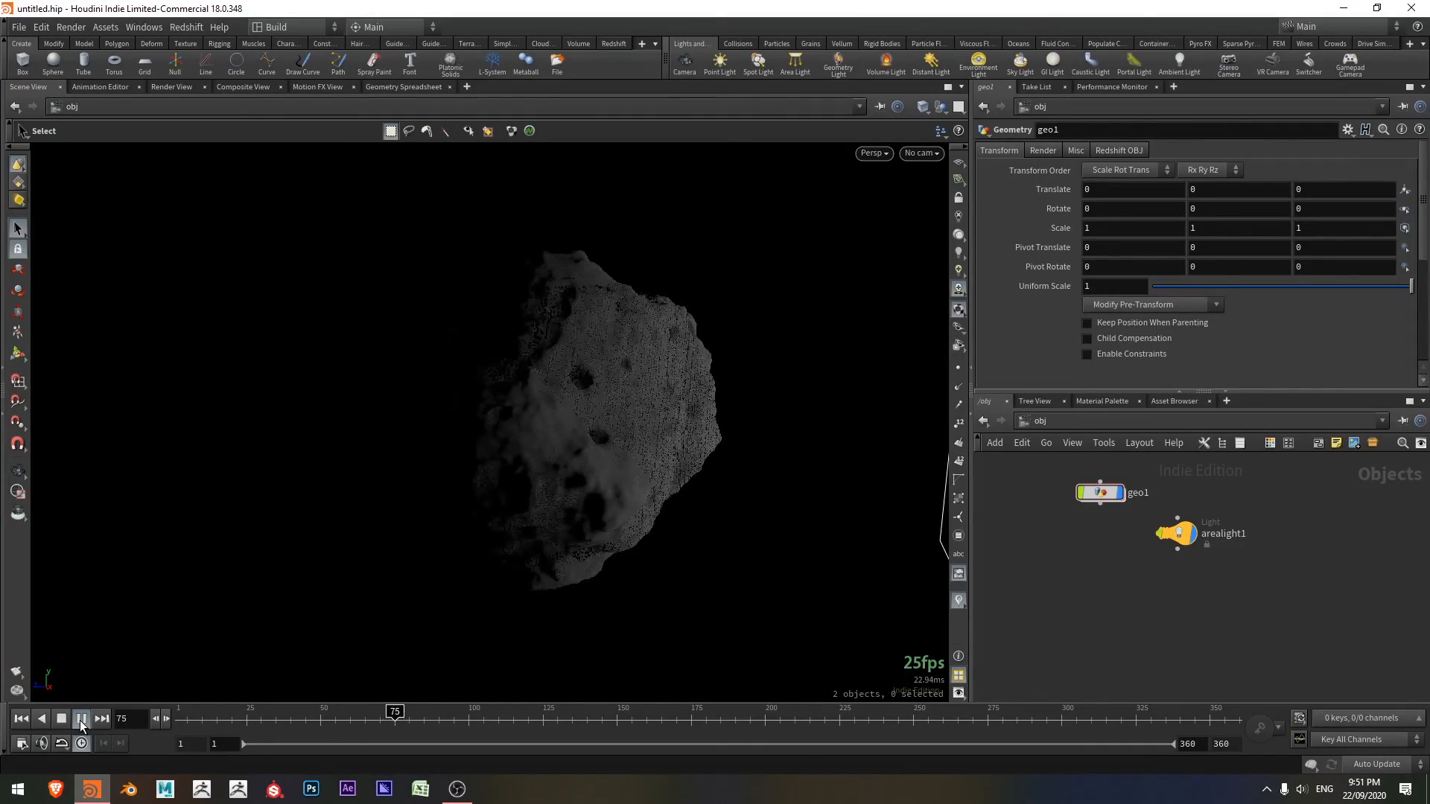
pyautogui.click(81, 719)
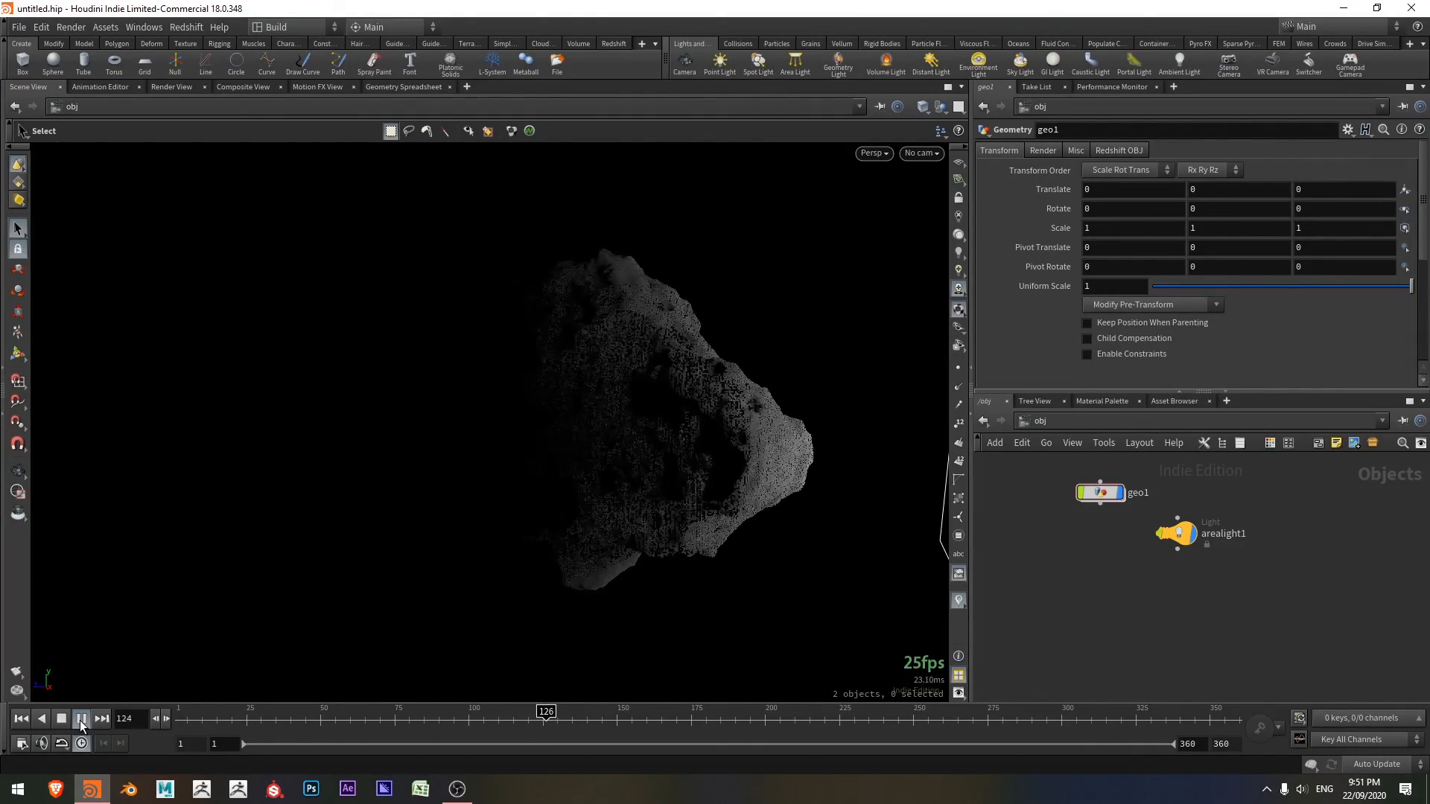
pyautogui.click(80, 719)
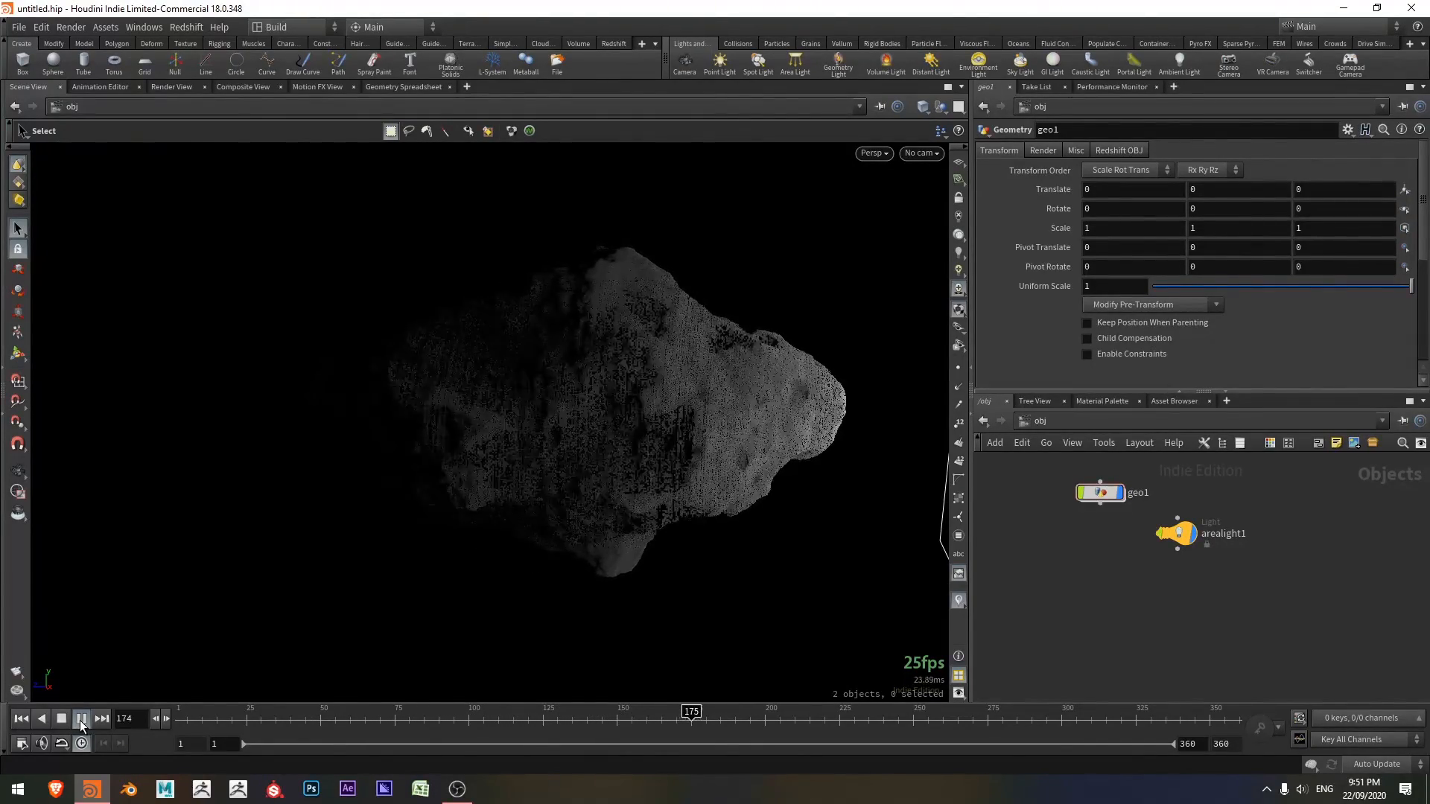